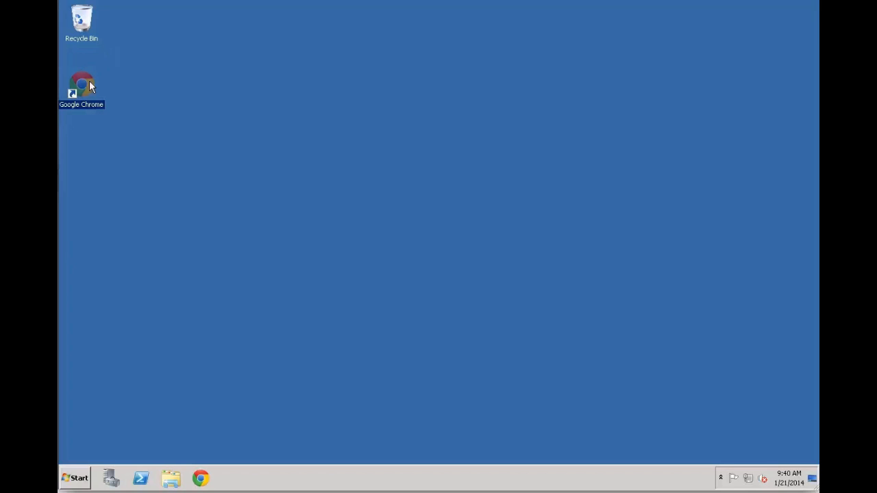
mouse_move(130, 96)
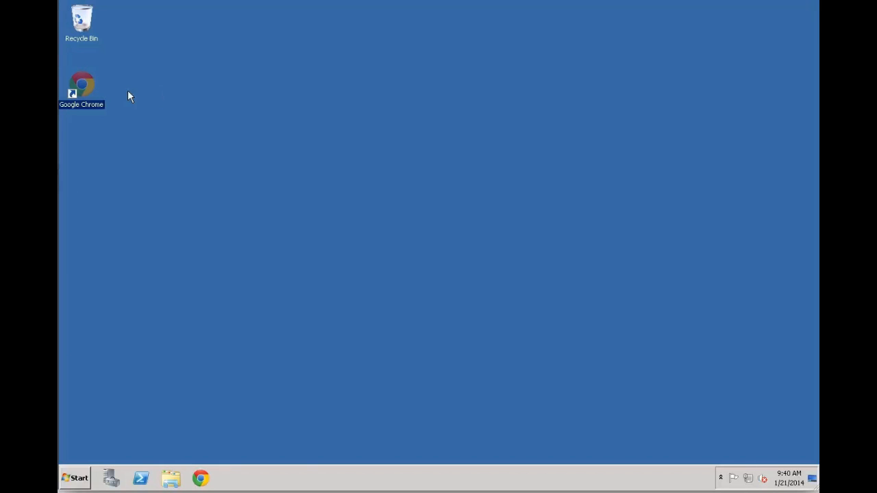
Launch Chrome, switch to the vCAC portal tab, and bypass both certificate warnings
double_click(80, 85)
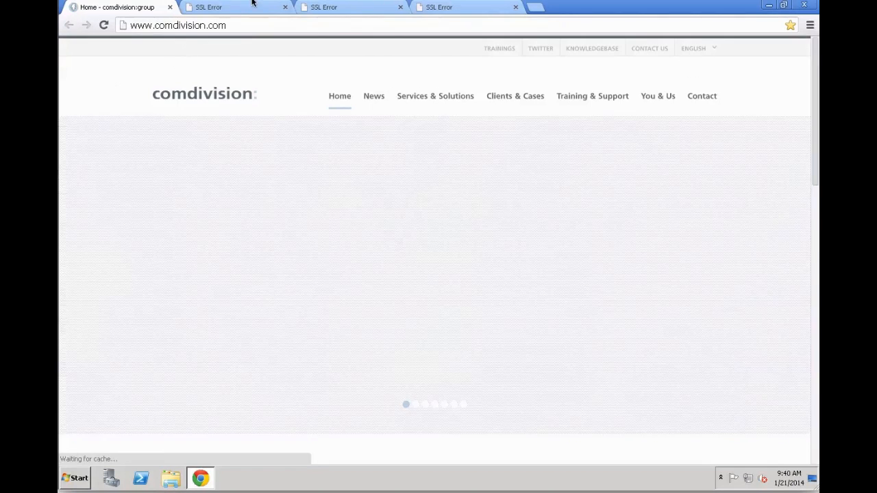
left_click(350, 6)
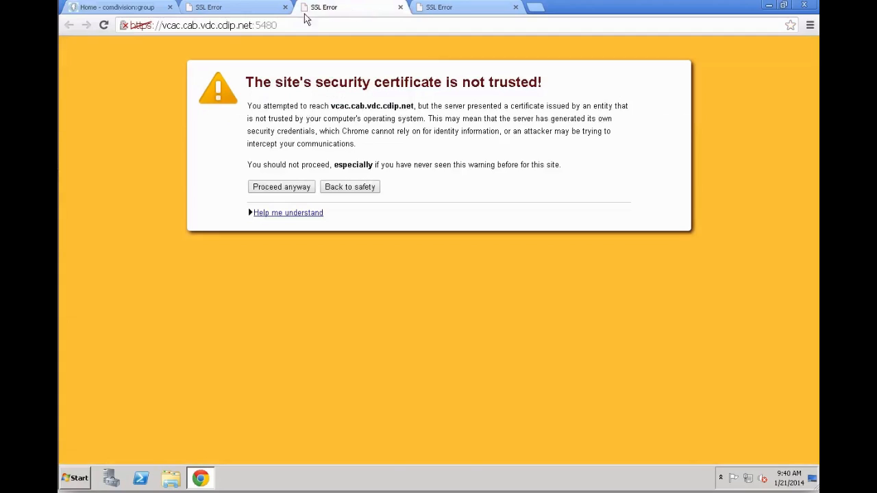
left_click(233, 7)
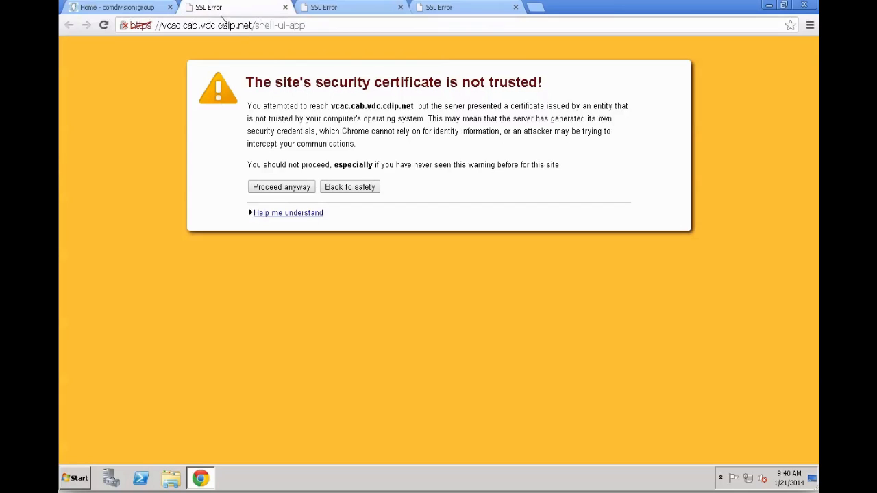
mouse_move(276, 174)
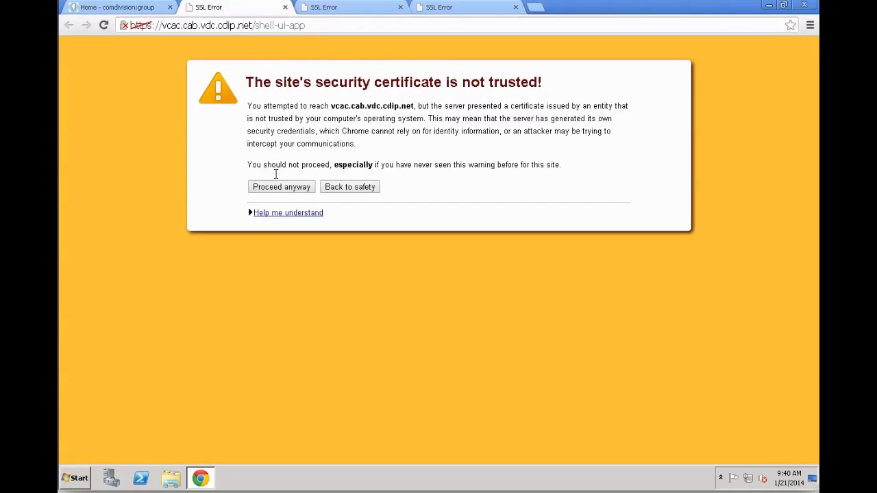
left_click(281, 187)
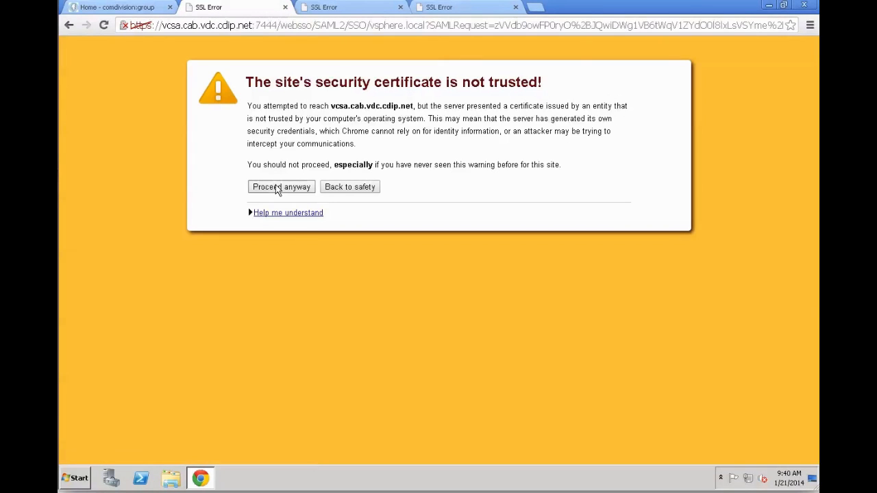
left_click(281, 186)
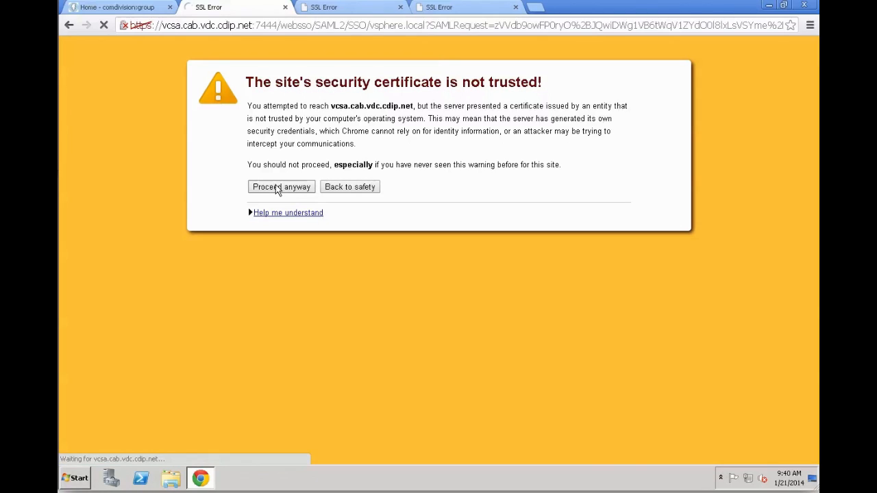
Log in as the vsphere.local administrator and reach the Administration Tenants list
left_click(281, 186)
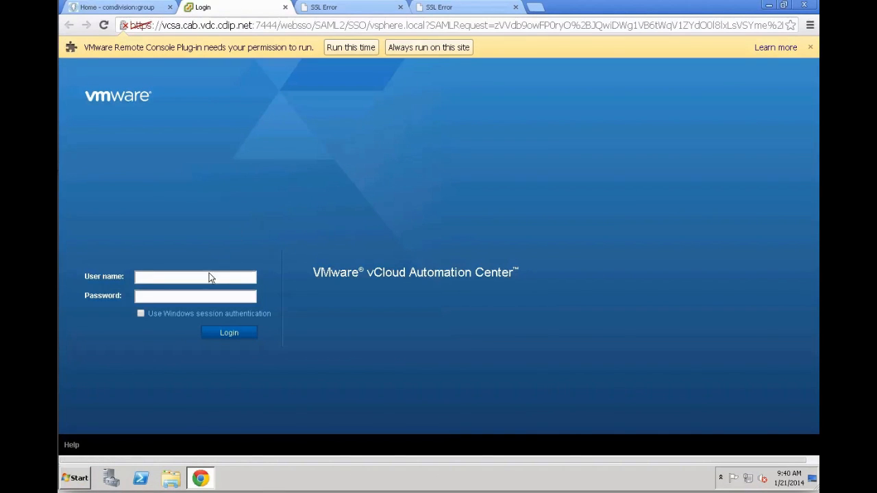
type("vcac")
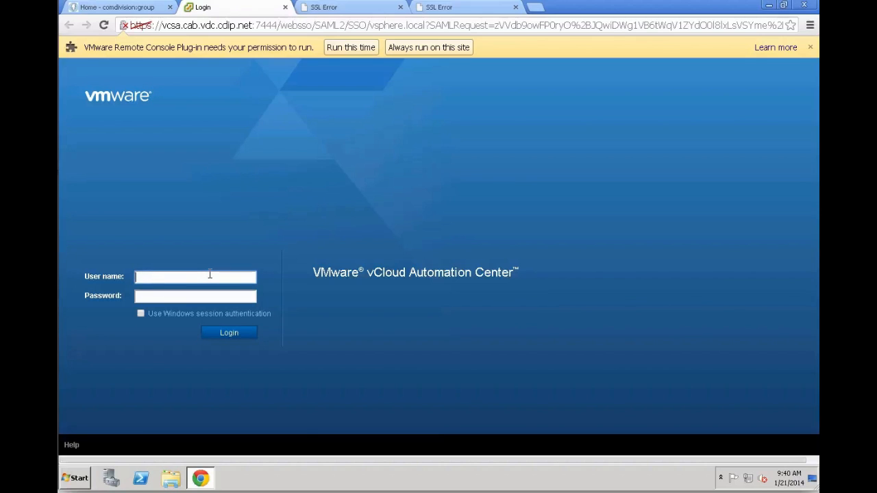
type("administrator@vsphere.l")
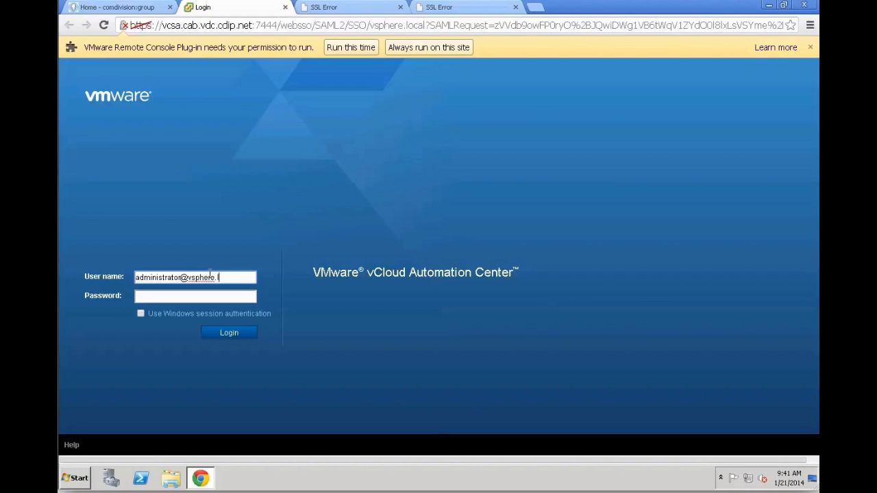
type("••")
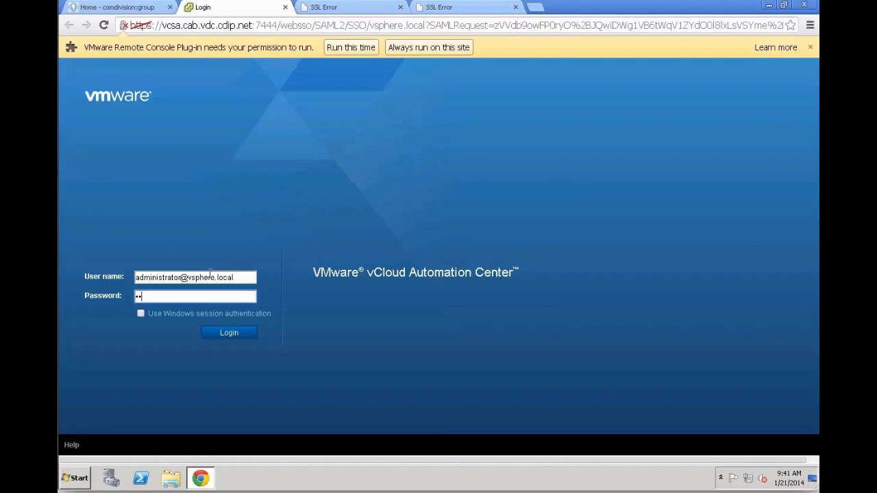
type("password")
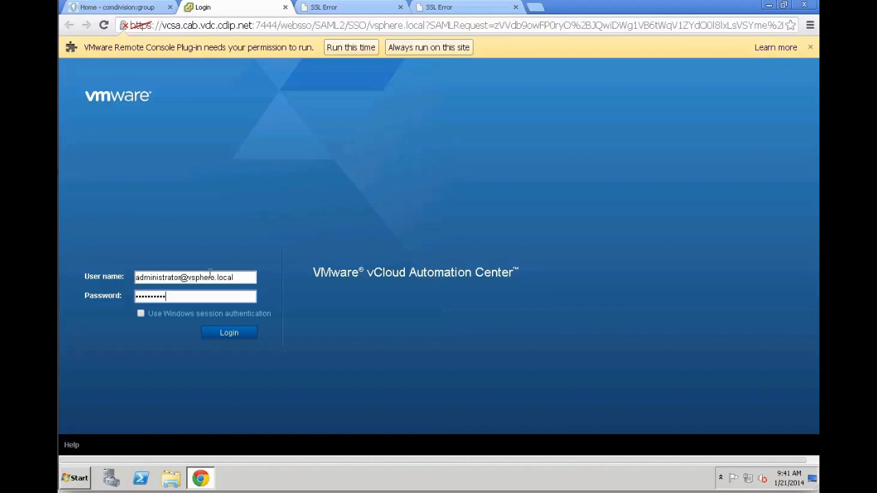
left_click(229, 333)
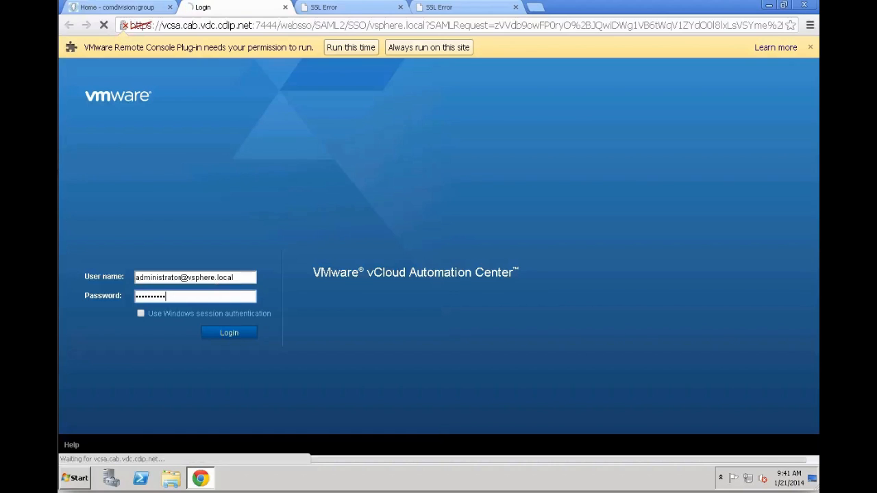
left_click(229, 332)
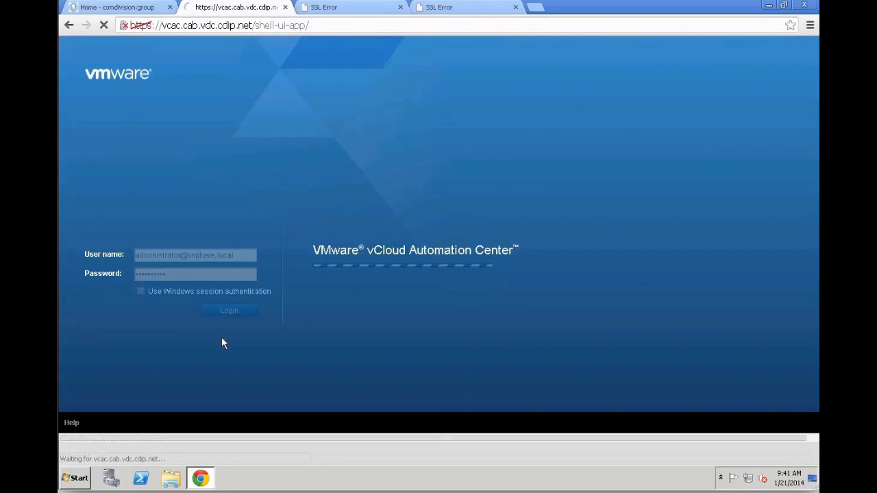
left_click(229, 310)
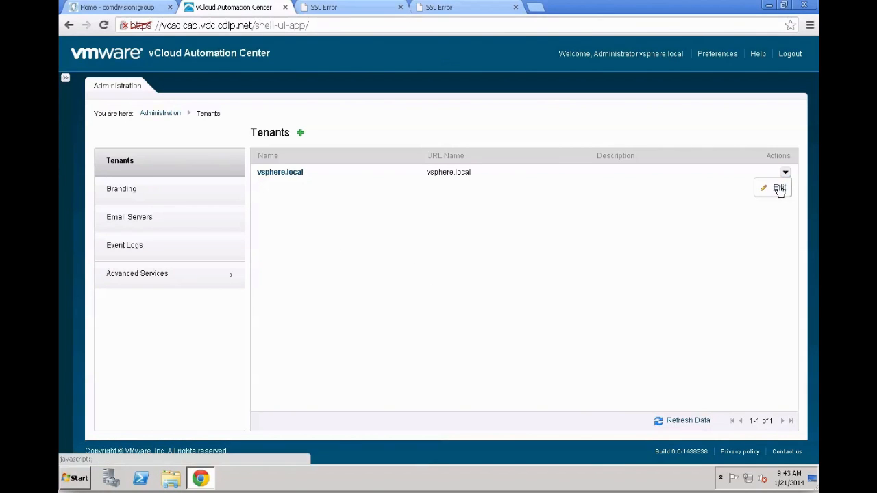
Edit the vsphere.local tenant and start a new identity store on its Identity stores tab
left_click(779, 187)
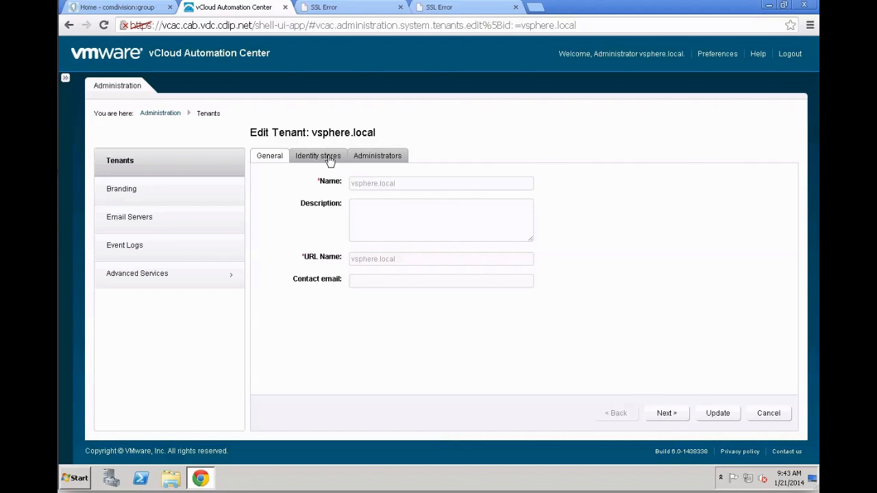
left_click(317, 155)
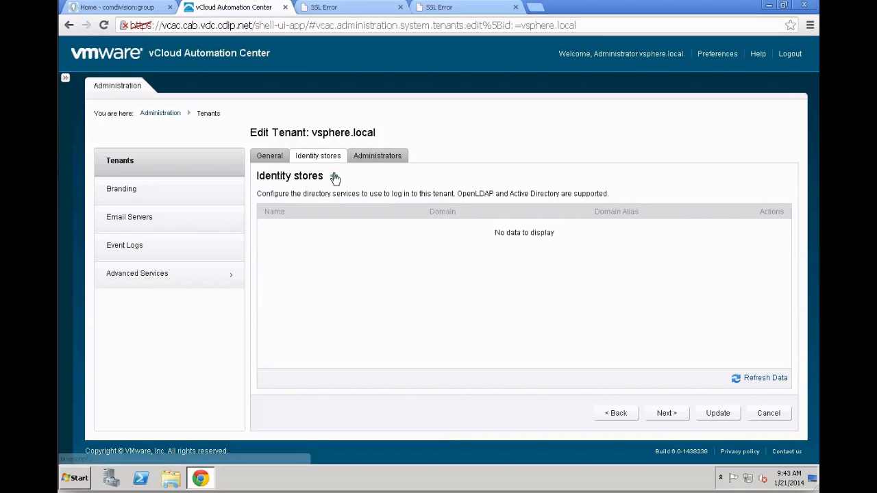
left_click(334, 177)
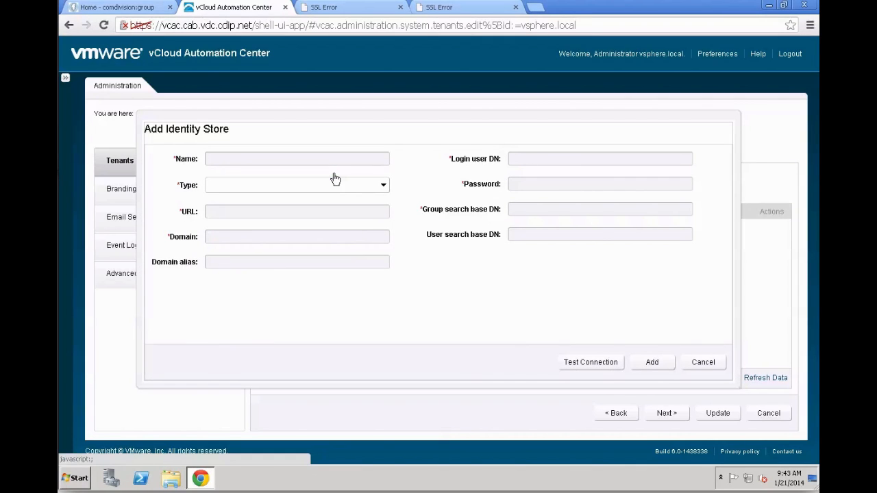
Enter name 'cab DC', Active Directory type, the ldap://dc…:389 URL, domain and alias
type("cab DC")
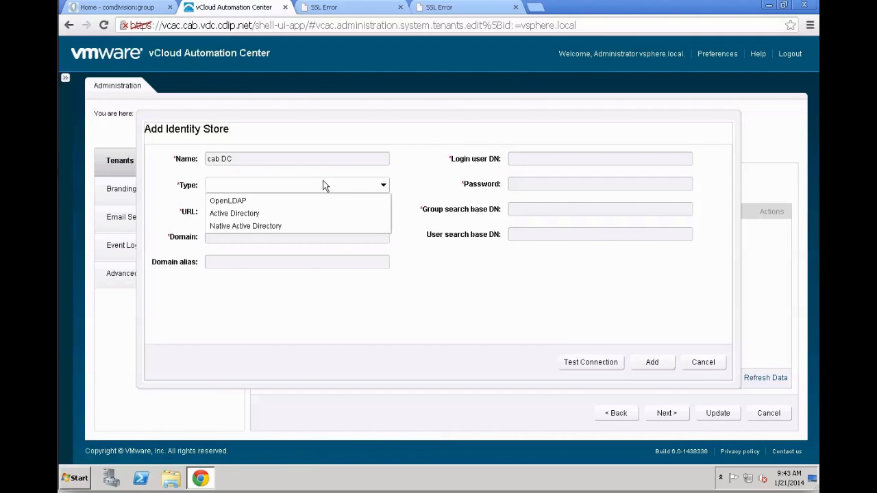
left_click(234, 213)
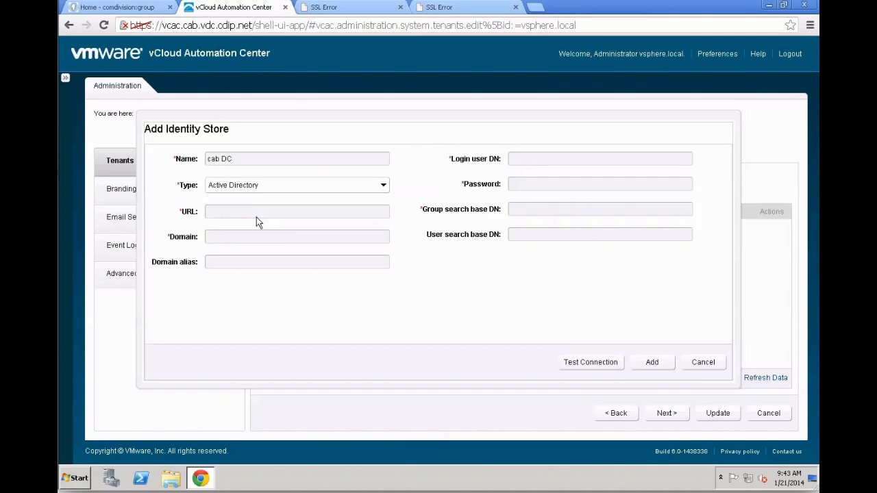
left_click(296, 211)
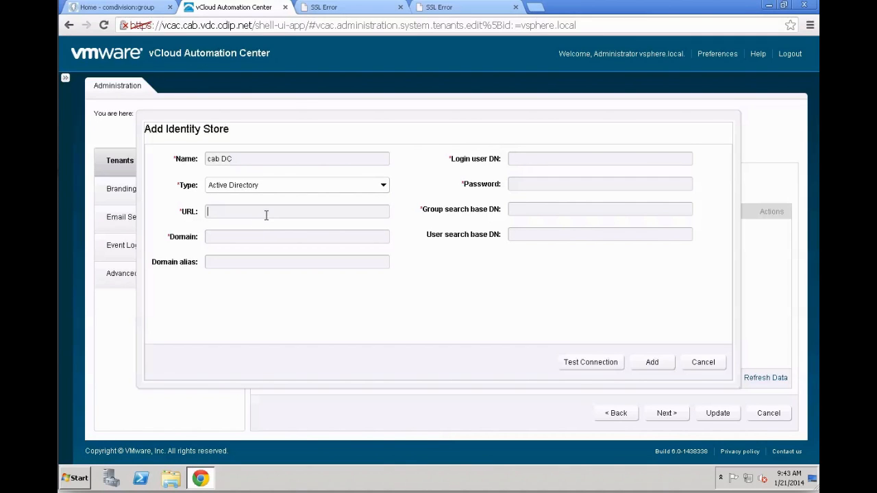
type("ldap://dc.cab.vdc.cdip.net")
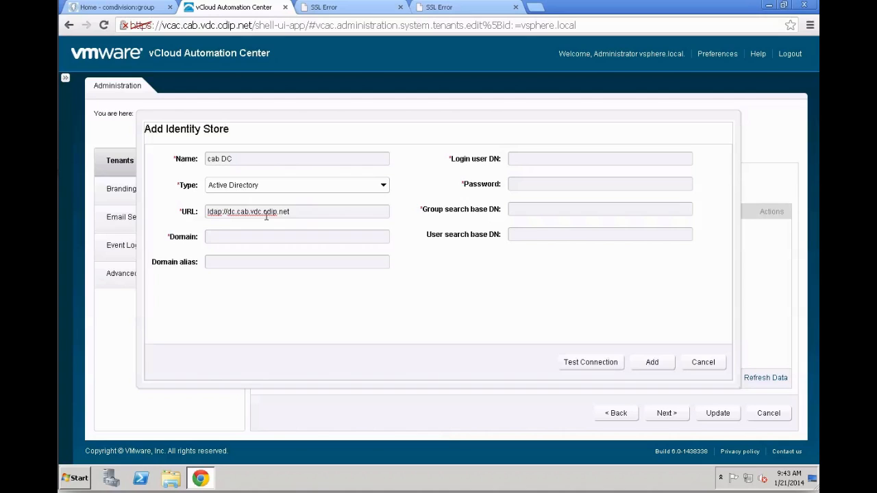
type(":389")
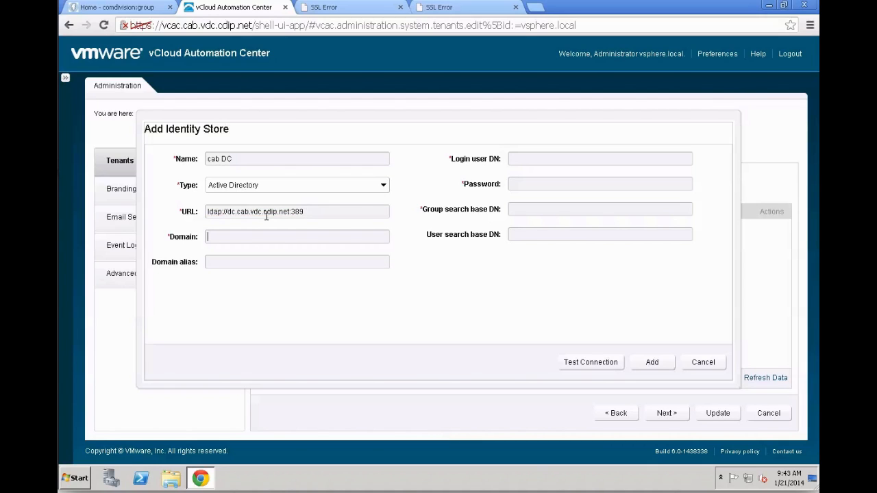
type("cab.vdc.cdip.net")
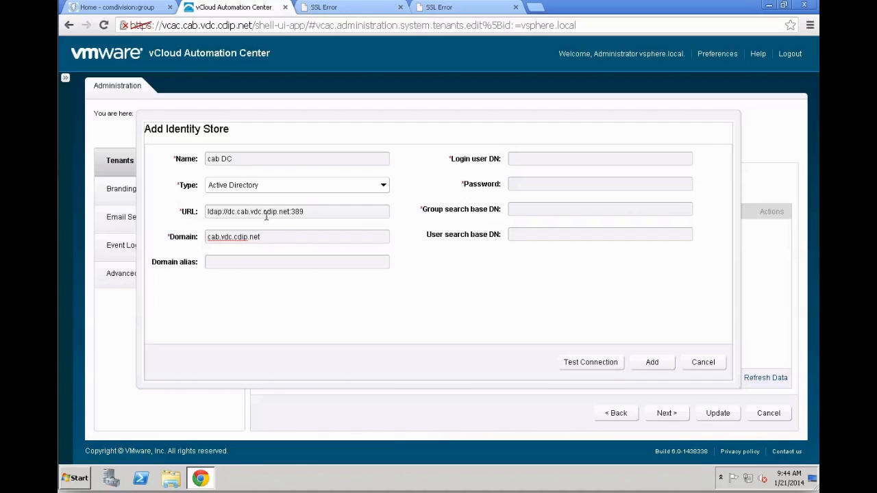
type("cab")
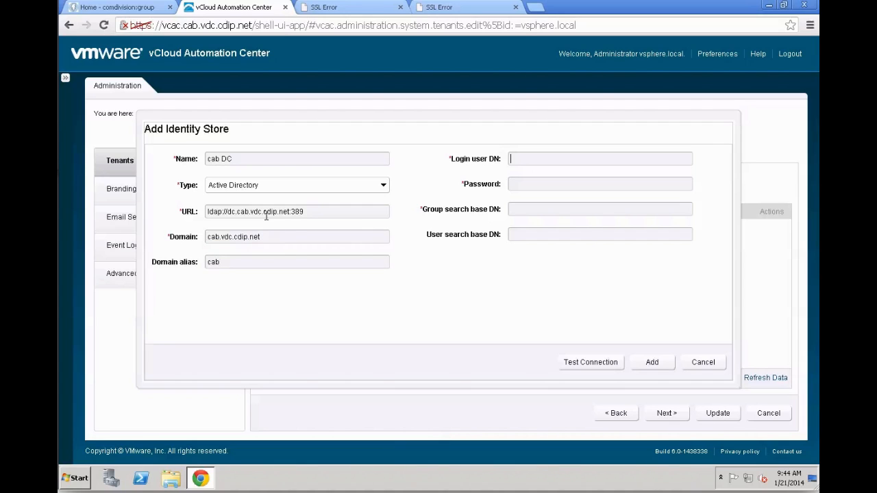
Enter the cn=… login DN, password, and group search base dc=cab,dc=vdc,dc=cdip,dc=net
type("cn=administrator,cn=users")
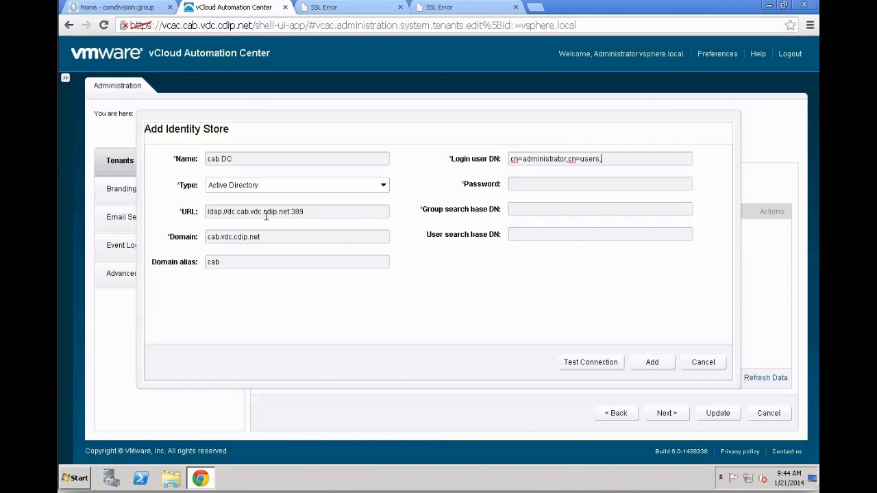
type(",dc=cab,dc=vdc")
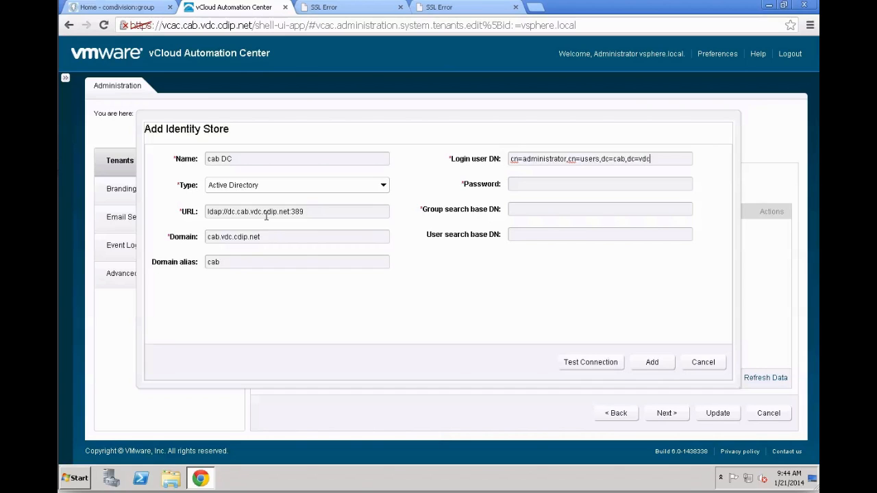
type(",dc=cdip,dc=")
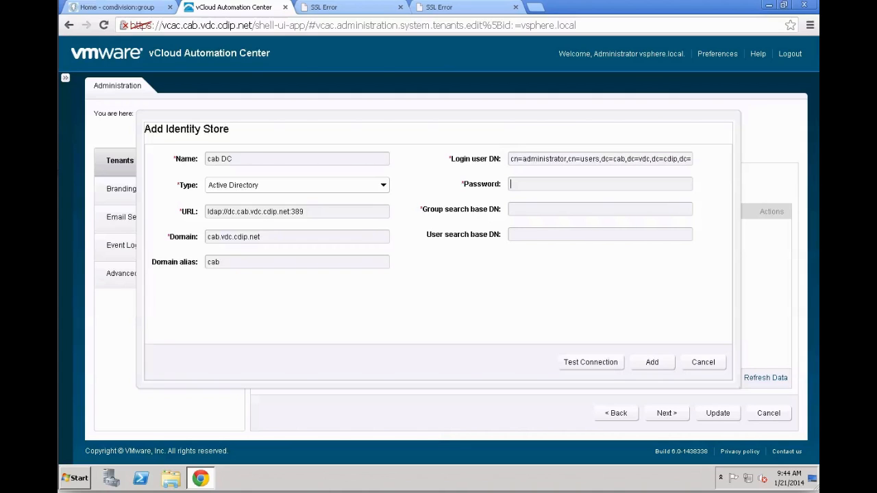
mouse_move(575, 205)
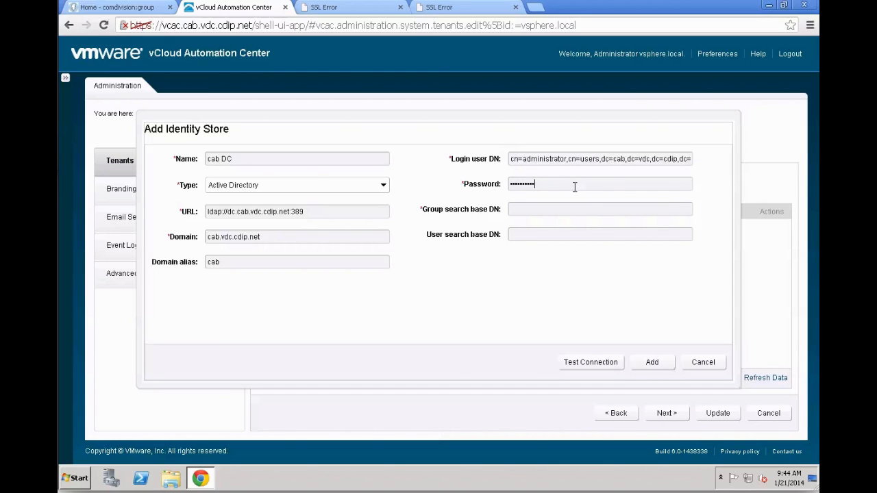
type("•")
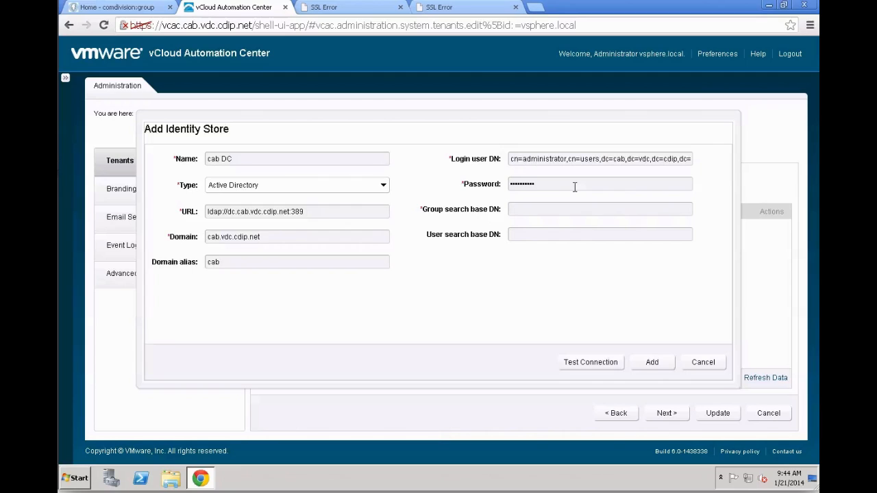
type("dc=cab.")
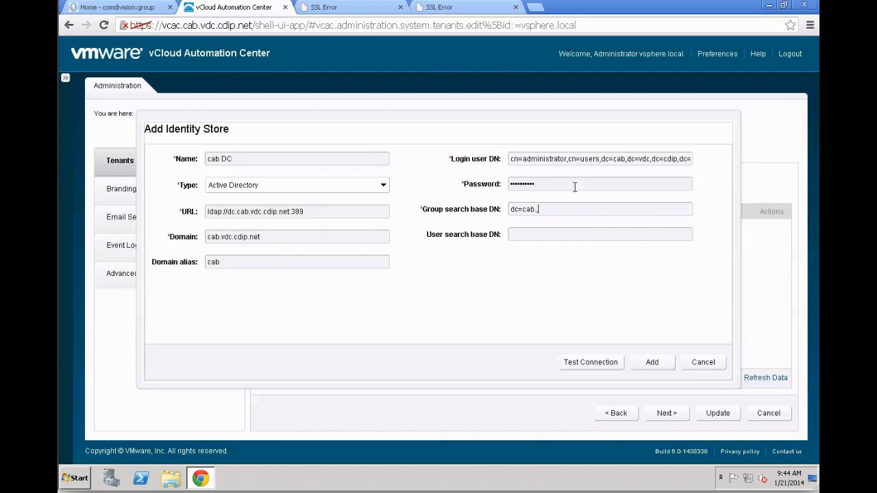
type("bm")
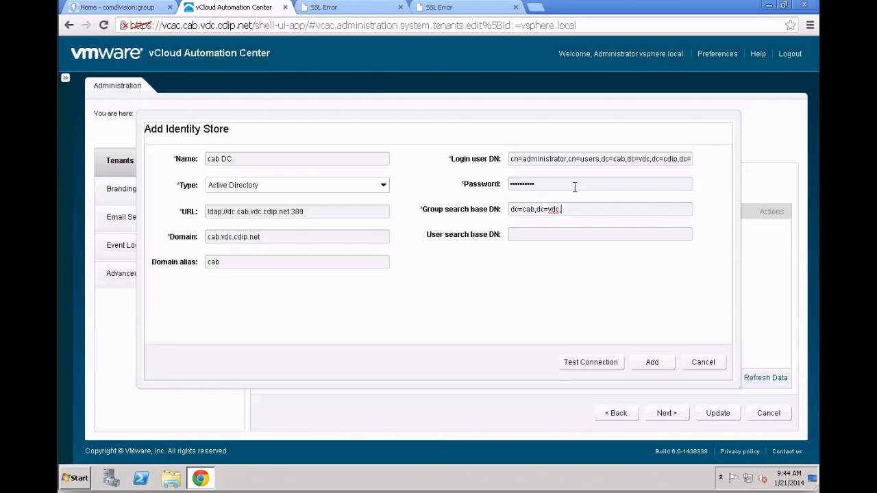
type(",dc=cdip")
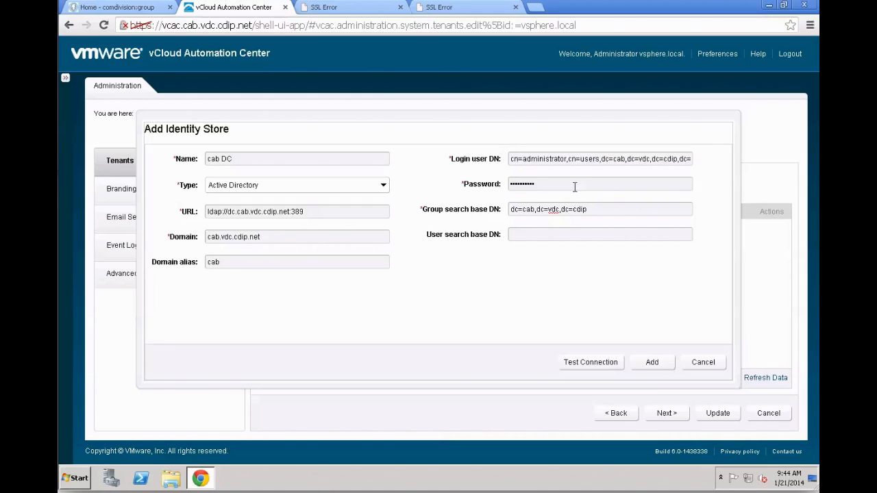
type(",dc=net")
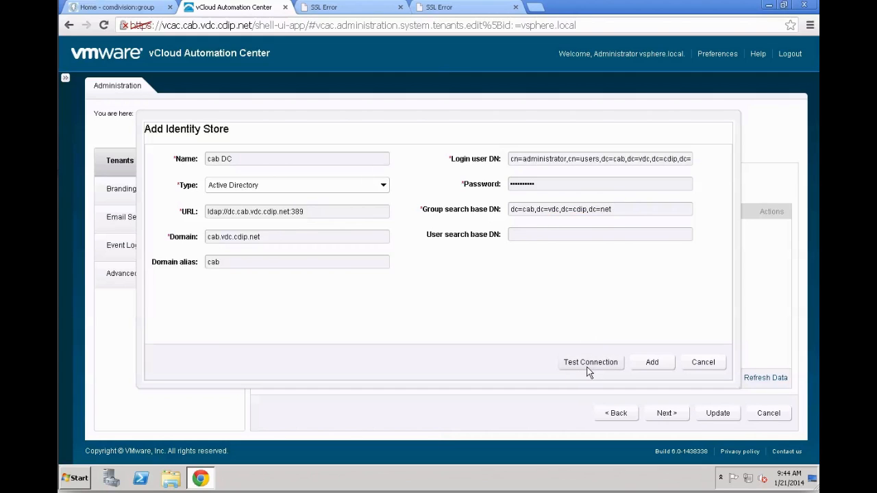
Test the cab DC directory connection, save the store, and go to Administrators
left_click(591, 362)
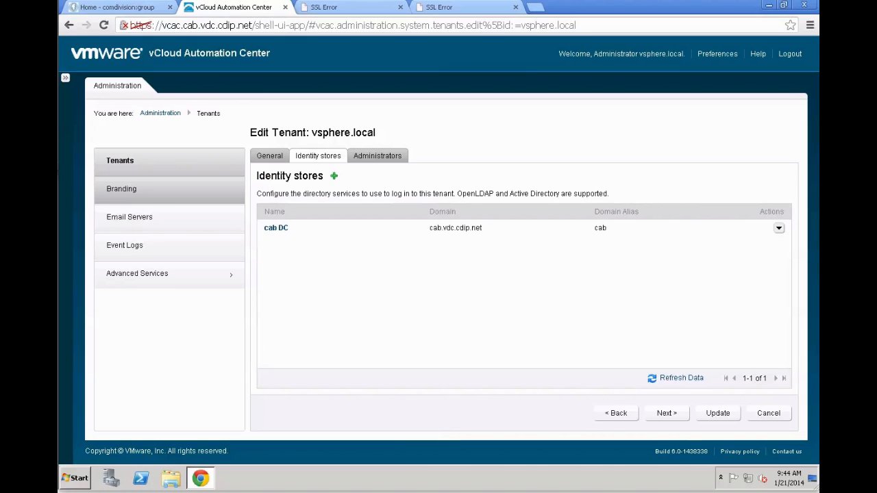
mouse_move(161, 112)
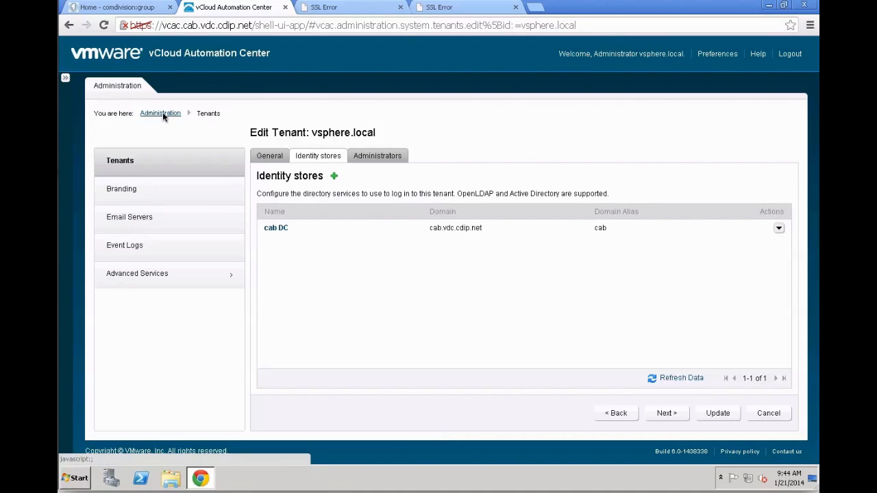
left_click(377, 156)
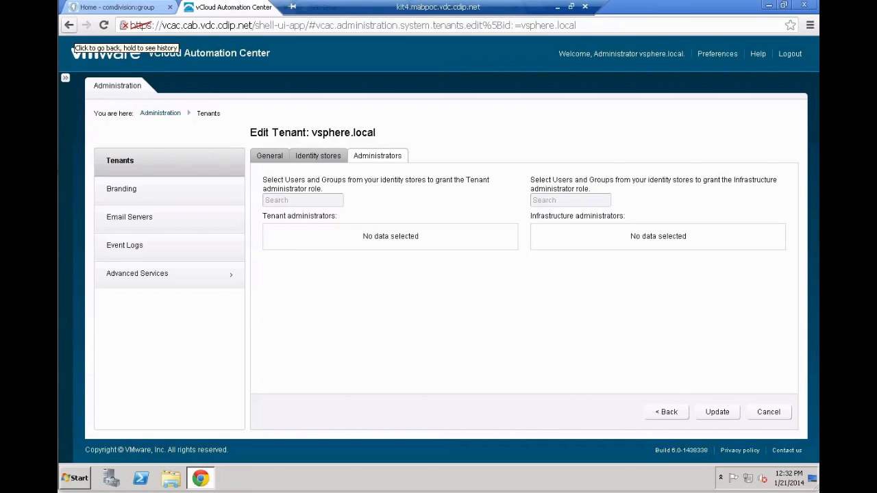
mouse_move(303, 209)
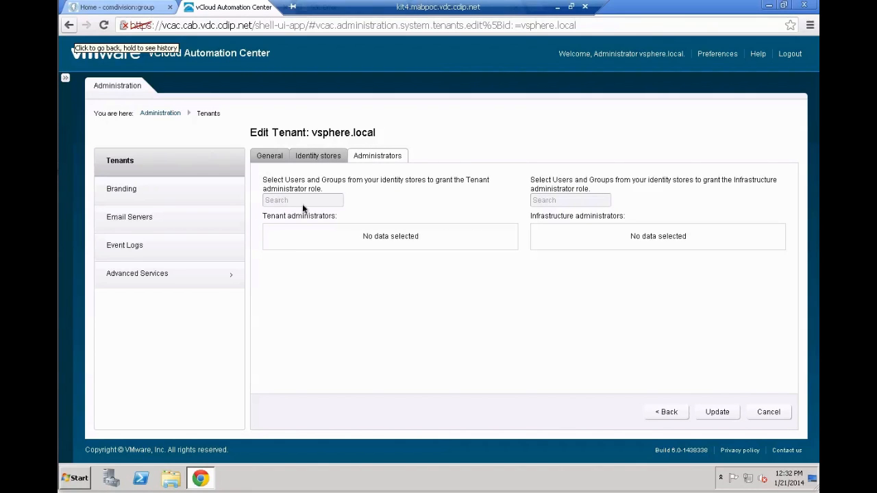
Add Domain Admins as tenant administrator and as infrastructure administrator via the search boxes
type("Domain Admins")
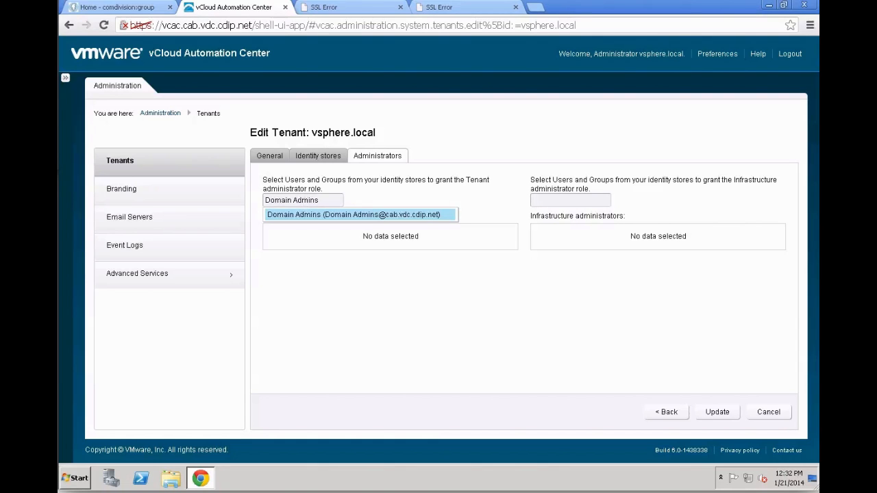
left_click(353, 215)
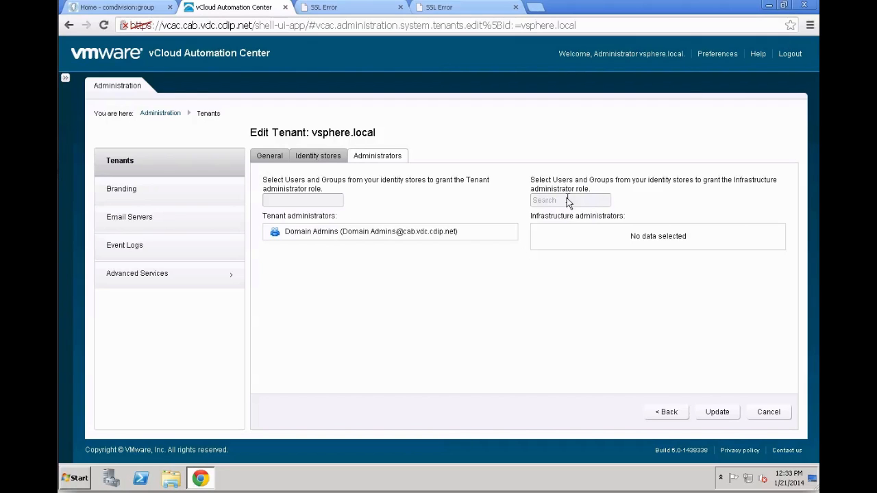
type("Domain Ad")
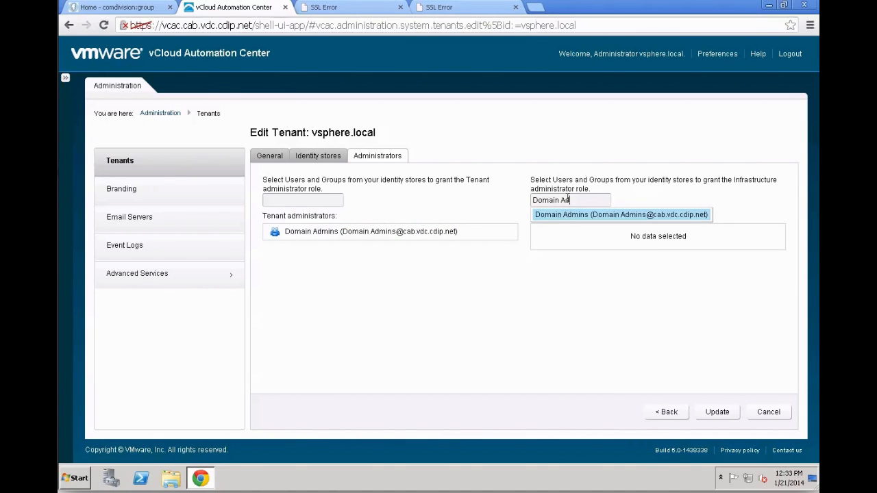
left_click(618, 215)
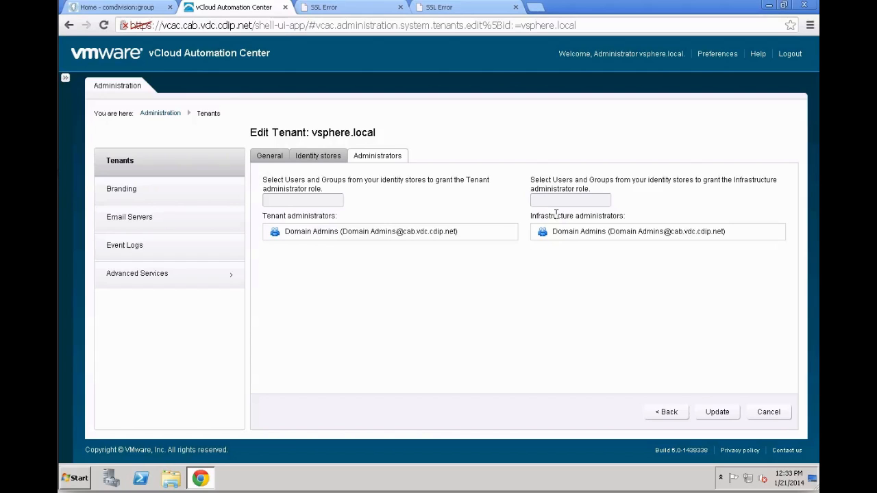
mouse_move(556, 214)
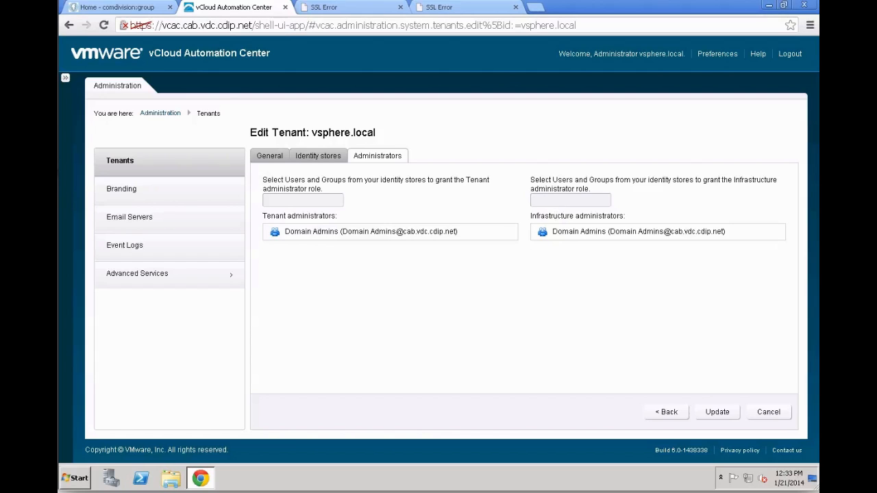
mouse_move(714, 388)
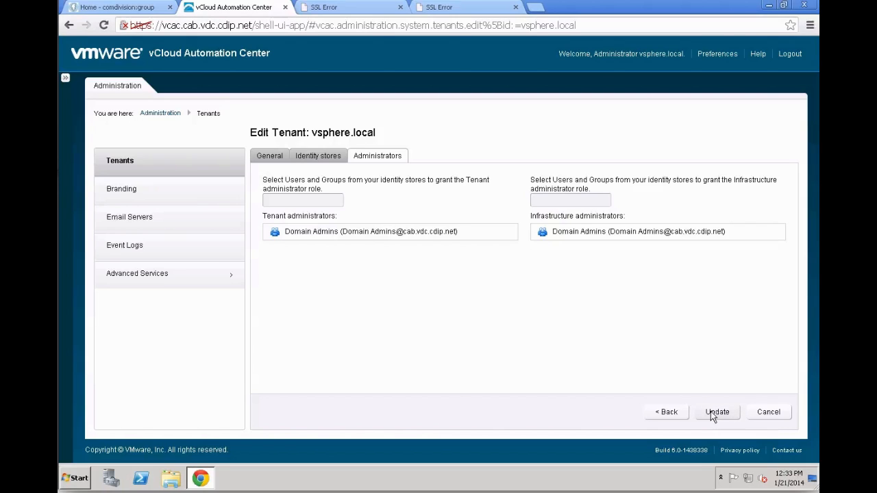
Update the vsphere.local tenant to save the administrator assignments, then start logging out
left_click(716, 412)
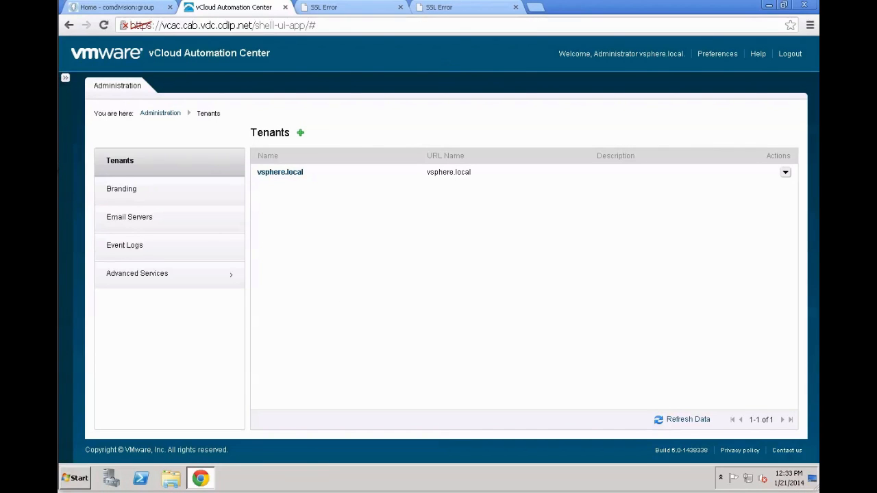
mouse_move(754, 50)
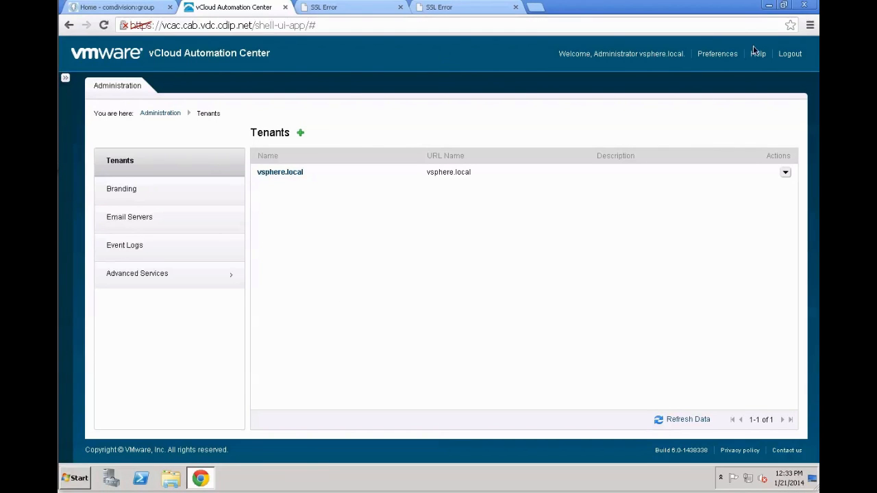
left_click(789, 54)
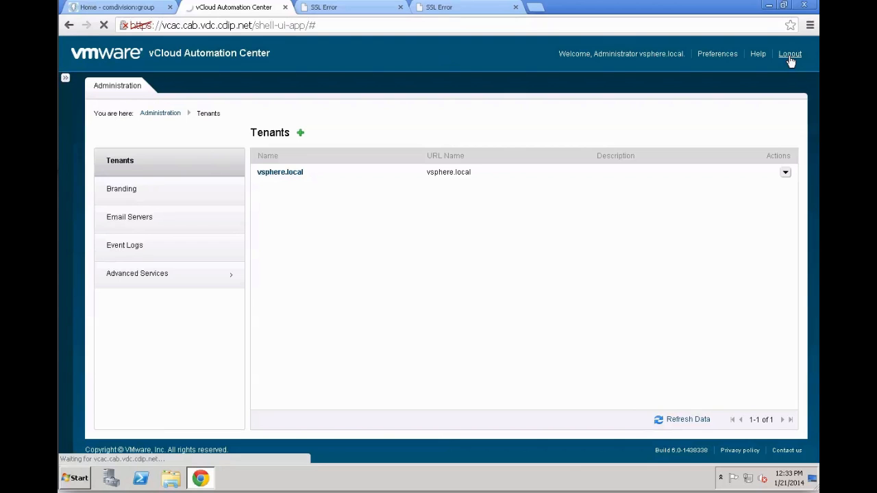
left_click(790, 53)
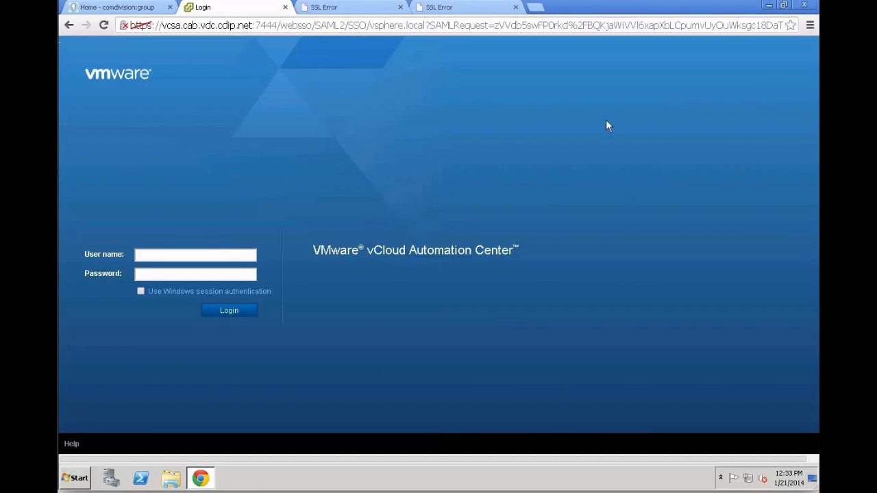
left_click(195, 254)
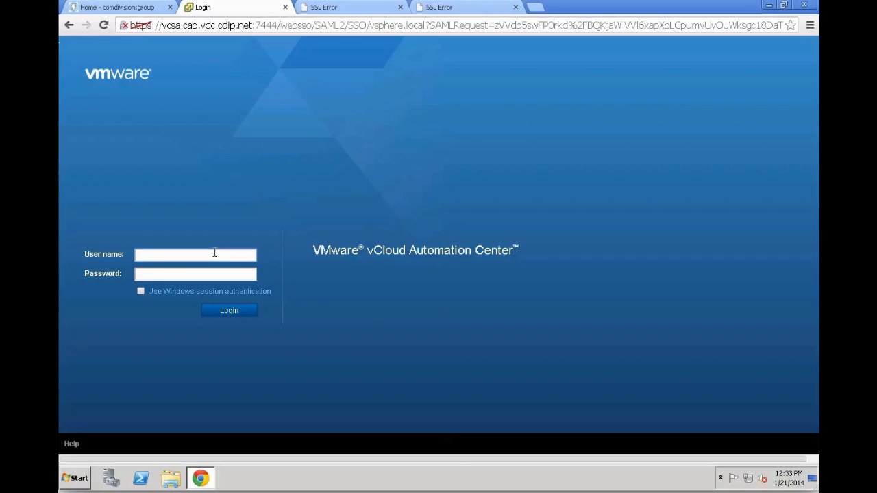
type("c")
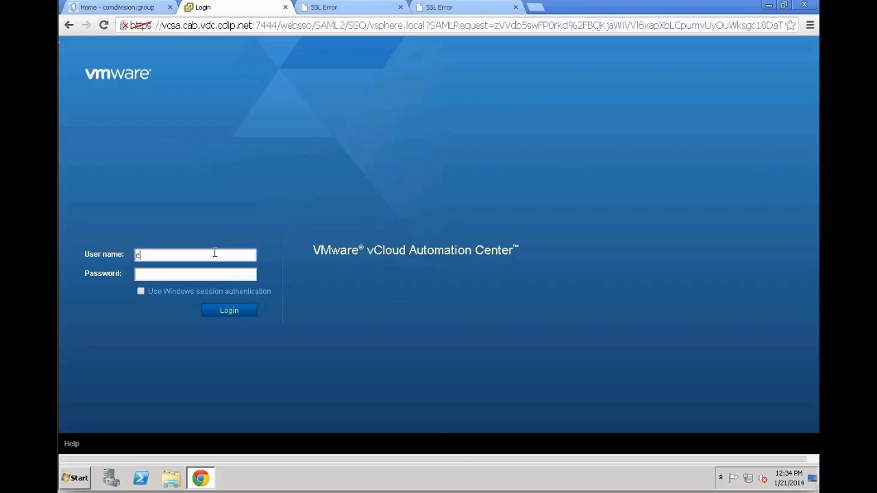
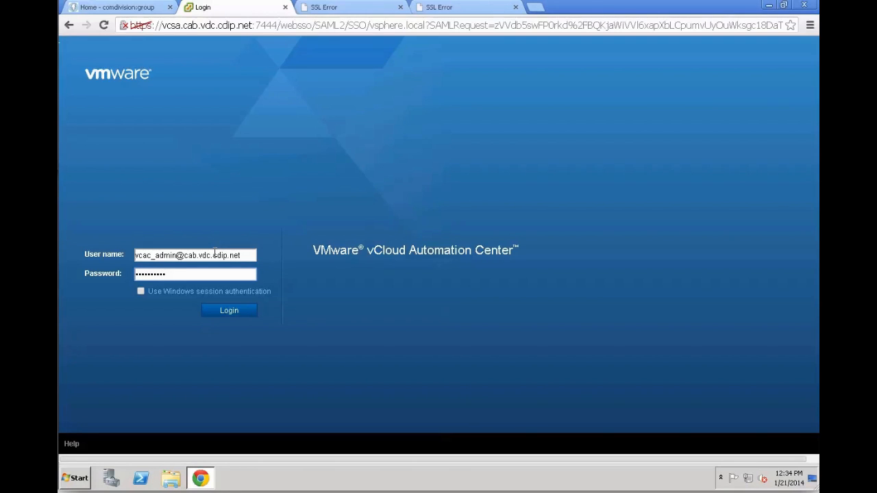
left_click(228, 311)
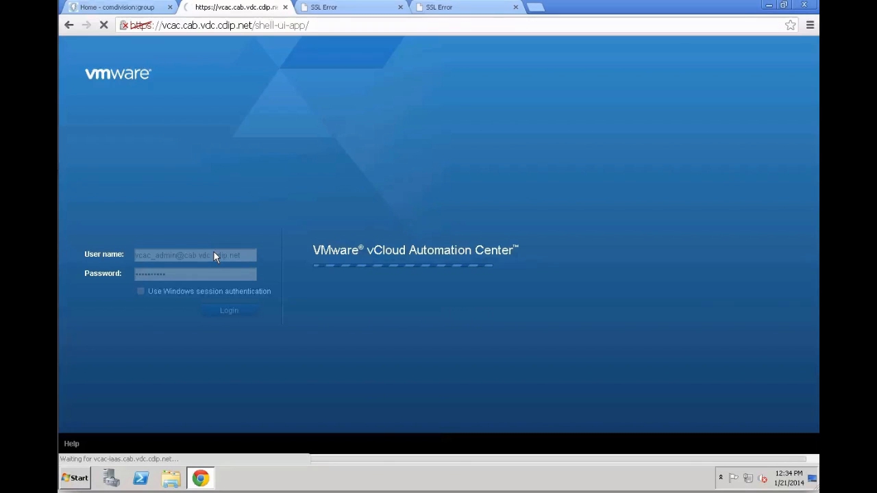
left_click(228, 310)
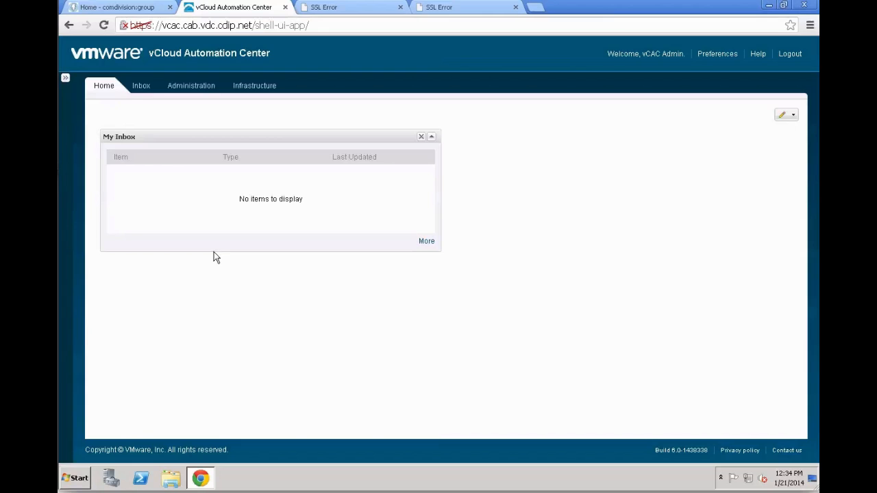
mouse_move(237, 137)
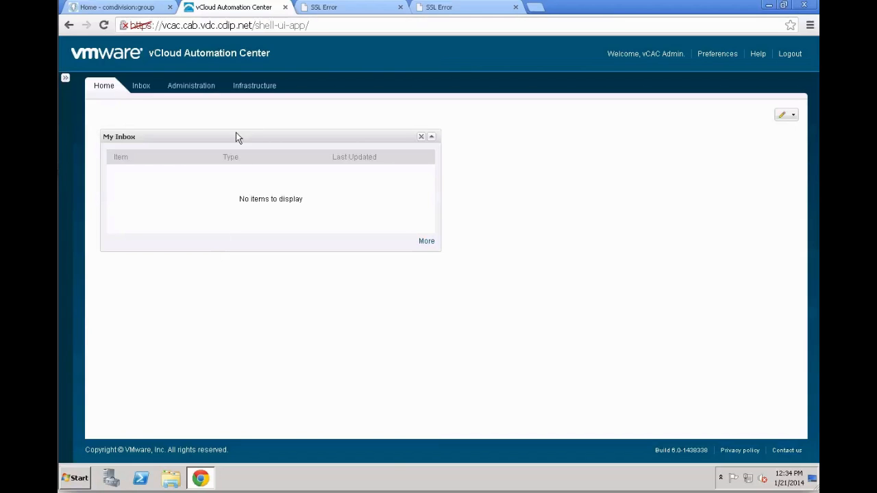
Go to Infrastructure > Administration > Licensing to view License Info
left_click(255, 84)
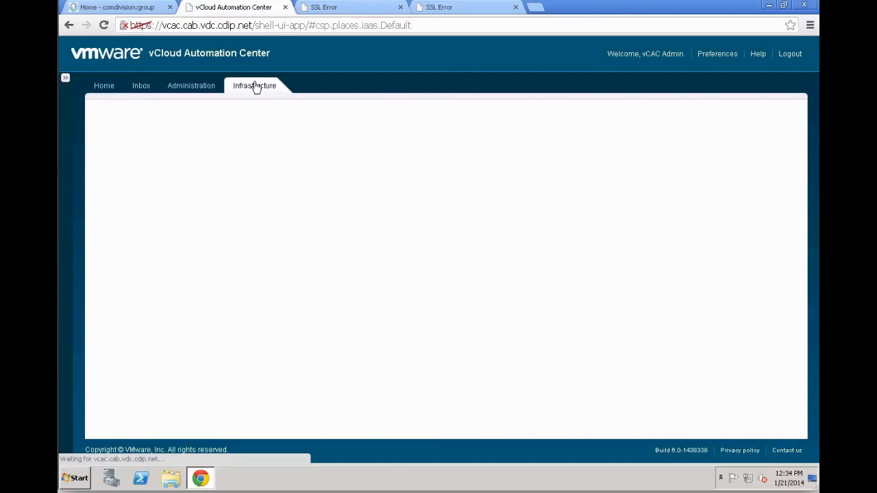
left_click(254, 84)
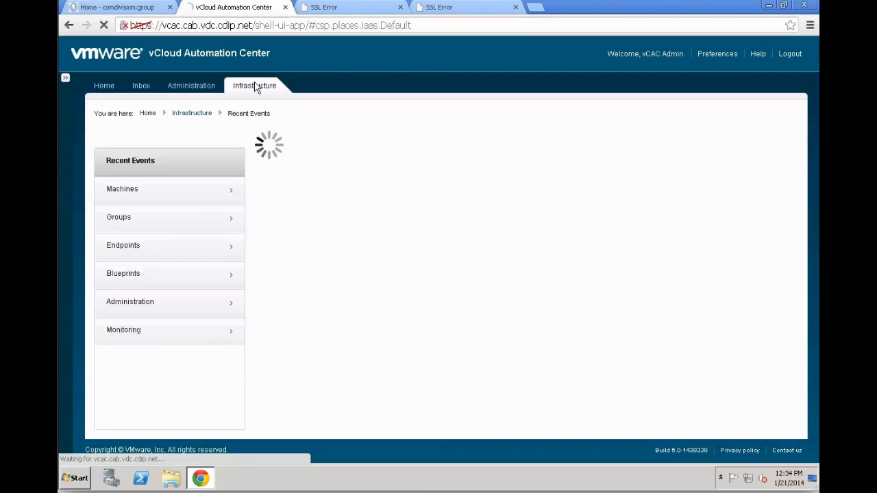
mouse_move(169, 301)
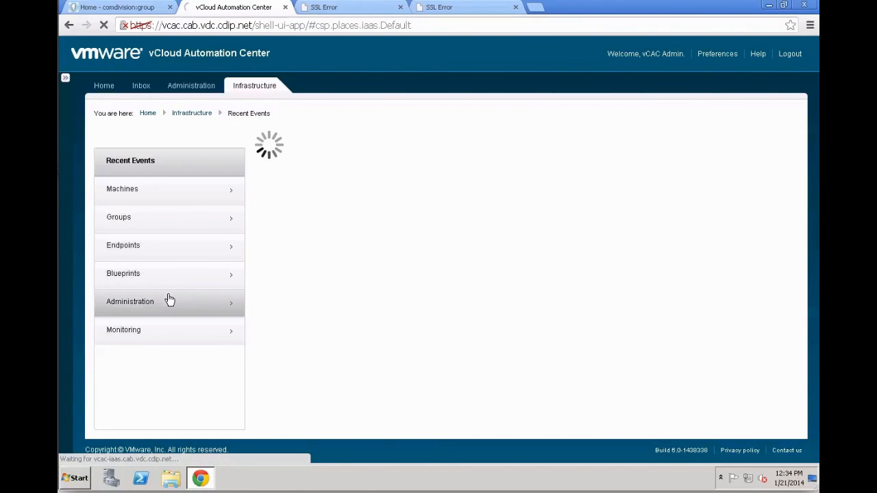
left_click(129, 302)
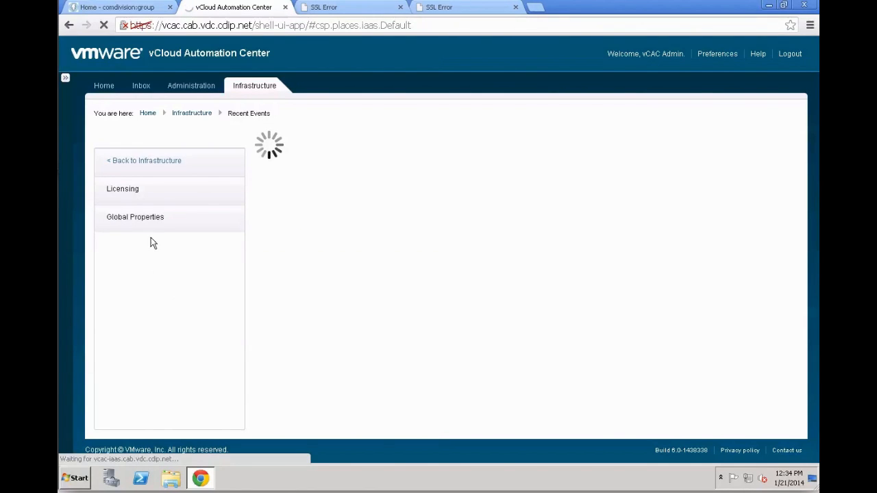
left_click(122, 188)
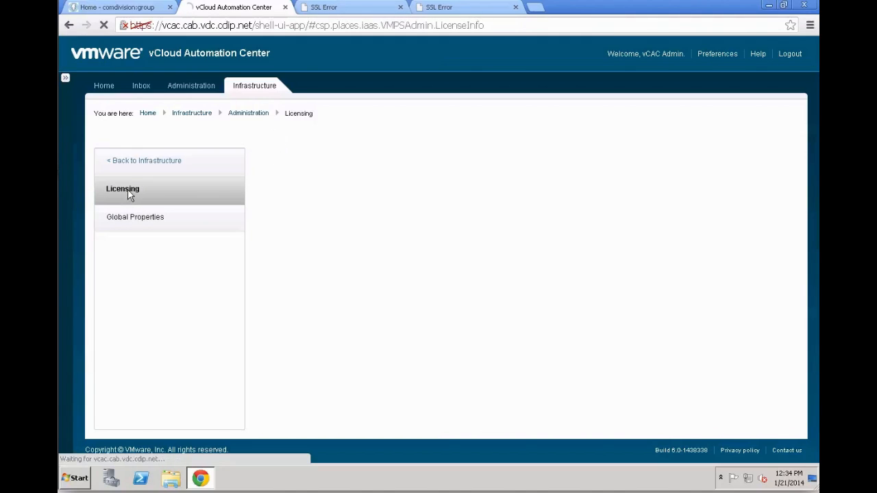
left_click(123, 188)
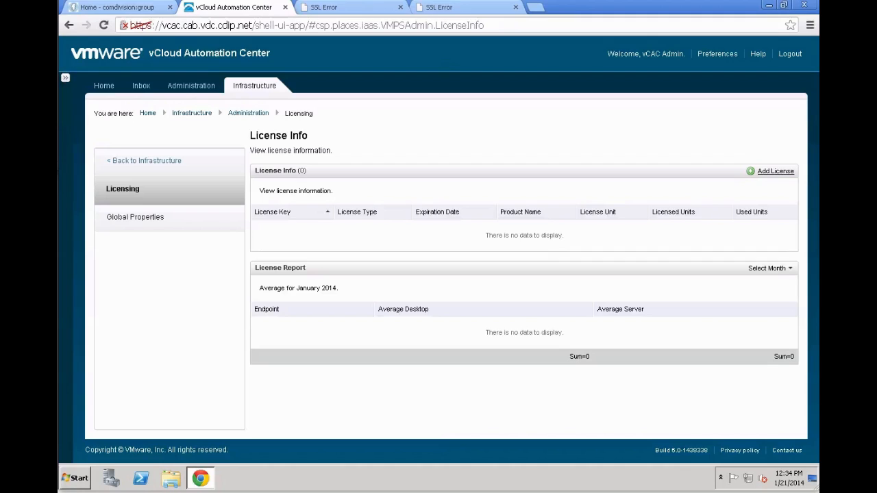
mouse_move(512, 178)
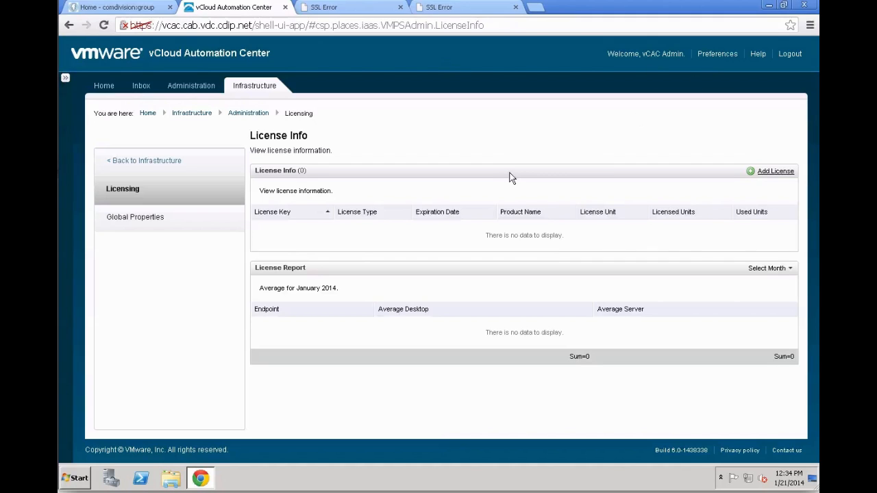
mouse_move(776, 174)
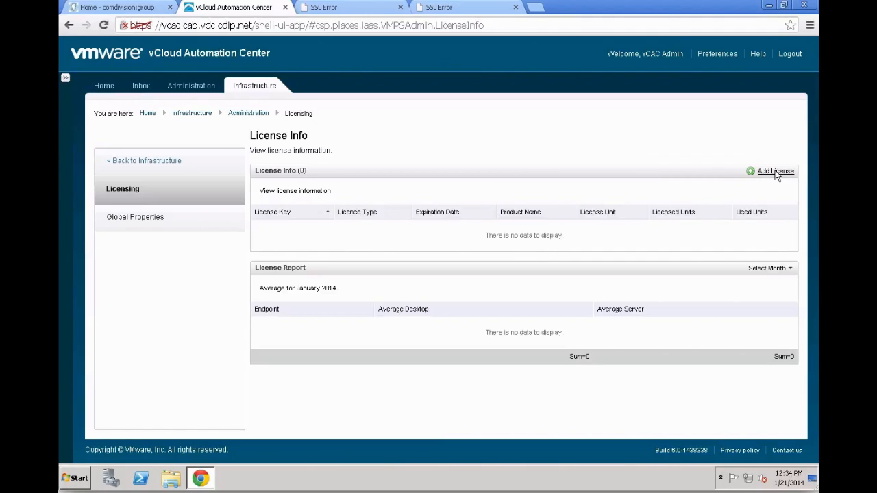
Add the evaluation vCAC Advanced license key, registering 100 server units expiring 3/15/2014
left_click(775, 172)
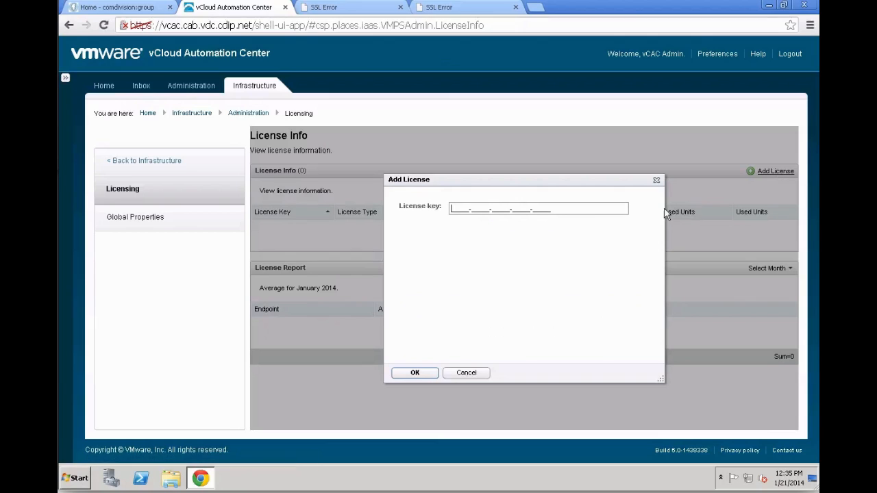
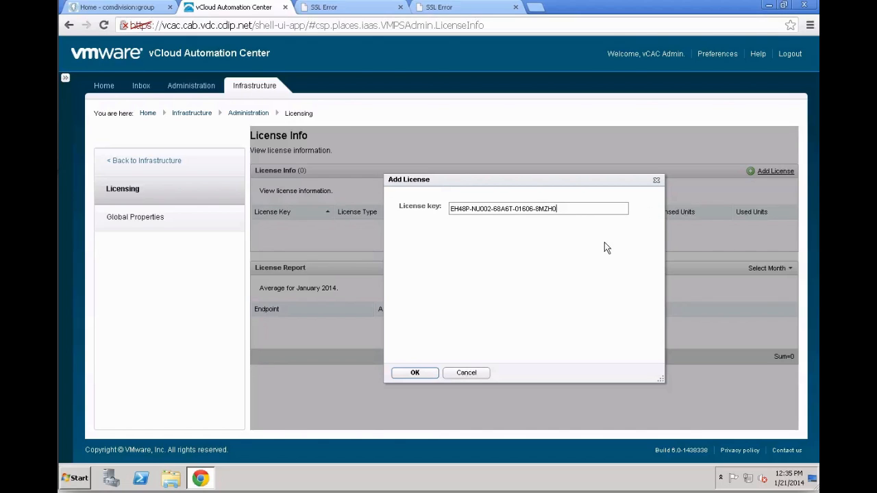
left_click(415, 373)
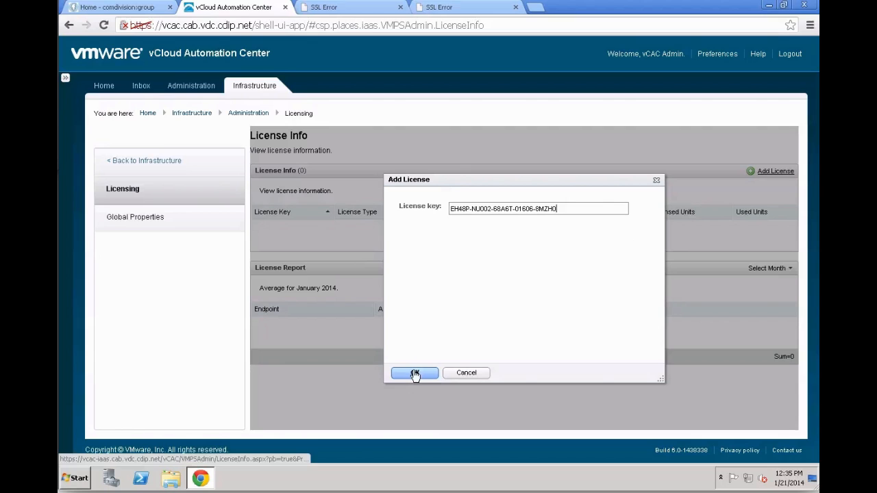
left_click(414, 372)
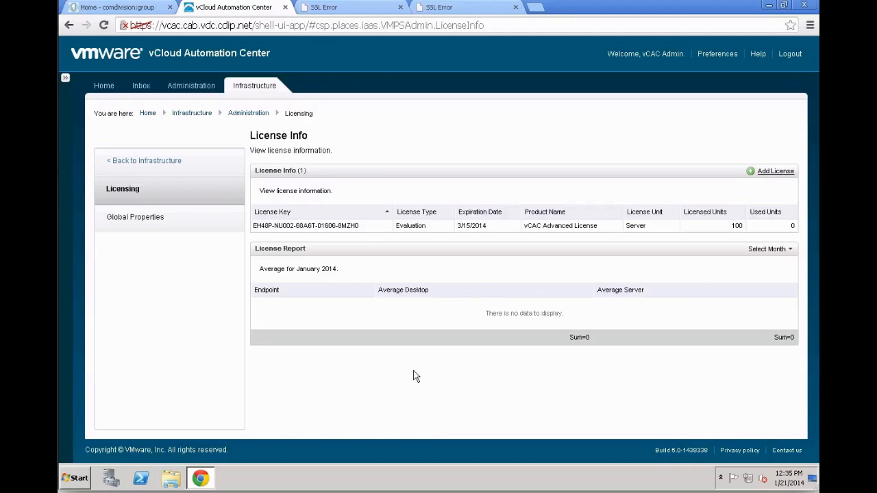
mouse_move(677, 330)
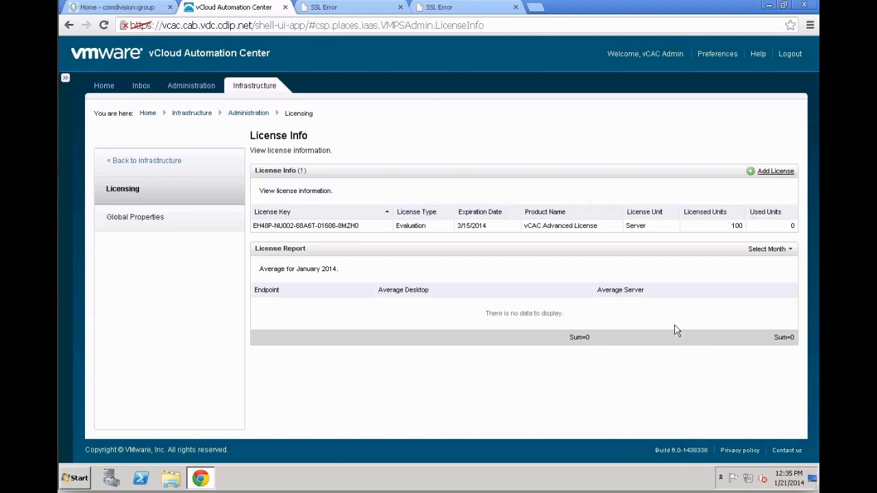
mouse_move(651, 280)
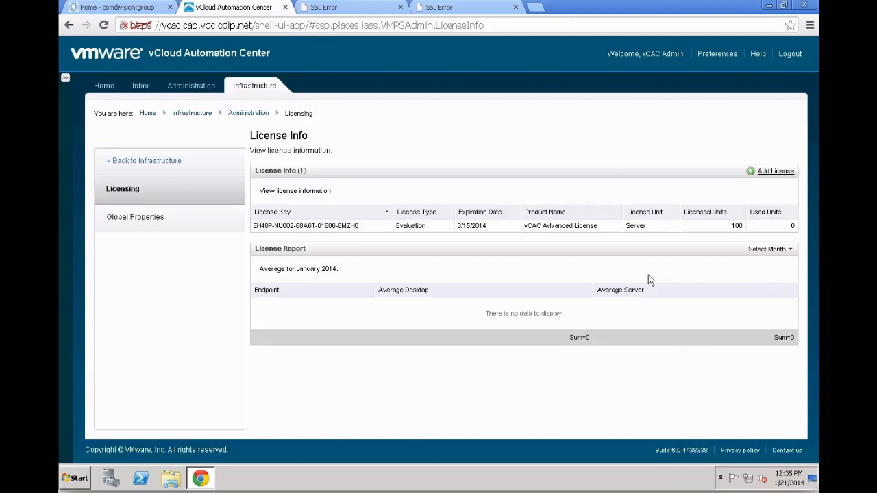
mouse_move(150, 157)
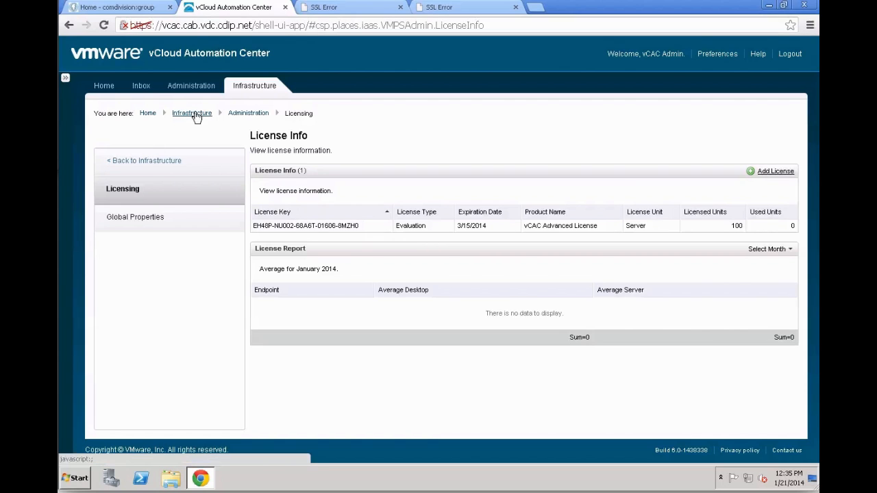
Go from the infrastructure overview to the stored endpoint credentials page
left_click(192, 113)
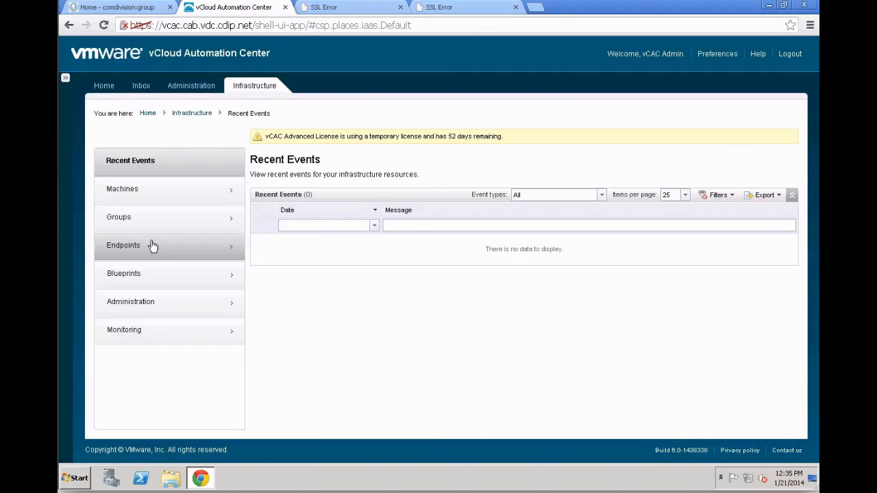
left_click(123, 245)
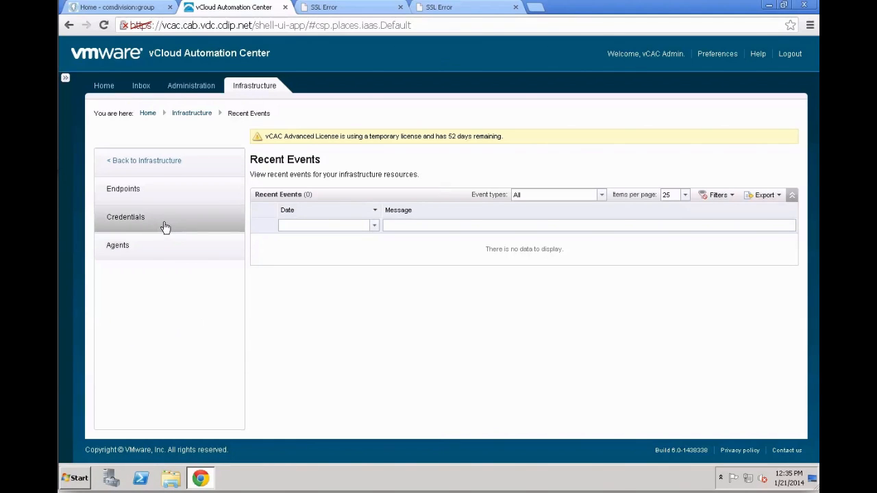
left_click(126, 217)
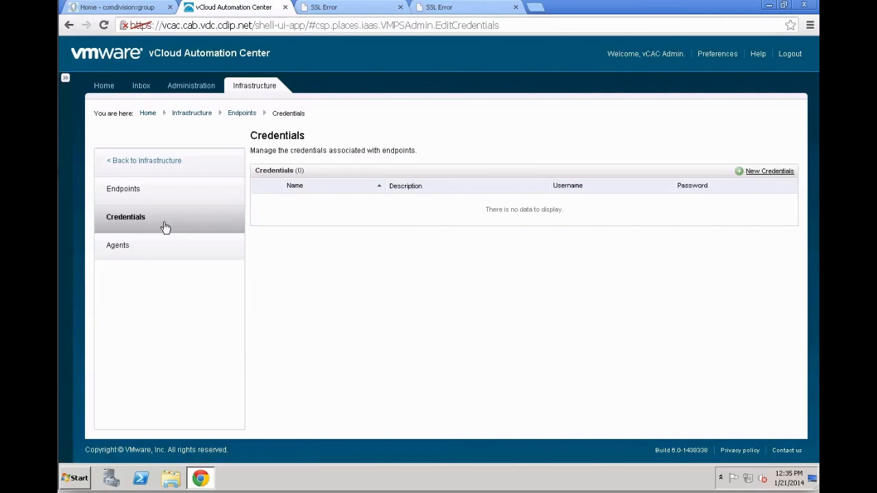
mouse_move(664, 169)
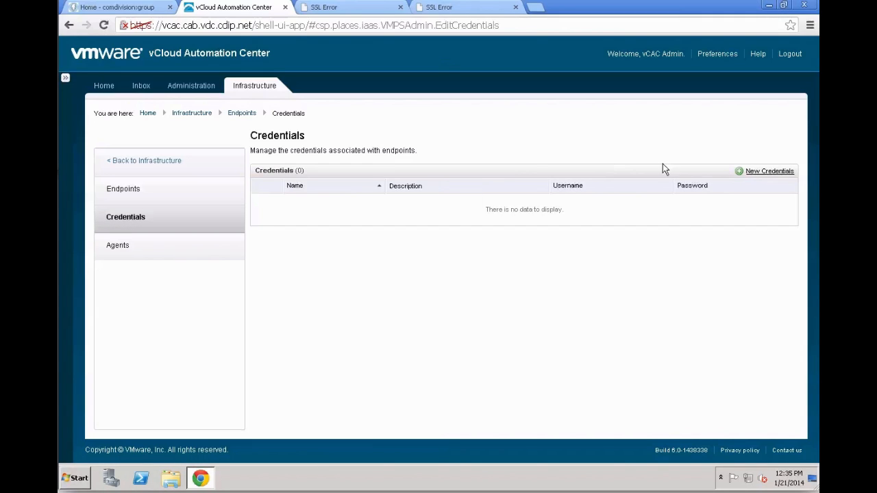
Save a new 'vCenter Server' credential for the administrator account with its password
left_click(769, 171)
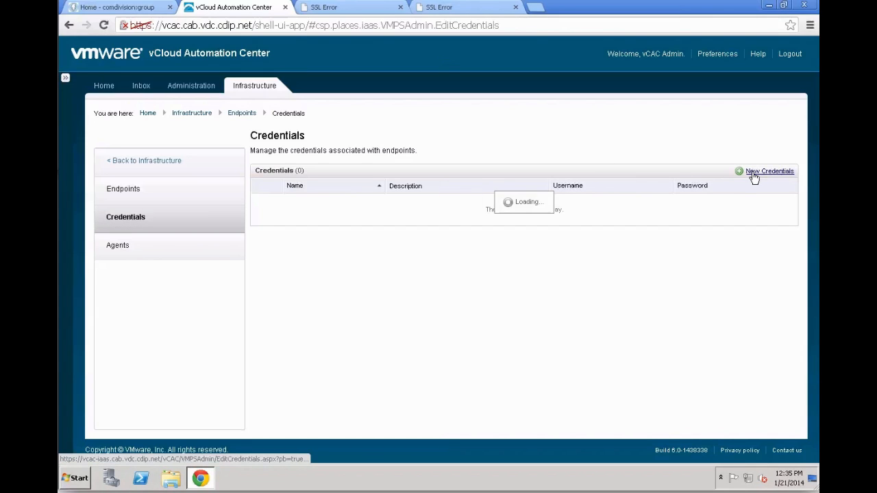
left_click(769, 170)
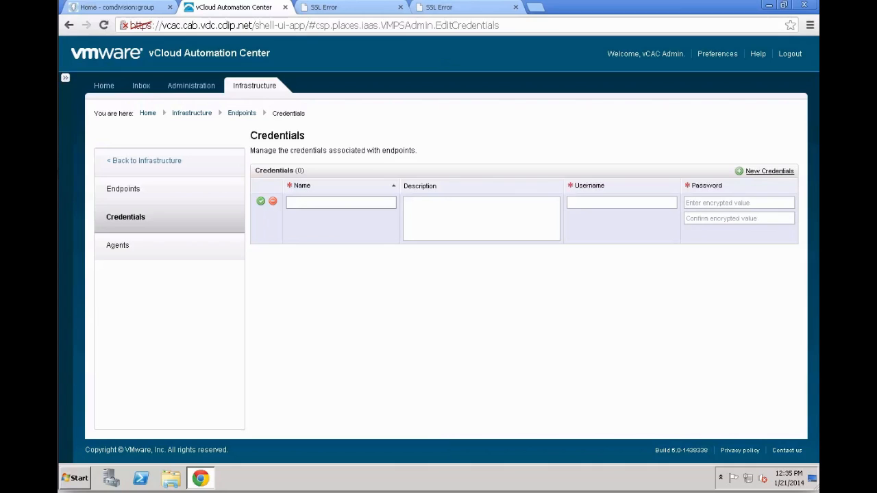
left_click(341, 202)
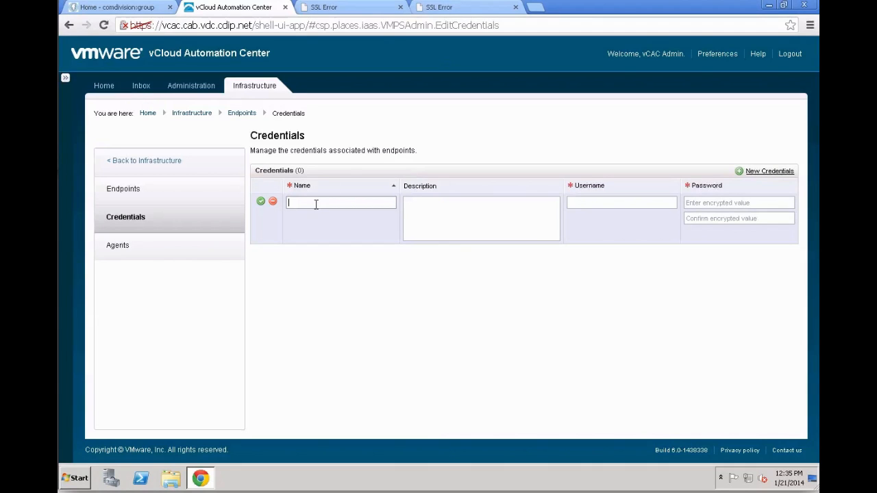
type("vCenter")
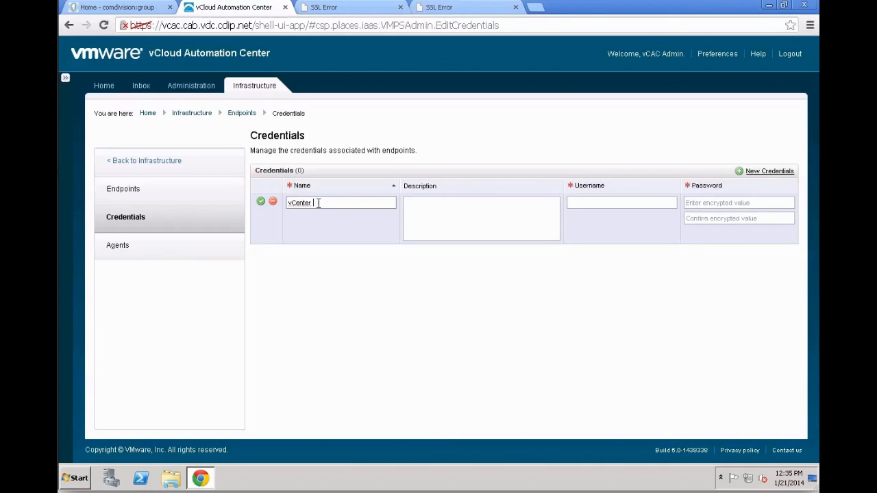
type("Server")
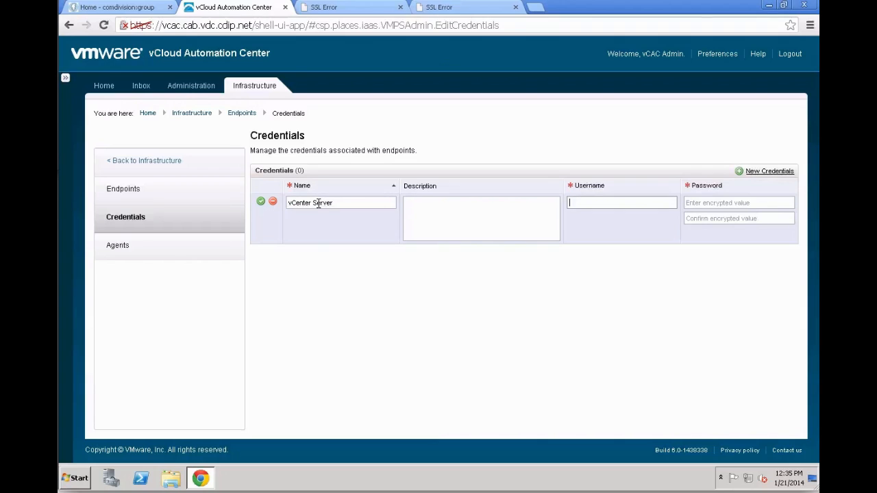
type("administrator@vsphere.local")
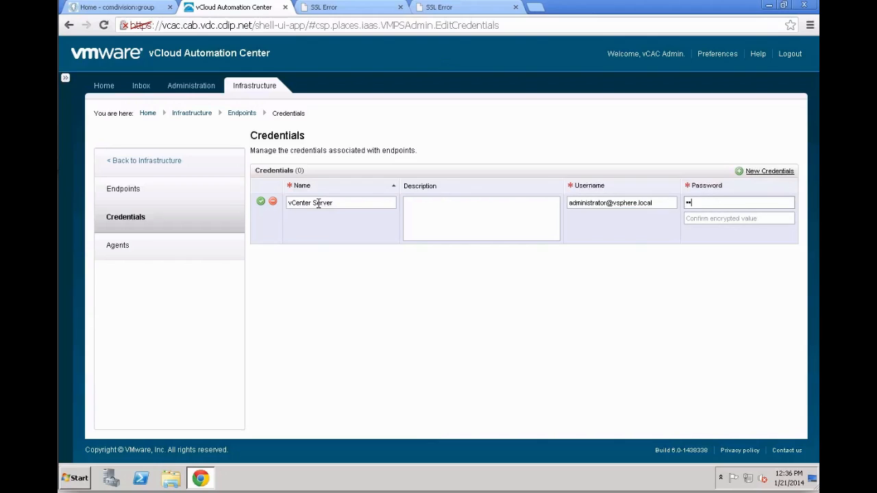
type("••••••••")
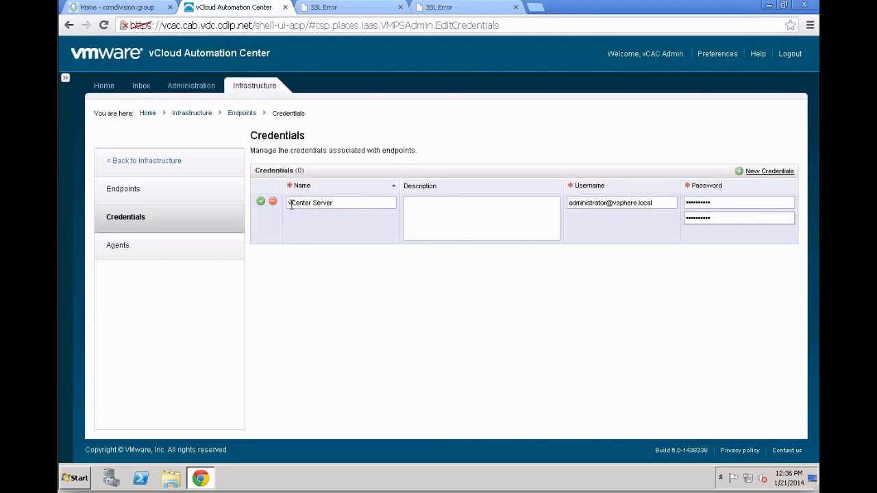
left_click(260, 202)
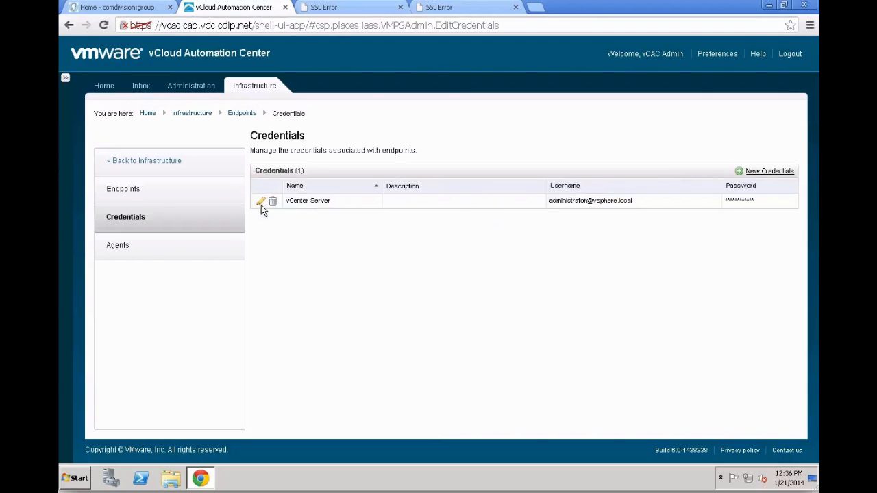
mouse_move(769, 171)
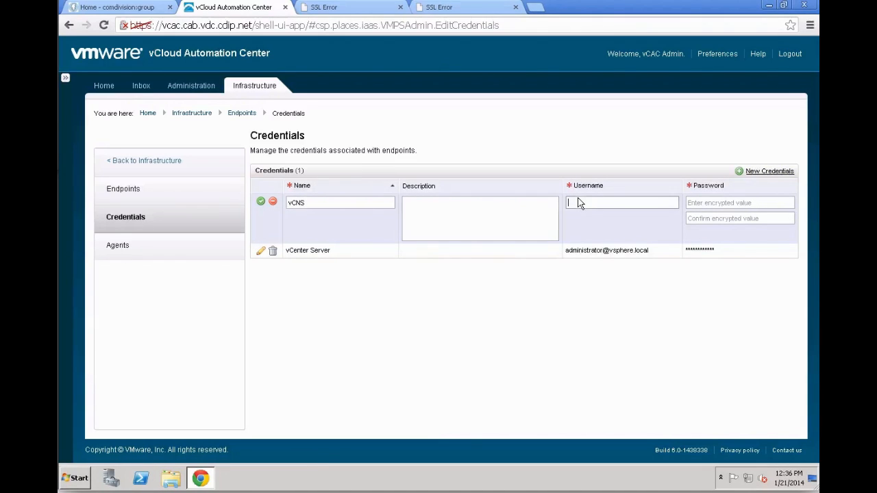
Save the vCNS credential for the admin account, then open the Endpoints list
type("admin")
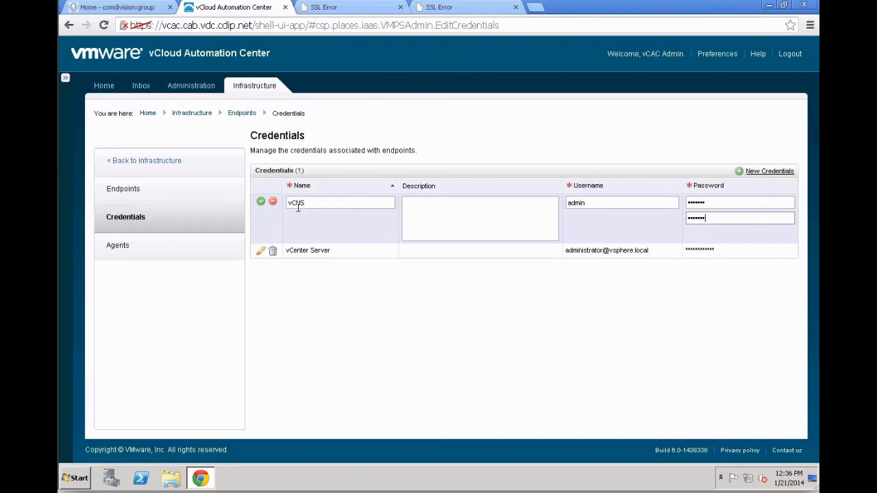
left_click(260, 201)
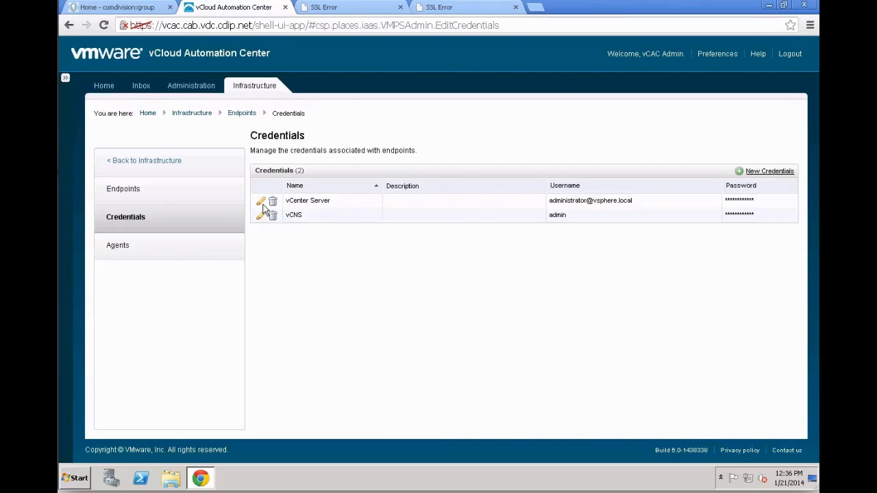
mouse_move(227, 205)
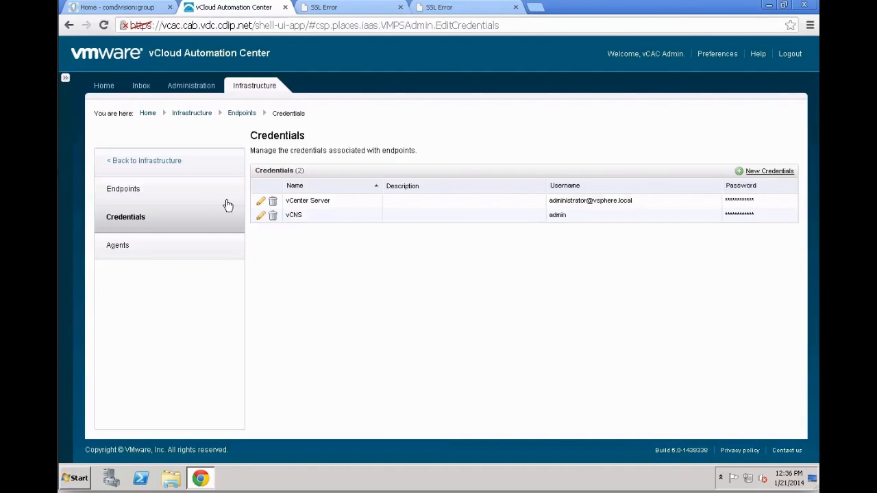
left_click(123, 188)
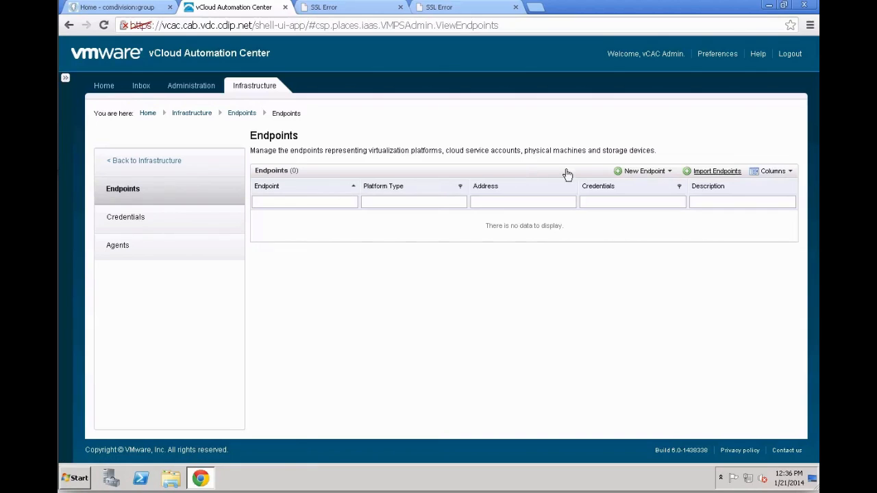
Choose New Endpoint > Virtual > vSphere (vCenter) to get a blank endpoint form
left_click(643, 171)
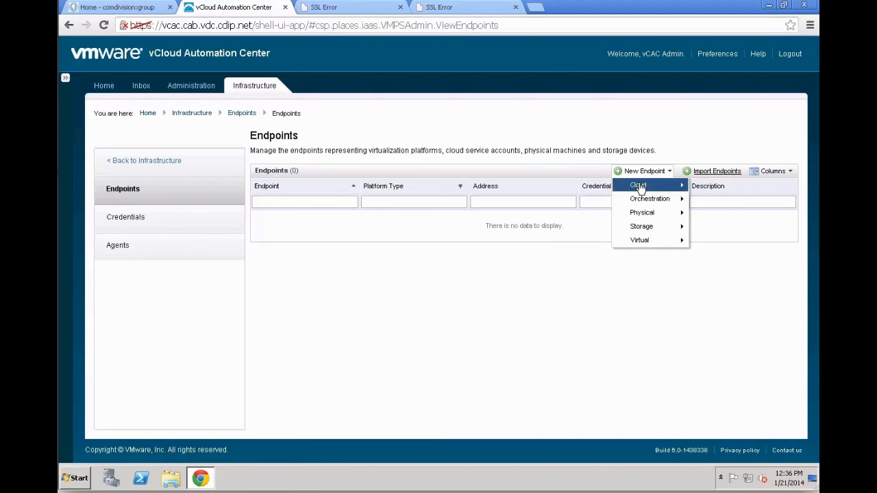
mouse_move(649, 199)
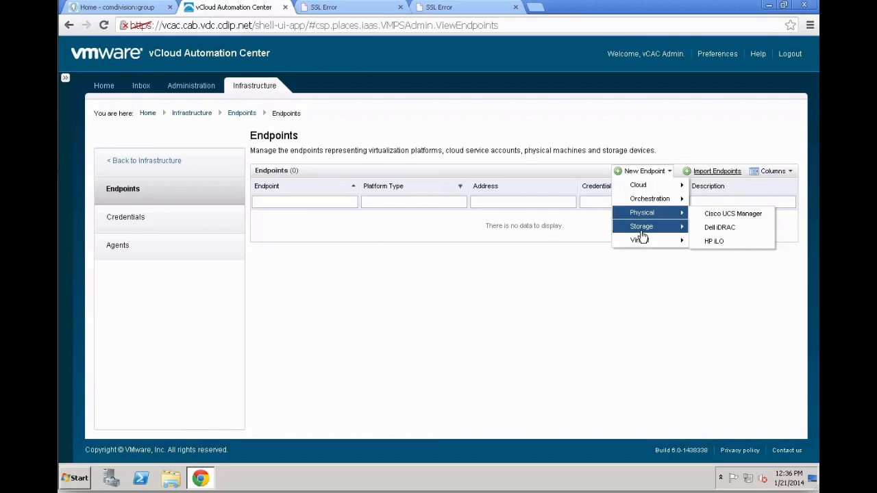
mouse_move(638, 240)
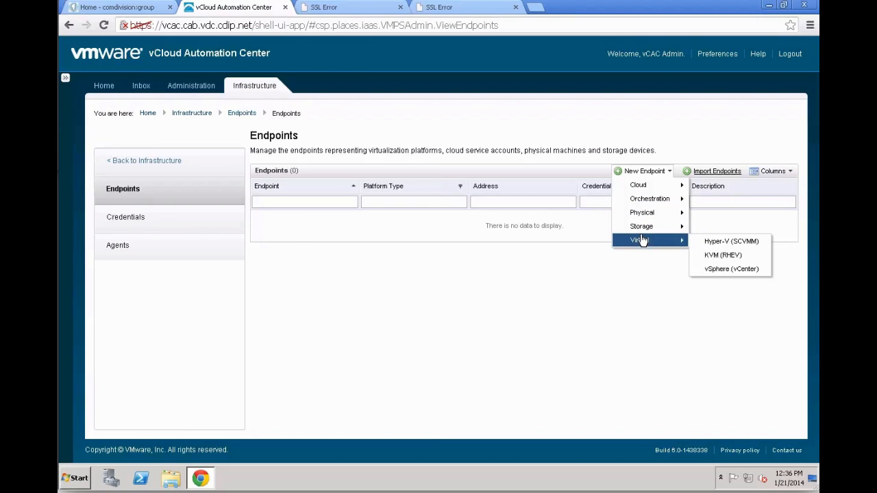
mouse_move(731, 269)
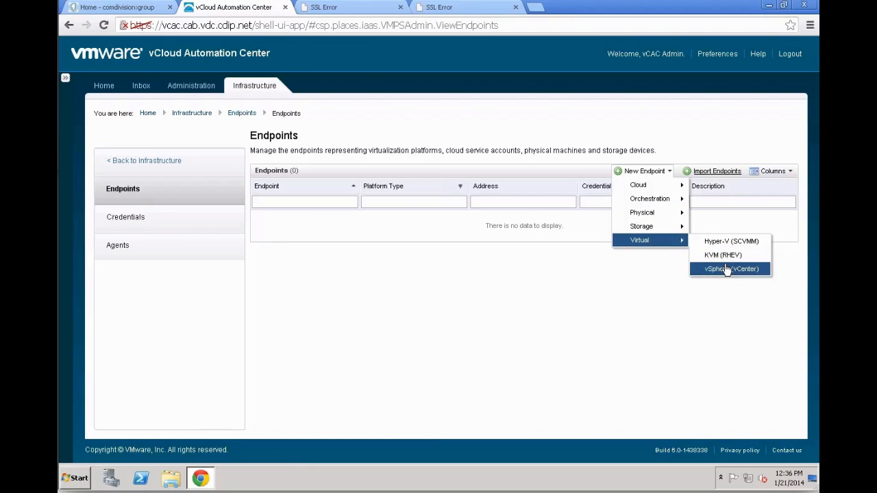
left_click(731, 269)
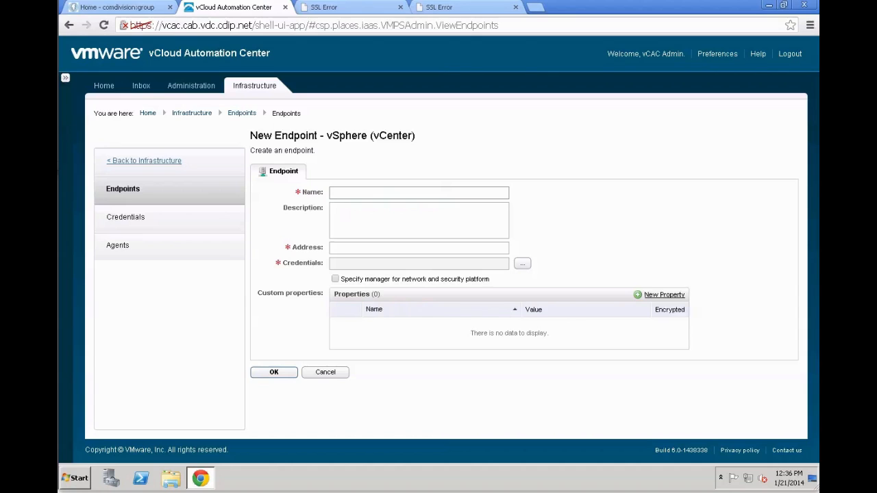
mouse_move(580, 234)
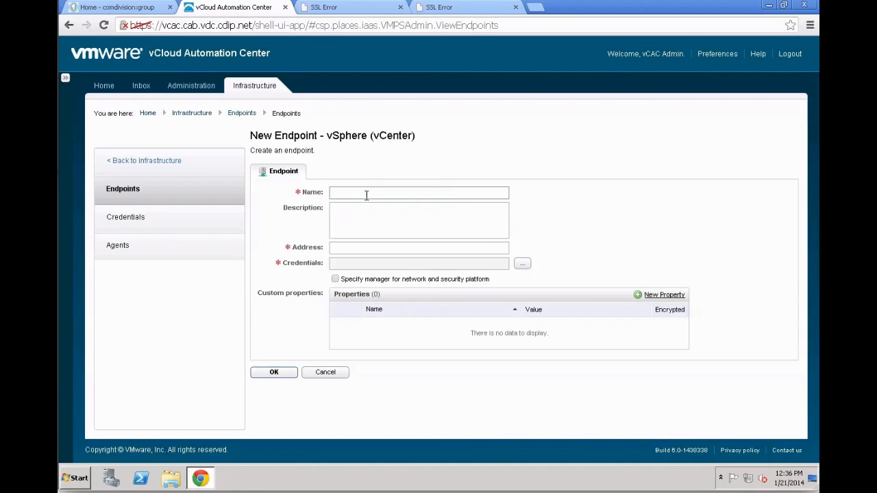
type("vCenter")
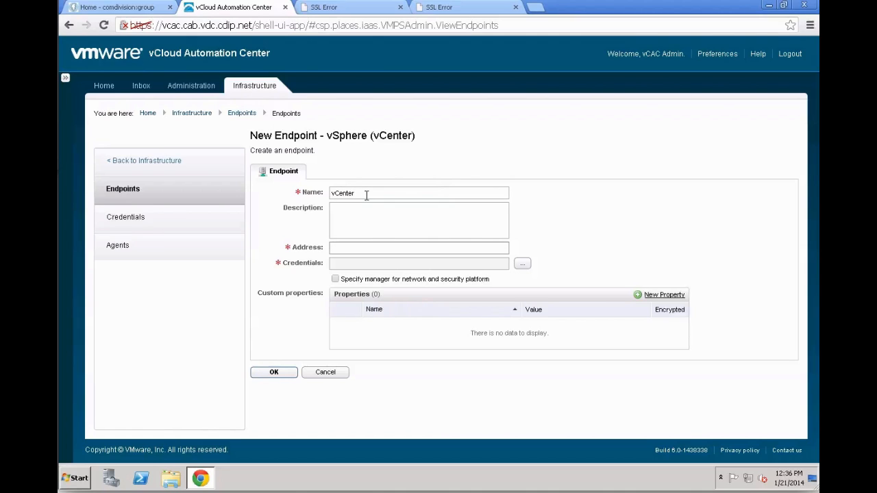
type("https://")
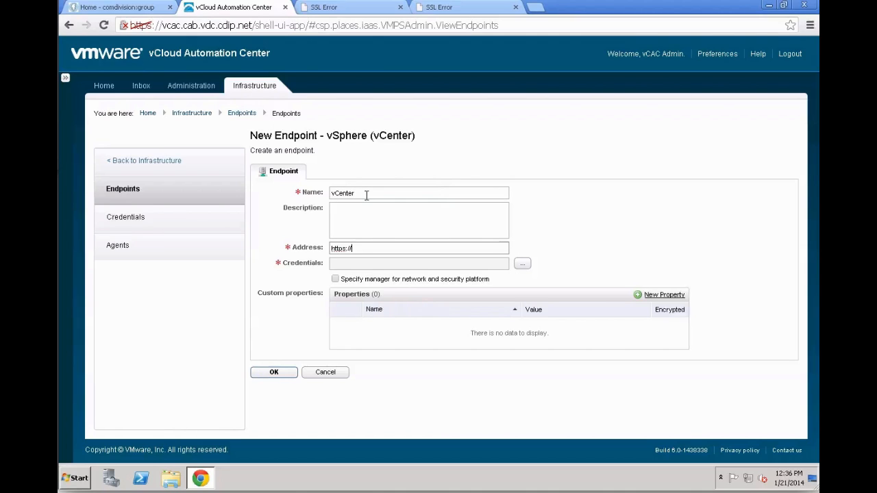
type("vcsa.cab.vdc.cdip.")
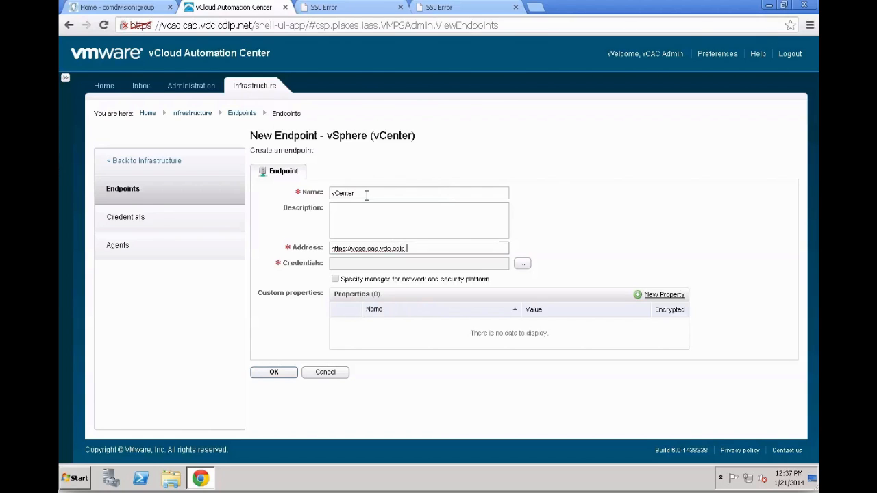
type("/sdk")
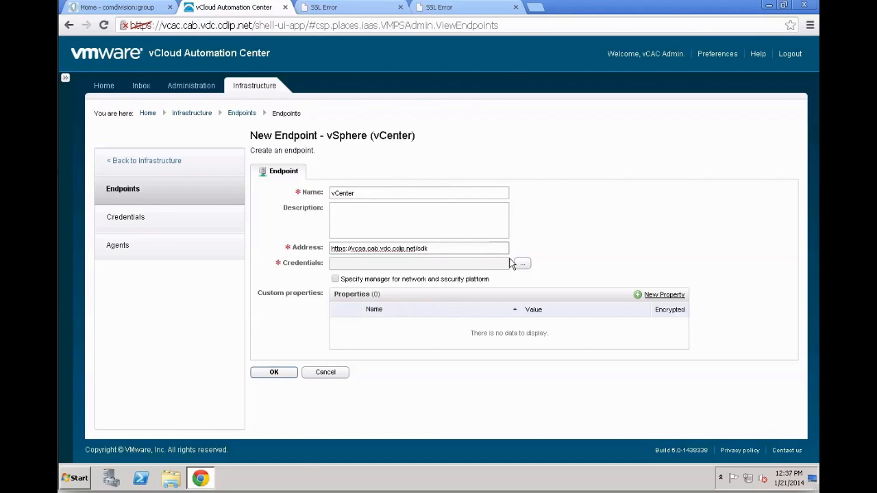
Assign the vCenter Server credential and enable 'Specify manager for network and security platform'
left_click(522, 263)
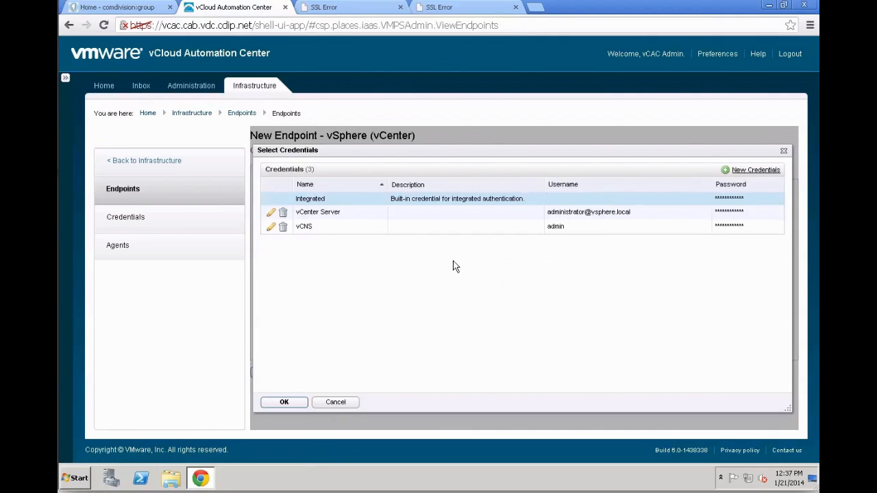
left_click(317, 212)
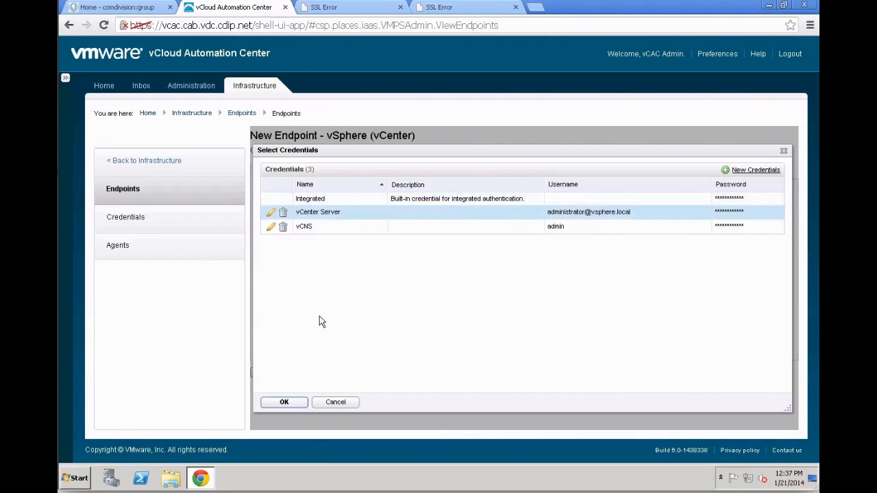
left_click(284, 402)
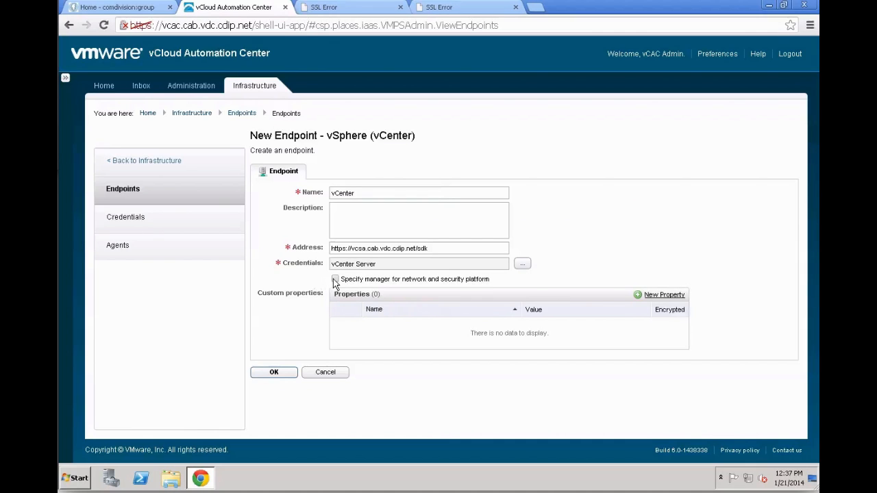
left_click(335, 279)
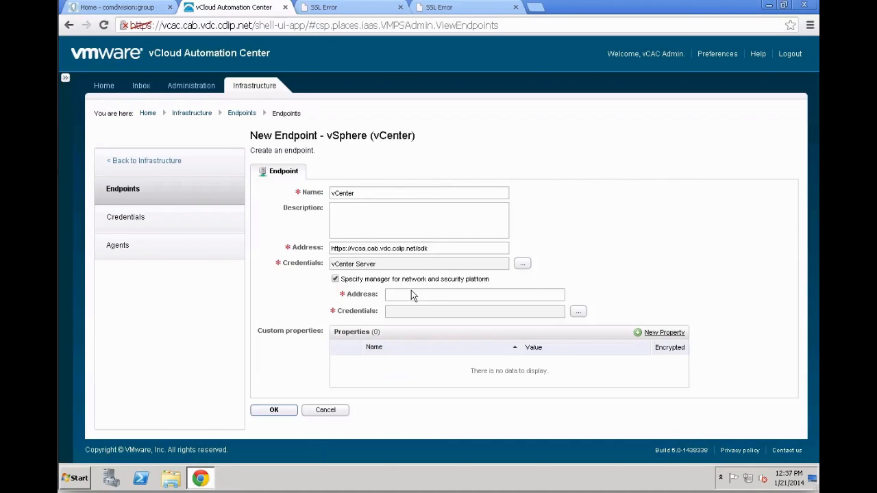
type("ht")
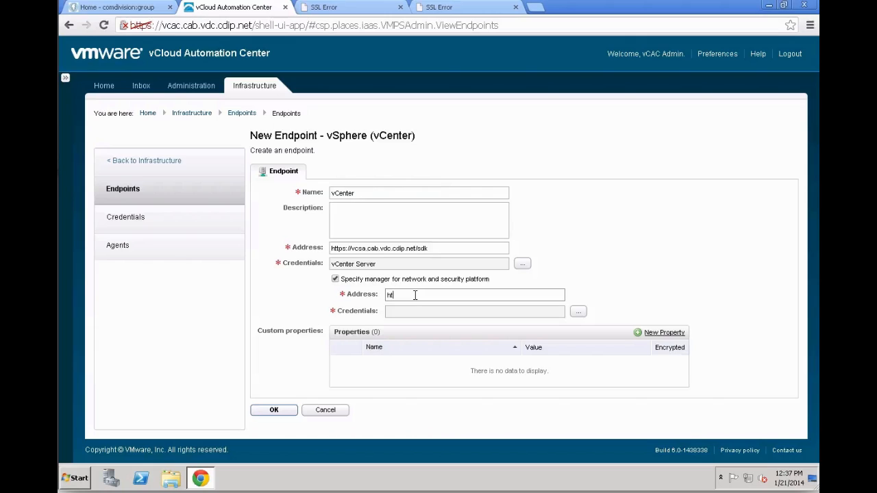
type("https://vcns.cab.vdc.cdip.net")
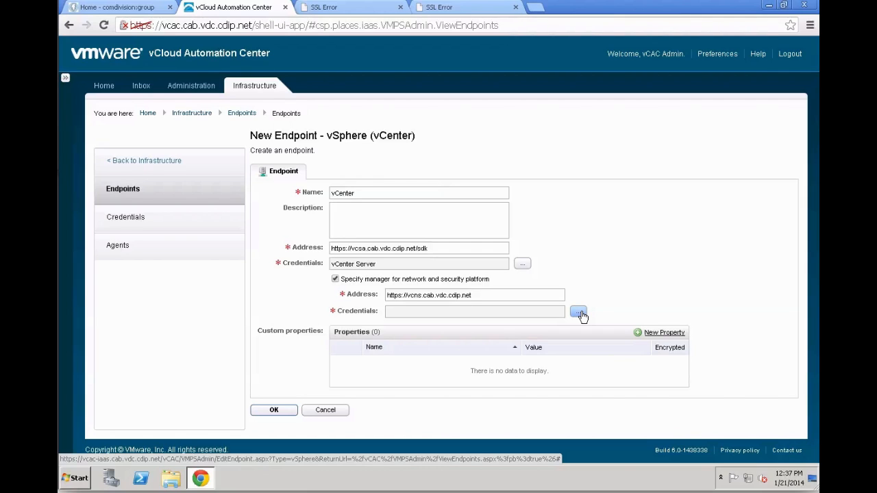
mouse_move(616, 305)
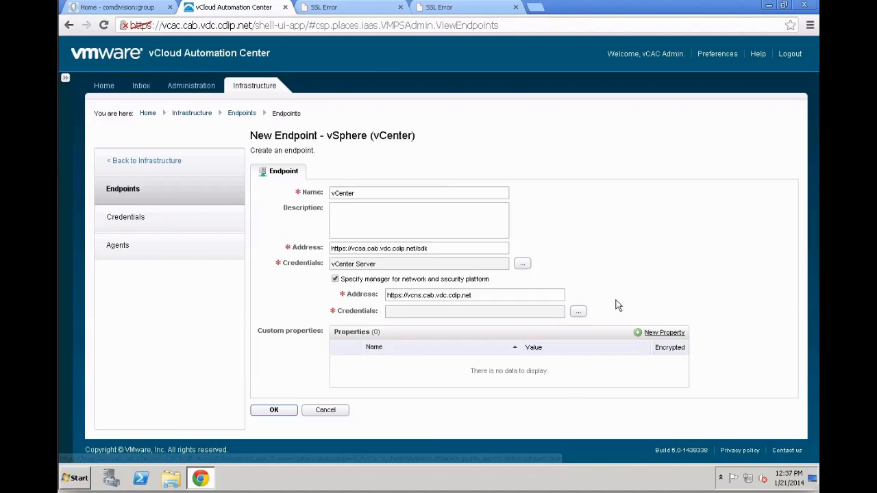
mouse_move(599, 312)
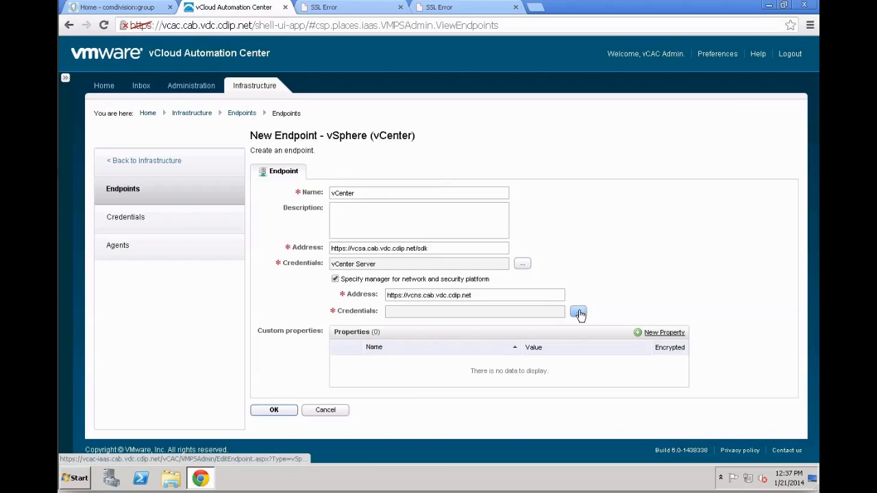
left_click(578, 312)
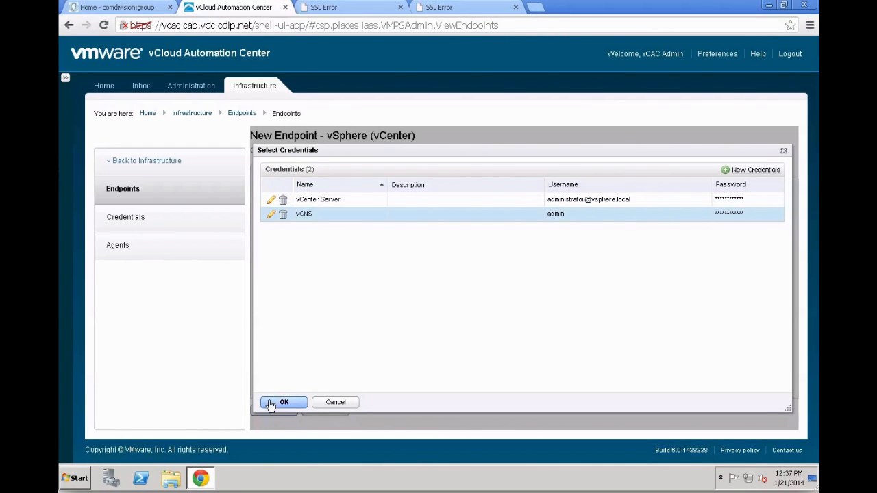
left_click(283, 402)
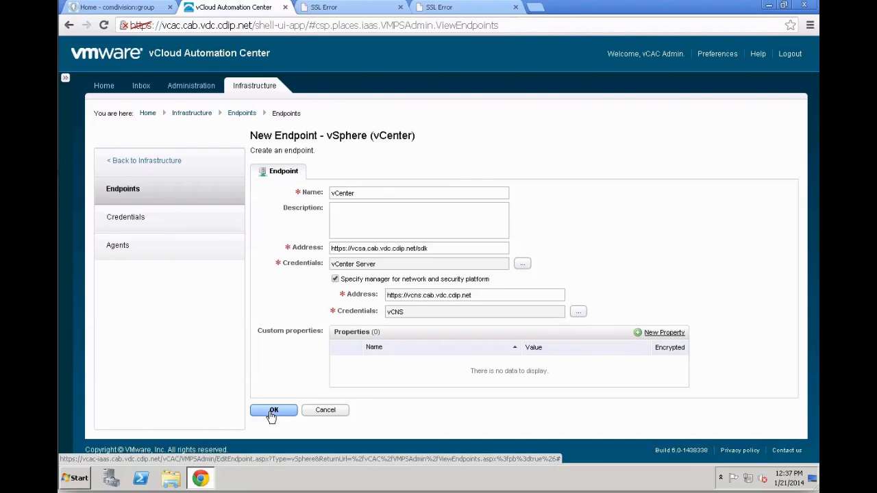
mouse_move(331, 446)
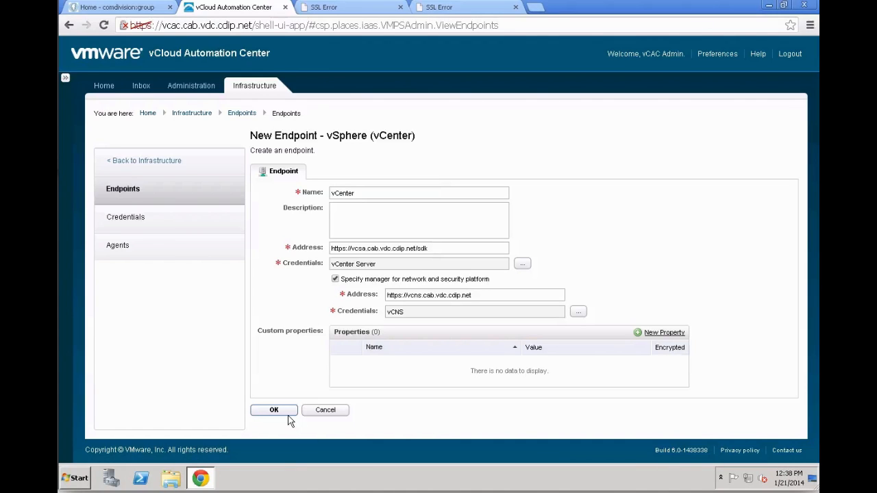
left_click(273, 410)
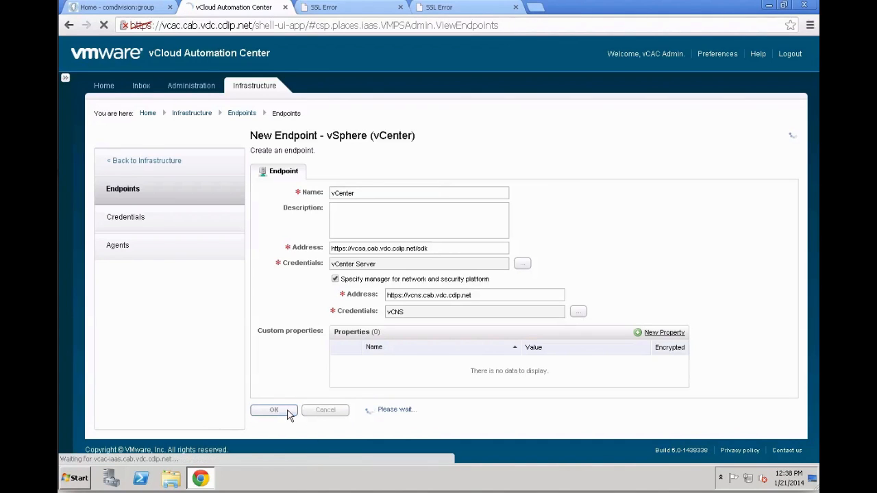
left_click(274, 410)
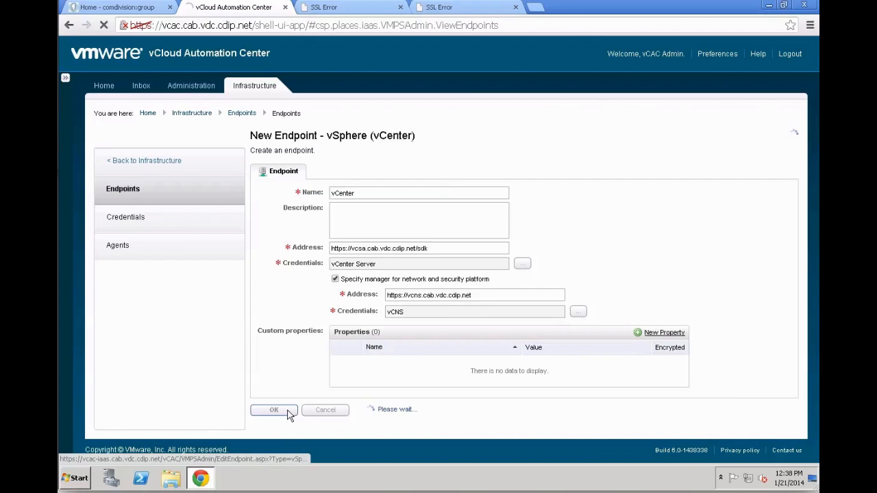
left_click(274, 409)
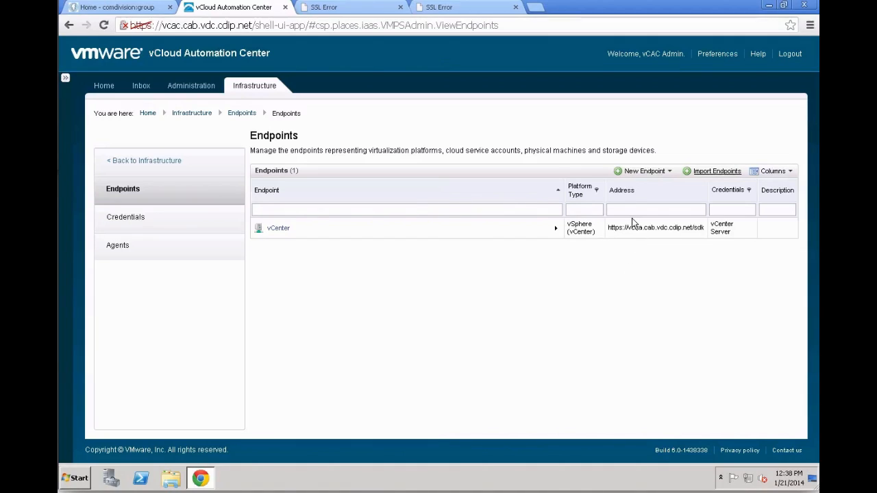
left_click(643, 171)
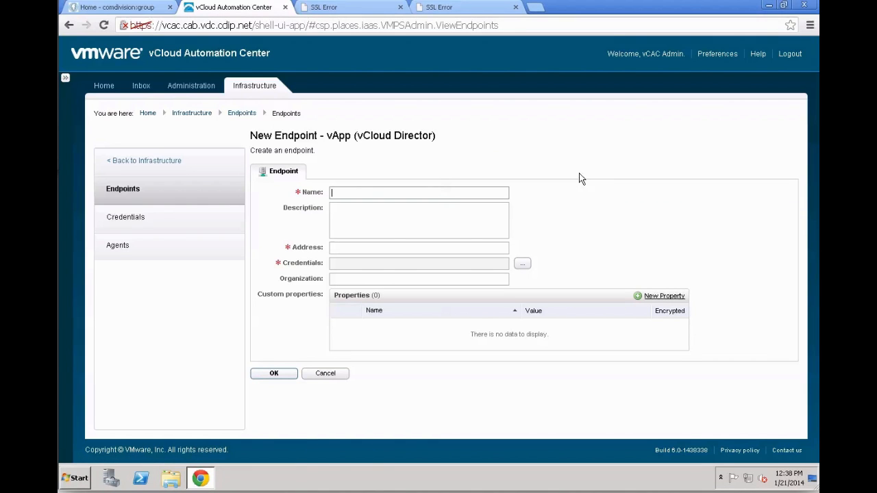
type("vCloud")
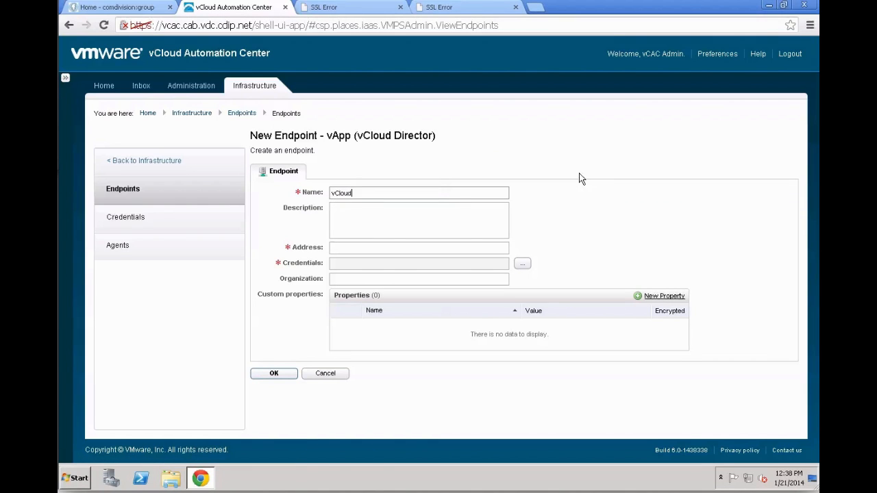
type("https://vcloud.cab.vdc.cdip.net")
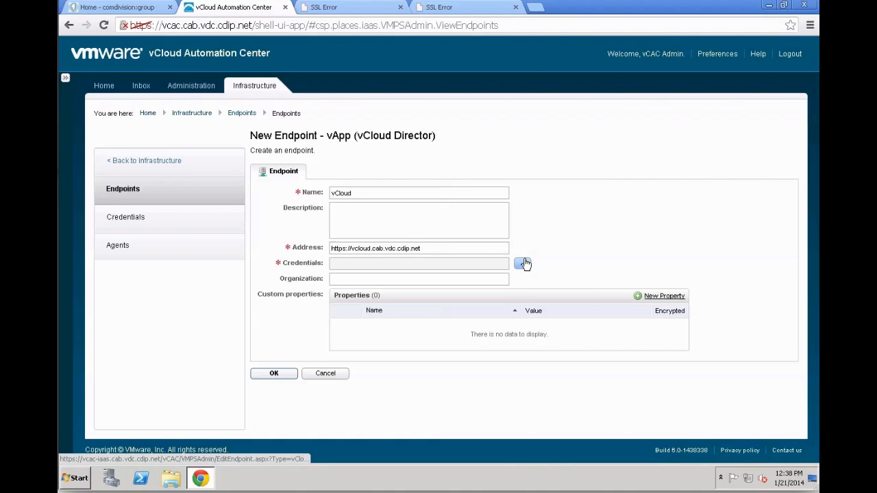
left_click(523, 263)
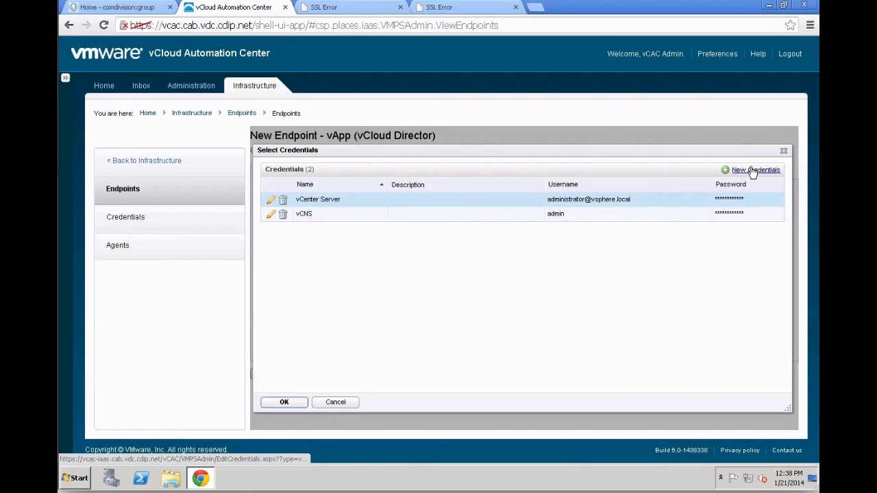
Create a 'vCloud Director' credential for user Administrator with its password
left_click(756, 170)
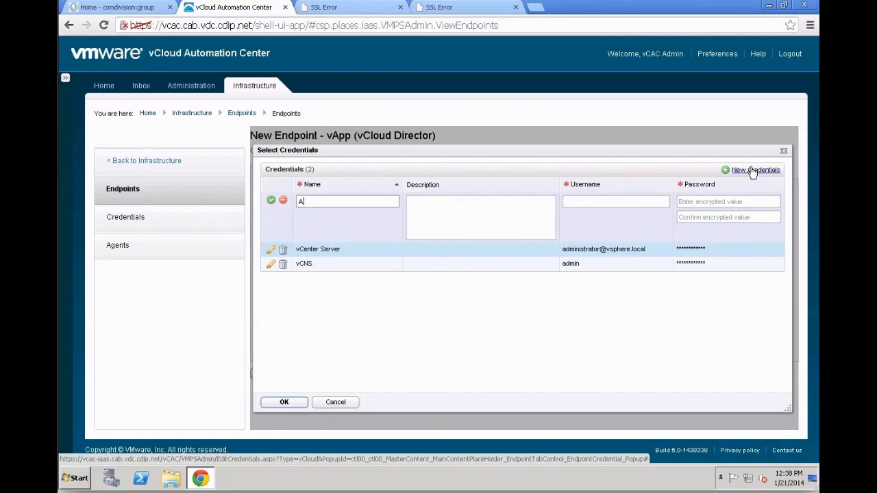
type("vCloud Dir")
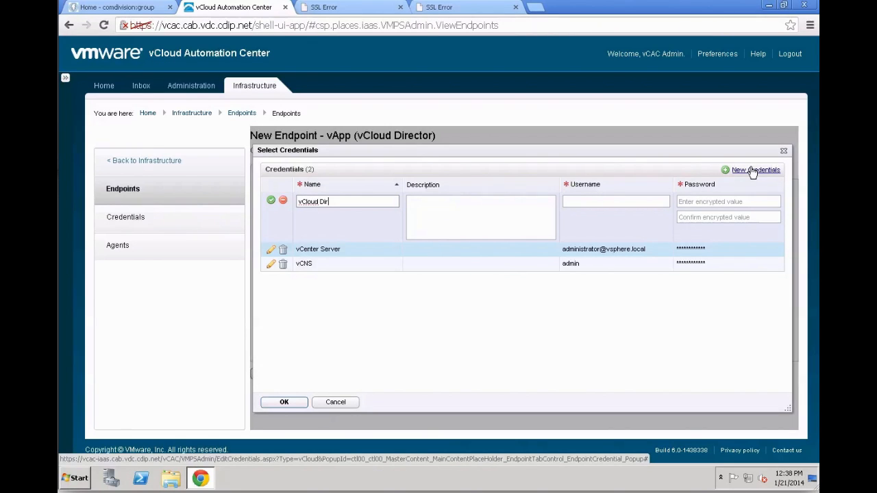
type("A")
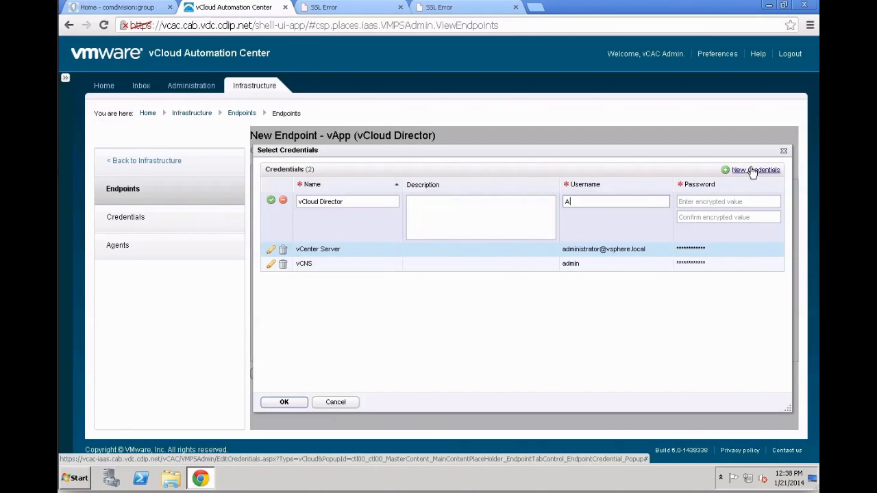
type("dministrator")
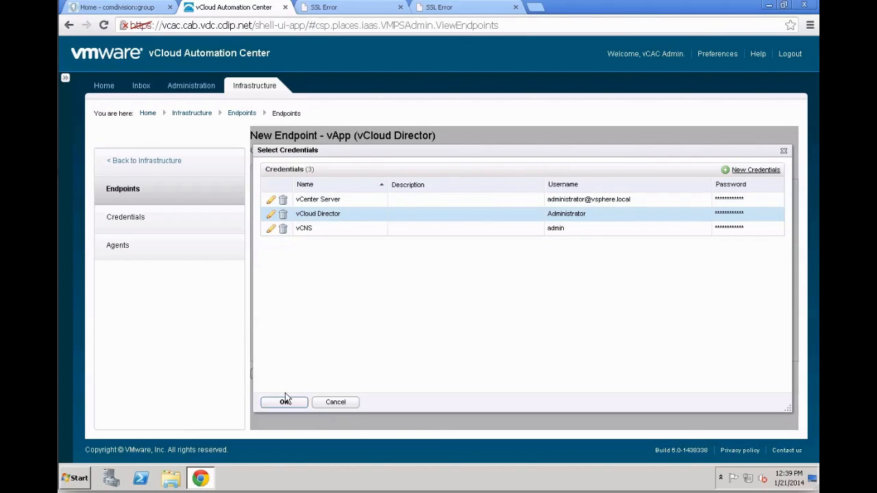
Select the vCloud Director credential and save the vCloud endpoint
left_click(284, 403)
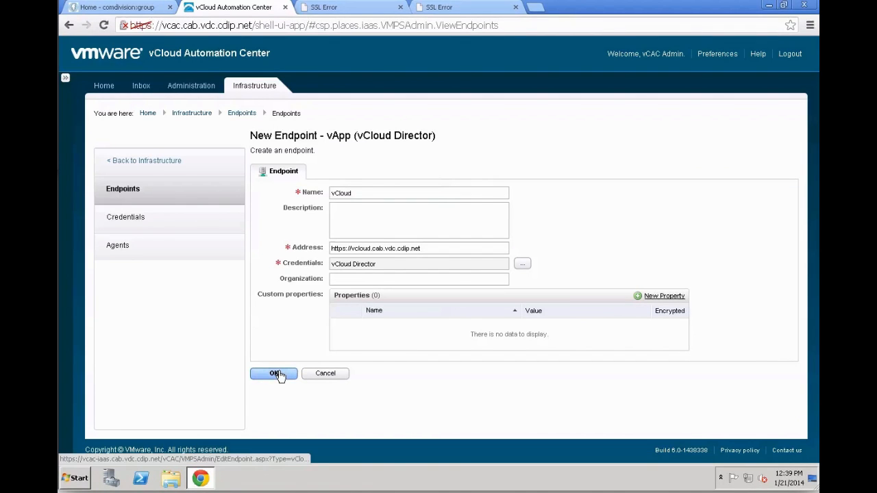
left_click(274, 373)
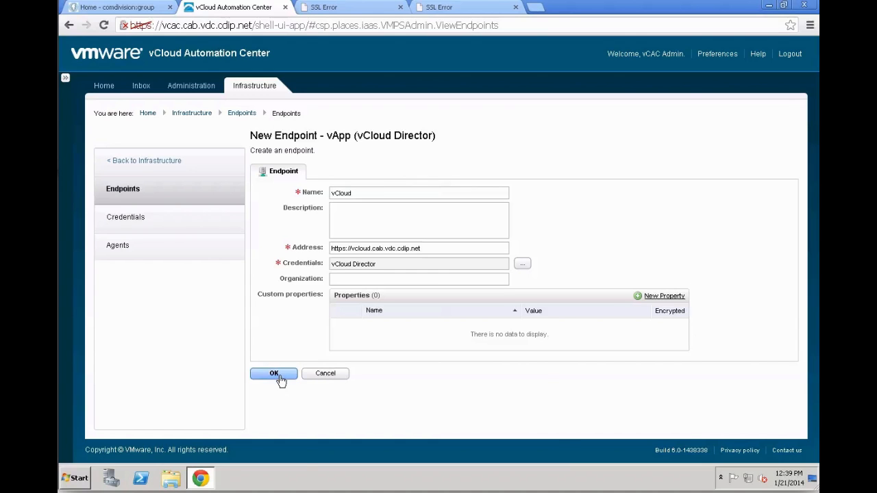
left_click(274, 373)
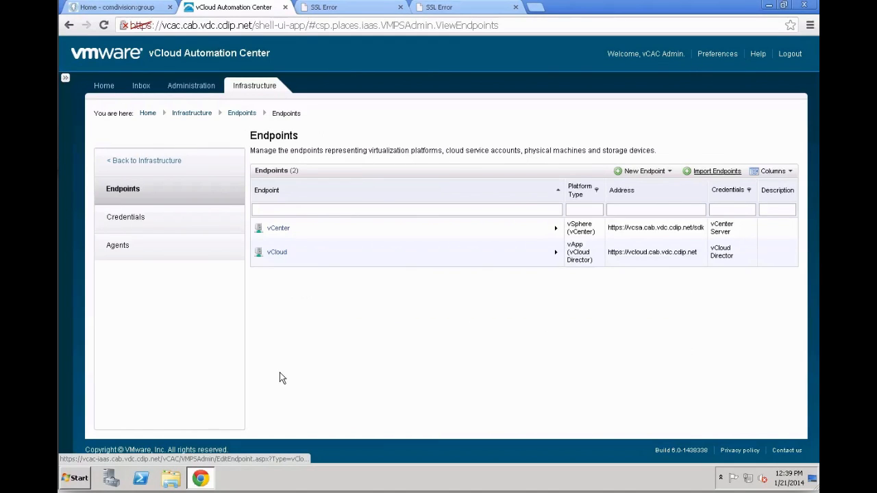
mouse_move(212, 250)
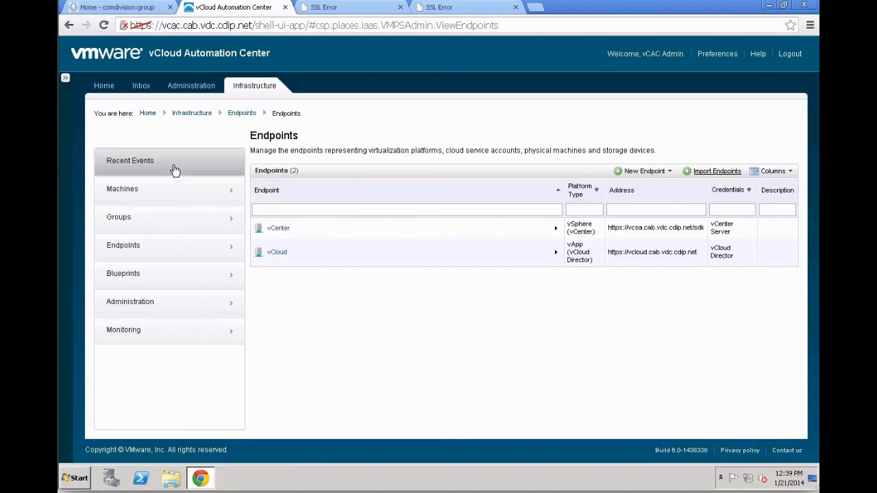
Open the Fabric Groups page under Infrastructure > Groups
left_click(119, 217)
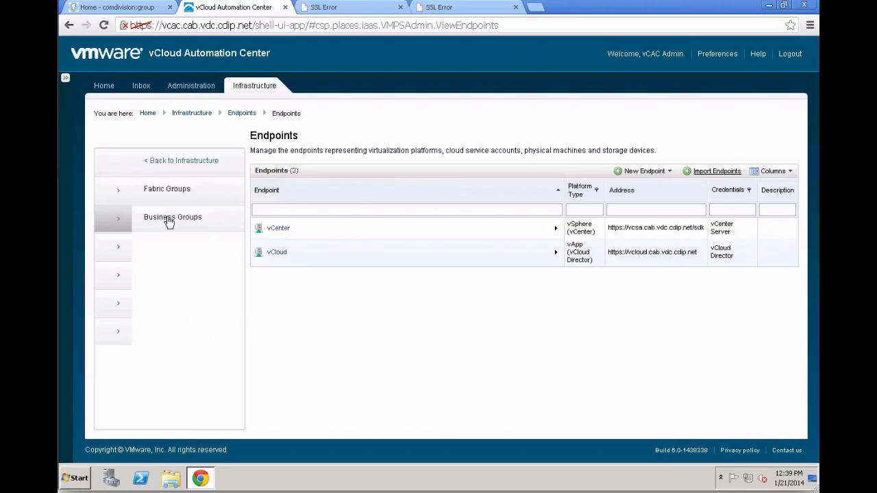
left_click(167, 188)
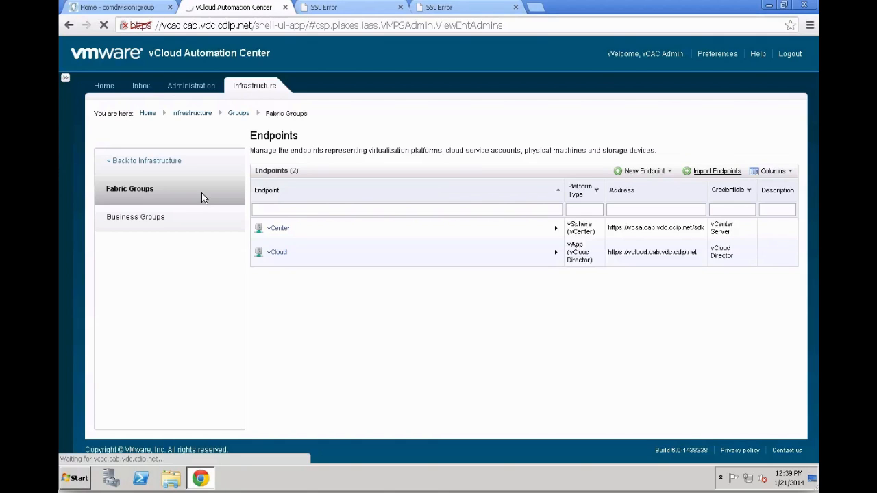
left_click(130, 189)
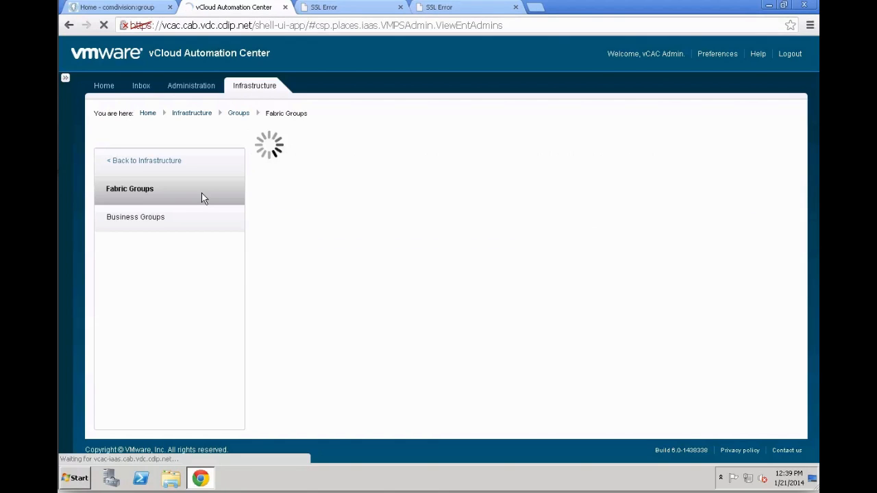
left_click(129, 188)
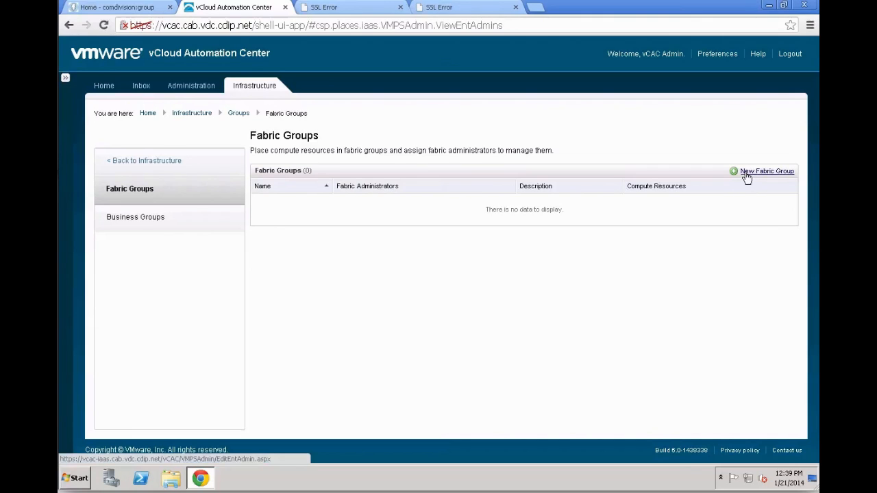
Start a new fabric group, cancel it, and open the Windows Start menu
left_click(767, 170)
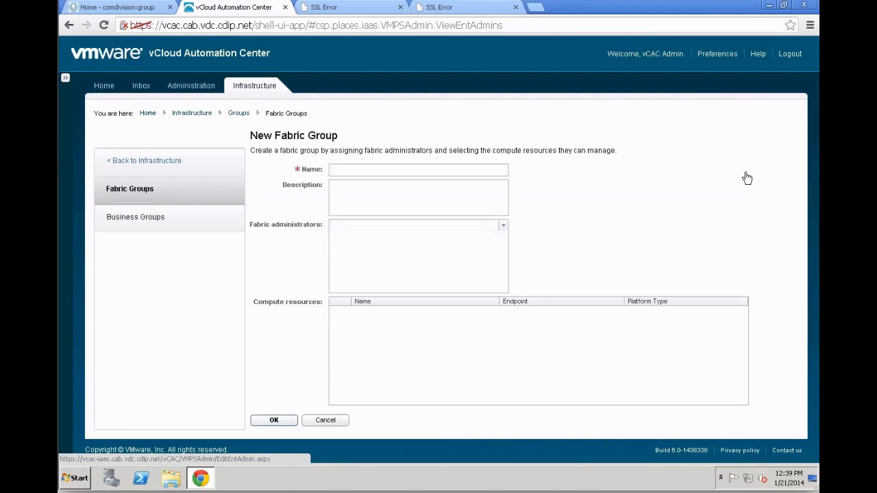
mouse_move(325, 420)
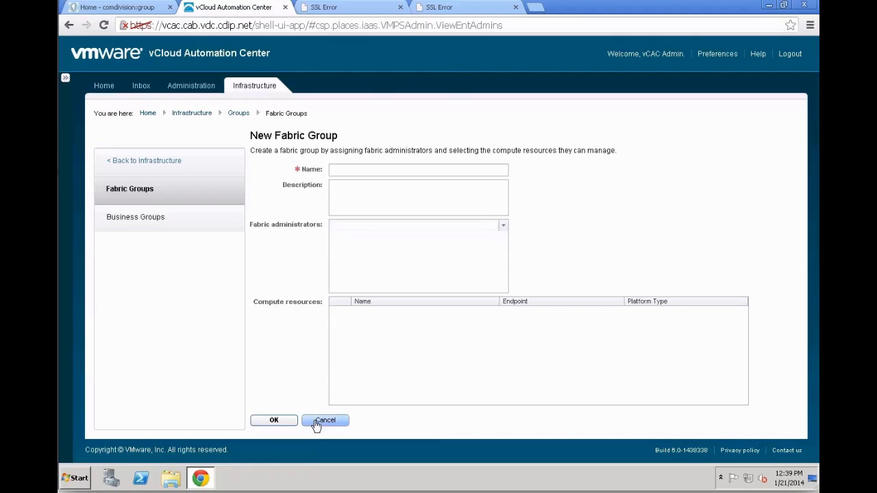
left_click(325, 420)
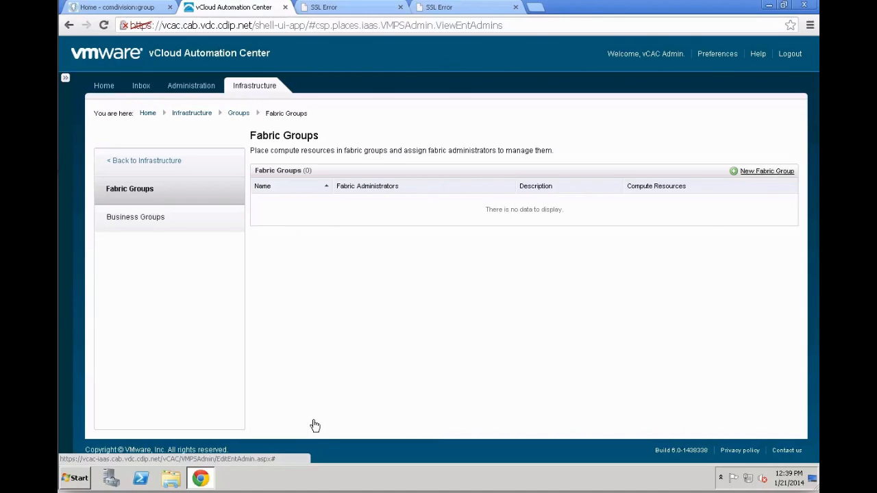
mouse_move(96, 476)
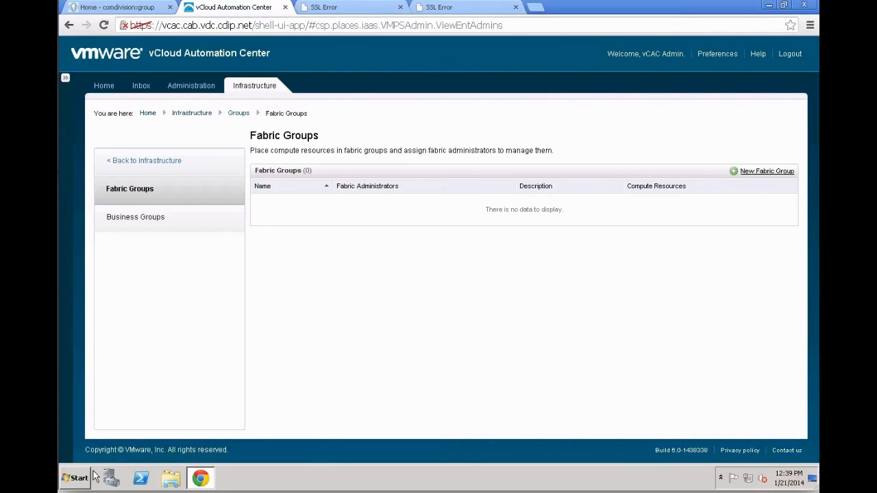
left_click(75, 478)
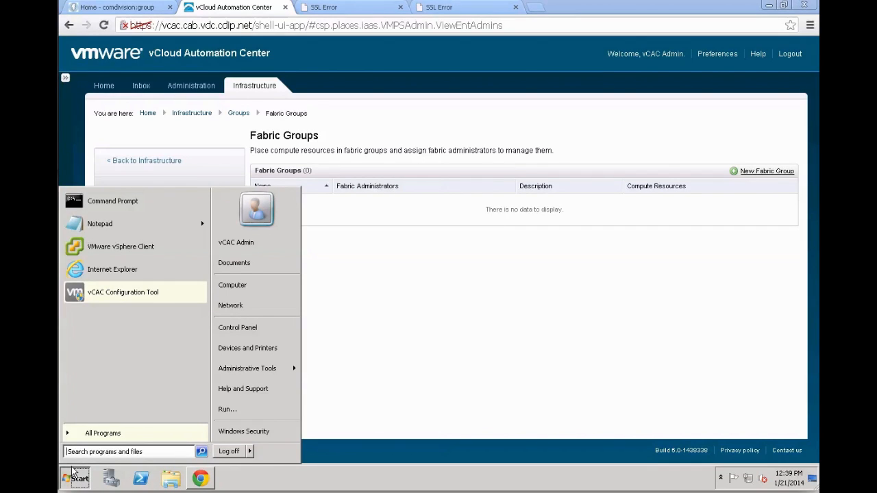
Search for and open Services, then select the vCloud Automation Center vSphereAgent service
type("servic")
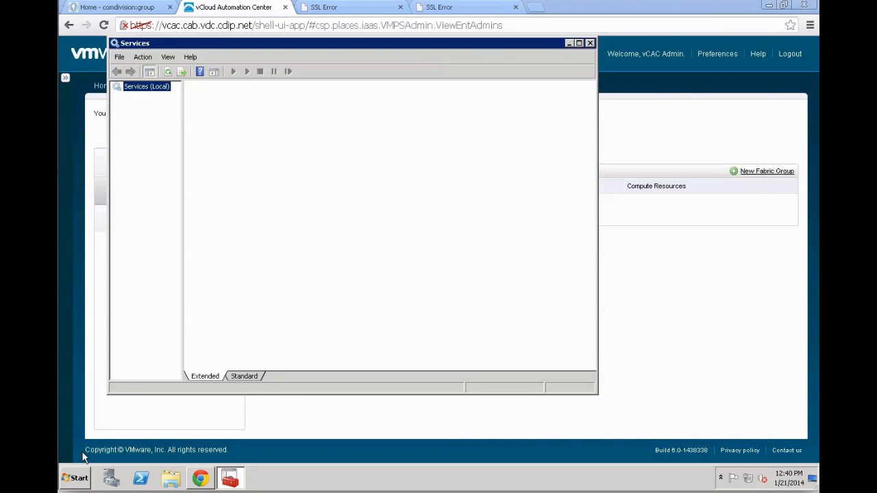
mouse_move(171, 274)
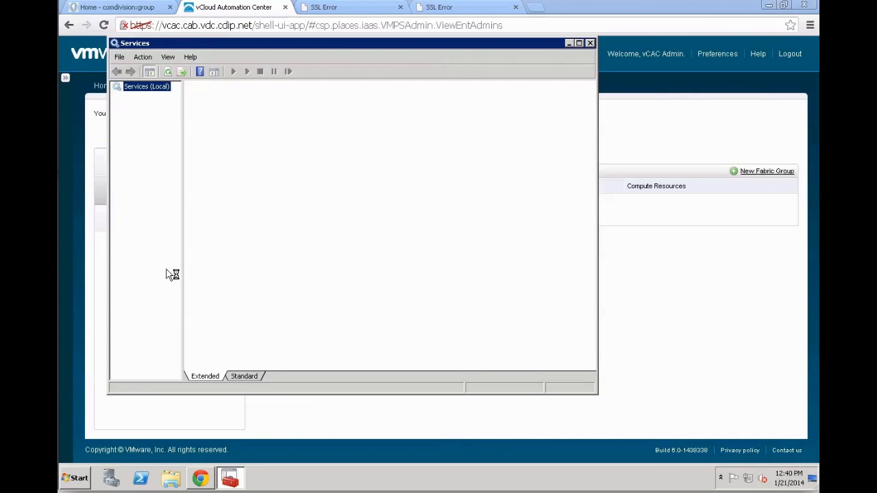
left_click(146, 86)
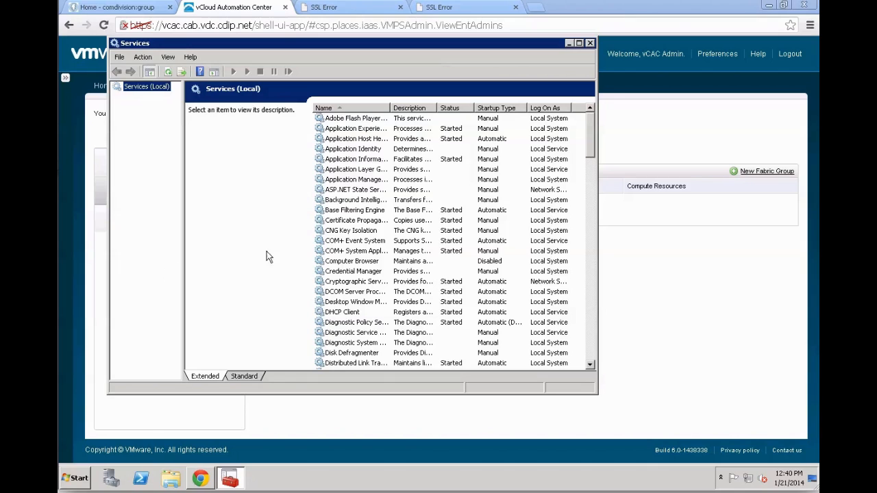
mouse_move(585, 345)
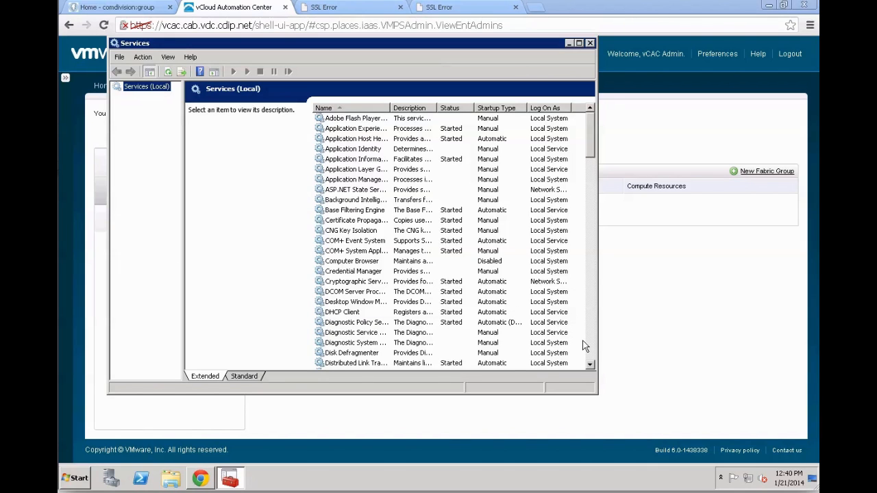
scroll("down", 3)
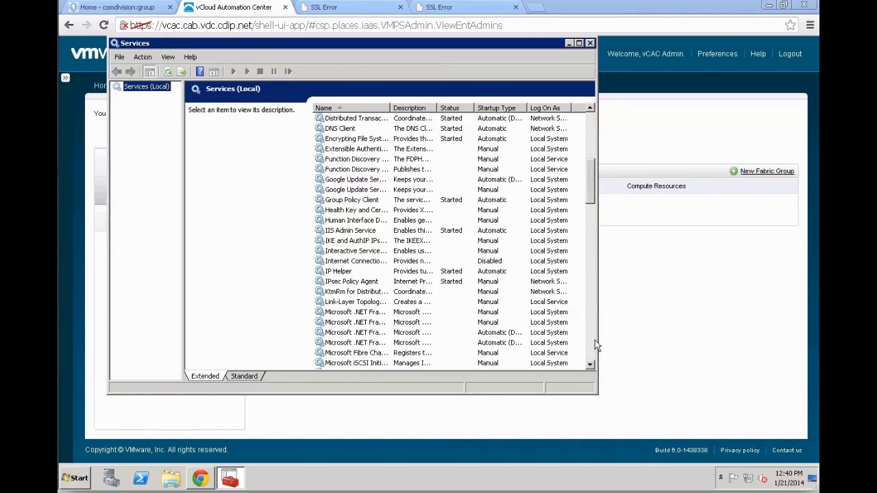
scroll("down", 3)
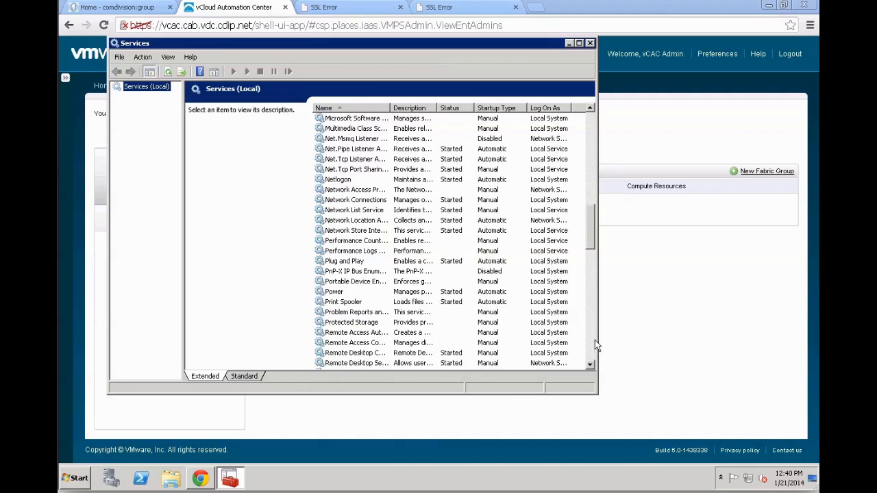
scroll("down", 3)
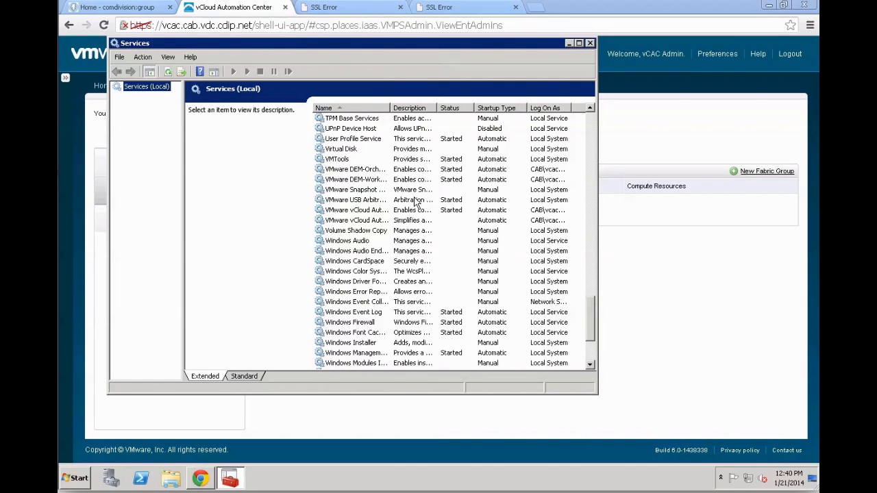
left_click(355, 210)
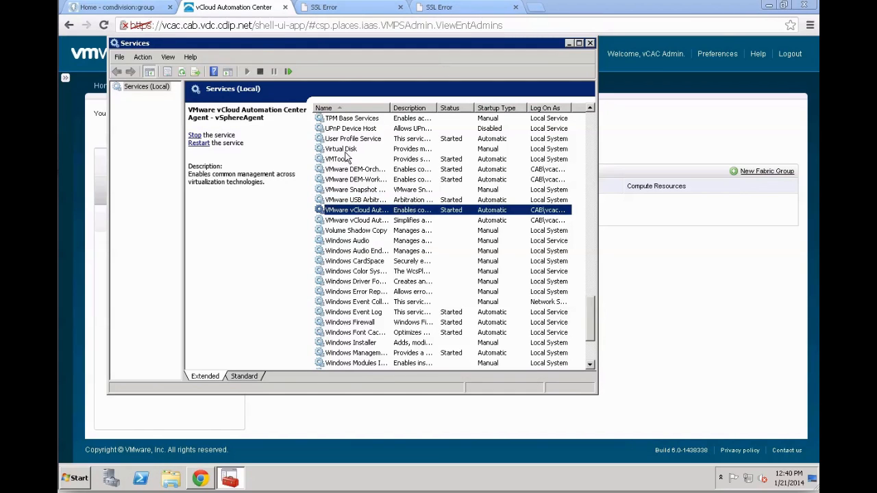
mouse_move(289, 74)
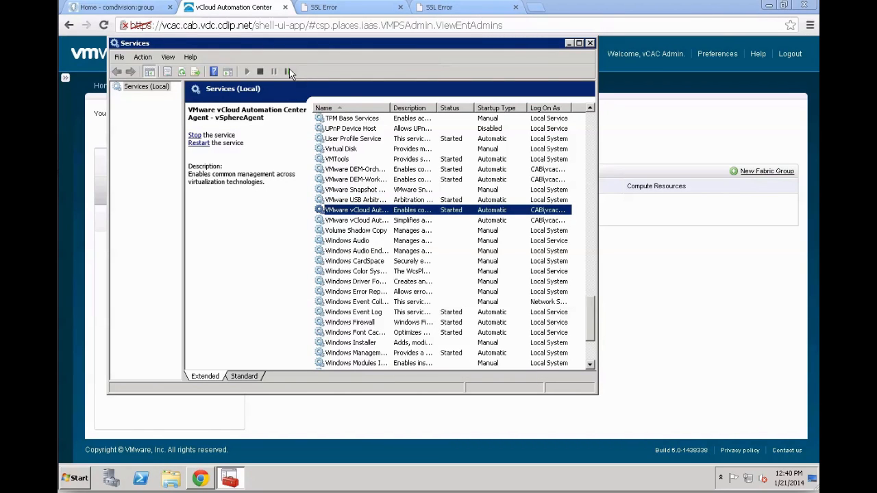
Stop vSphereAgent, select the vCloud Automation Center Service, then start vSphereAgent
left_click(195, 134)
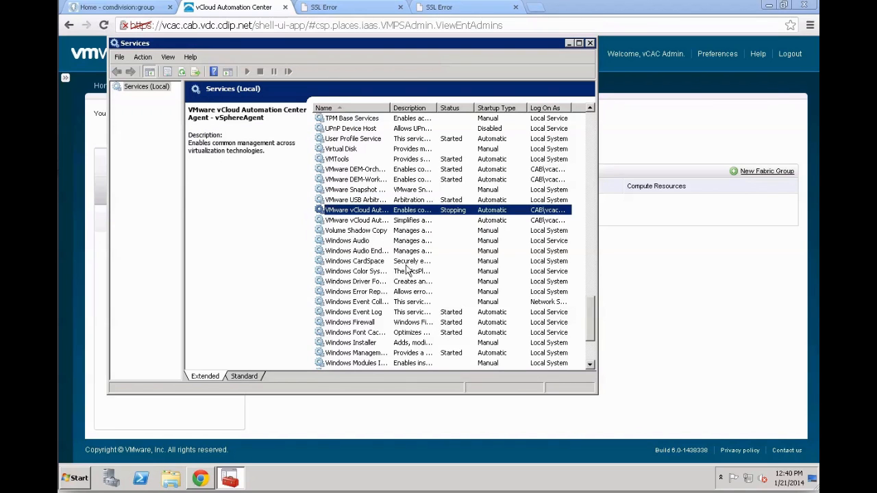
left_click(355, 230)
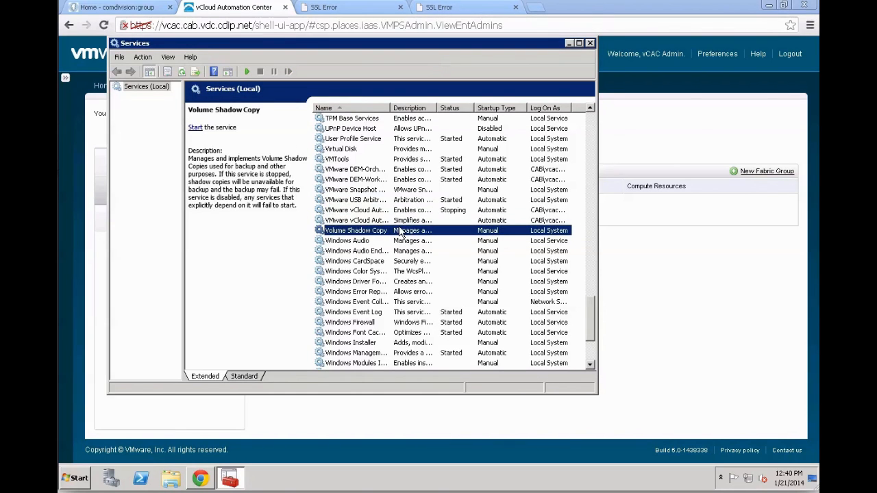
left_click(357, 220)
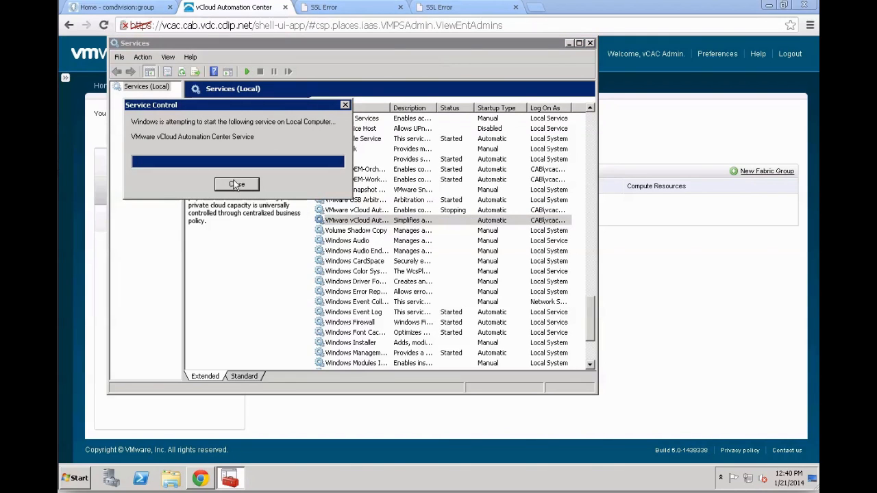
left_click(236, 184)
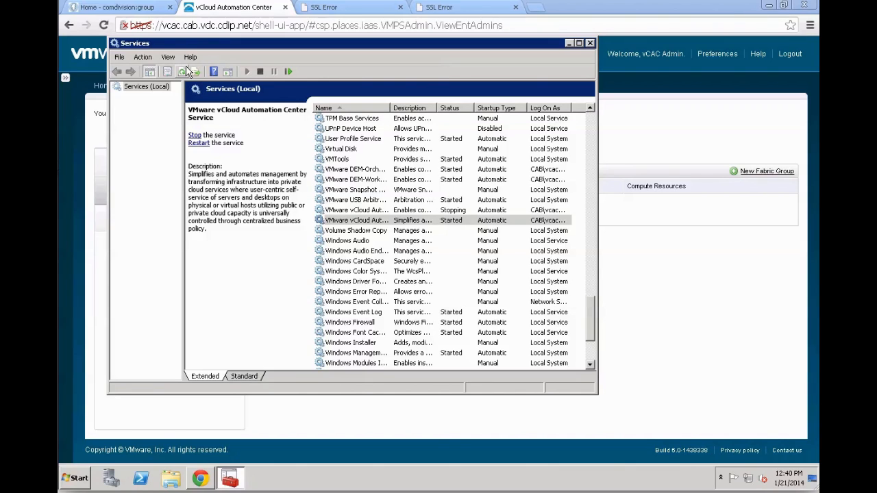
mouse_move(182, 71)
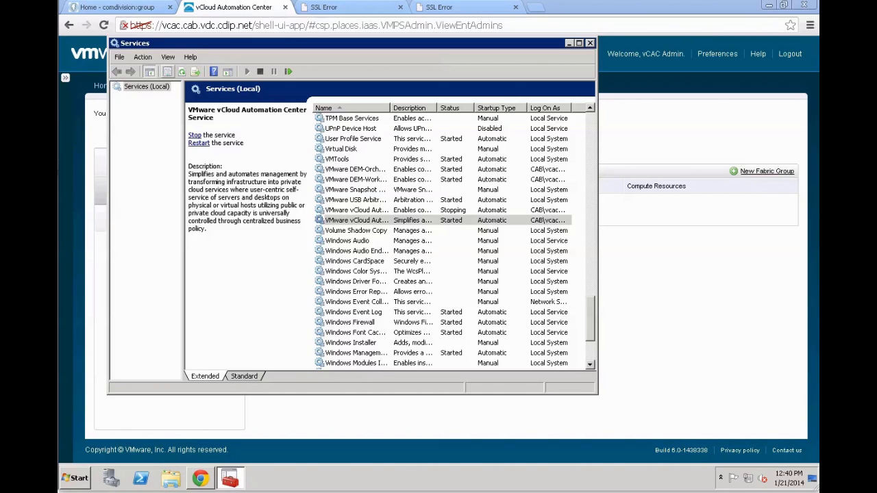
mouse_move(372, 190)
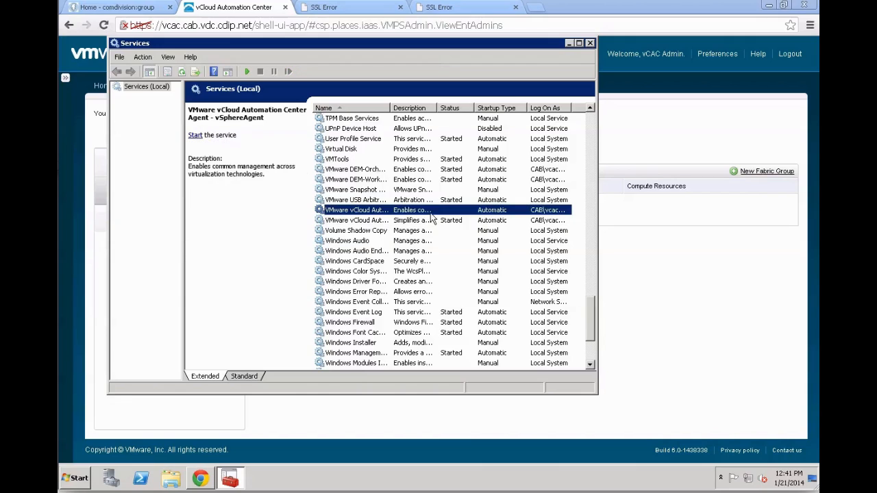
mouse_move(240, 84)
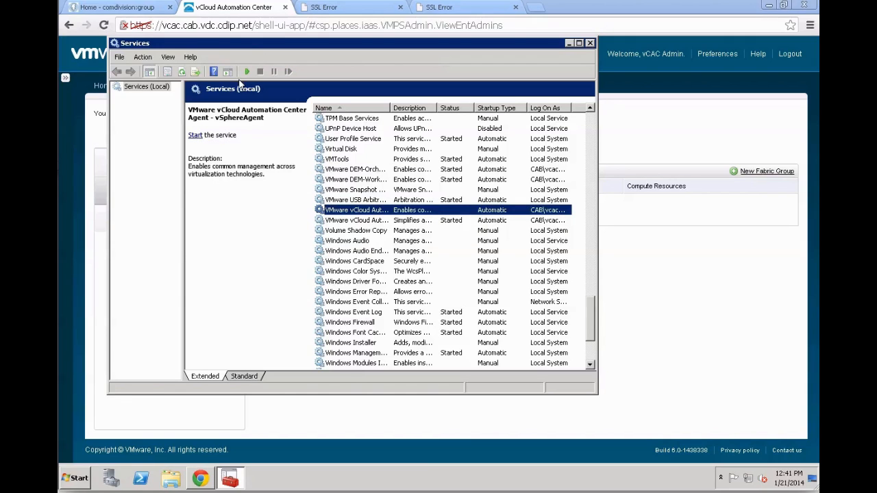
left_click(246, 71)
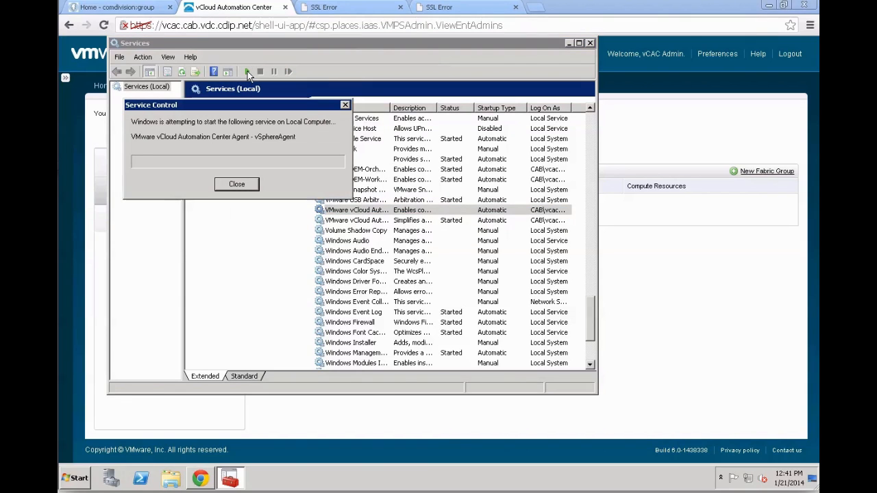
Dismiss the startup notice once vSphereAgent is running and close the Services window
left_click(236, 183)
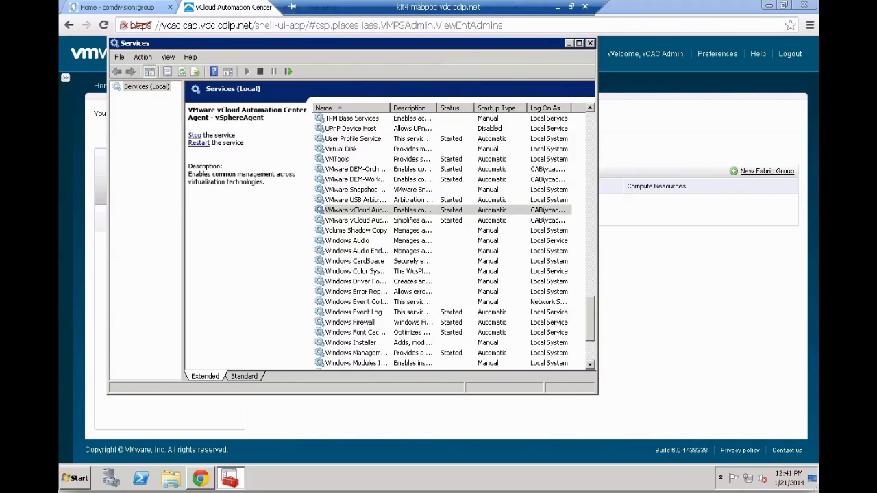
mouse_move(600, 48)
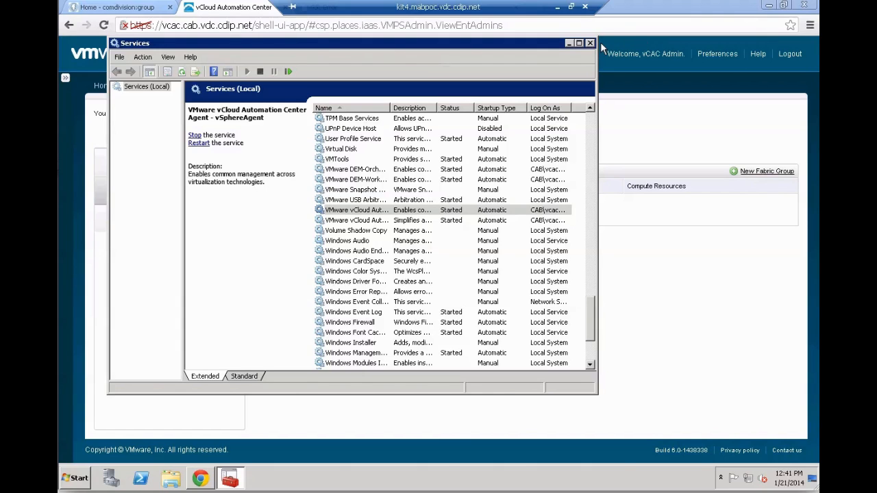
left_click(589, 42)
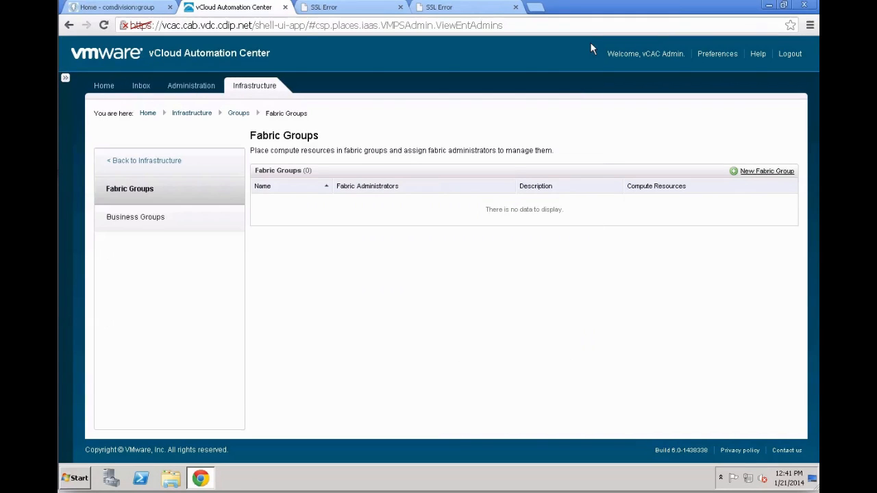
mouse_move(458, 178)
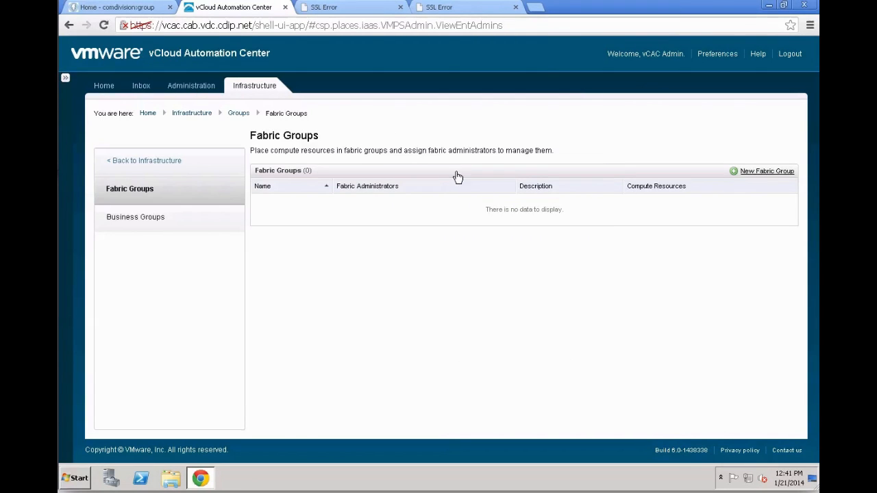
mouse_move(194, 198)
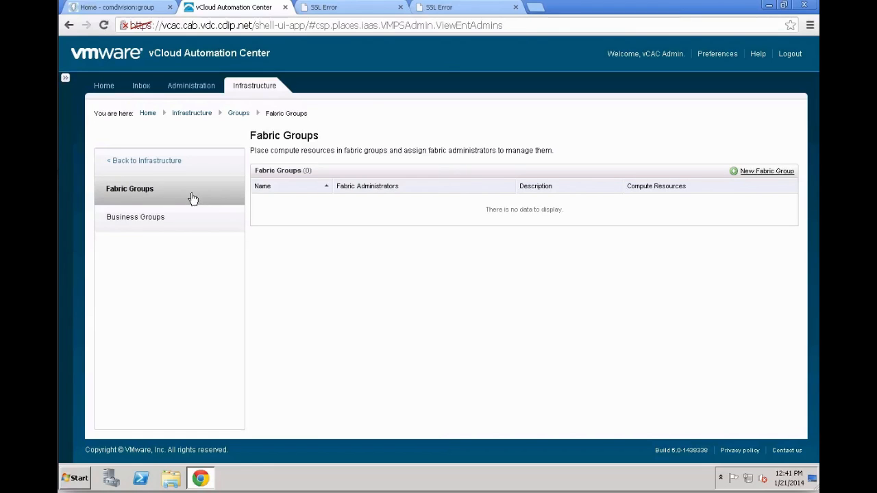
mouse_move(766, 171)
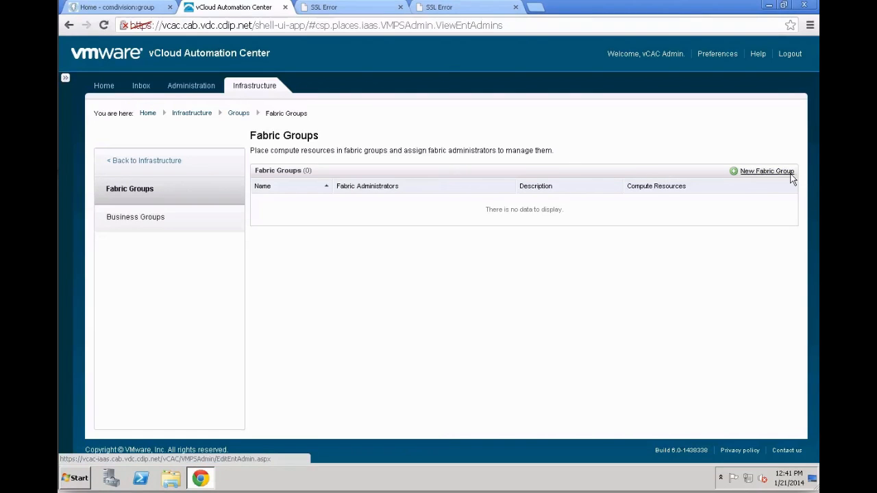
left_click(767, 170)
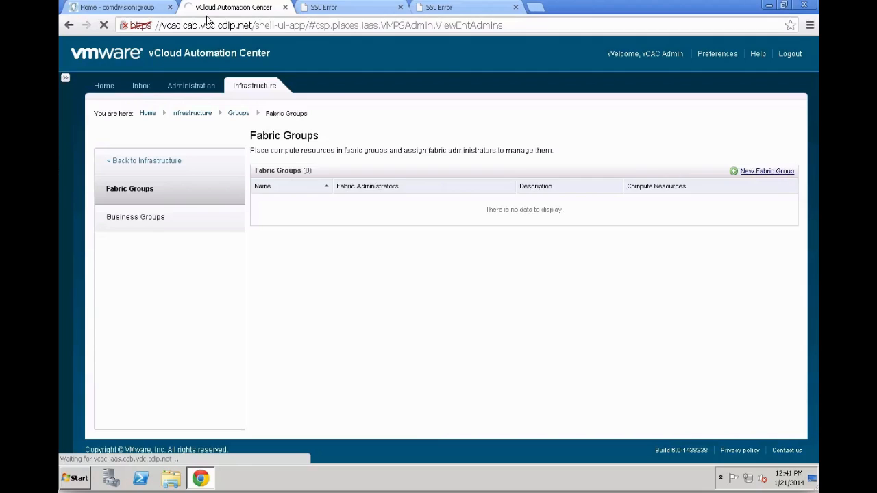
left_click(766, 171)
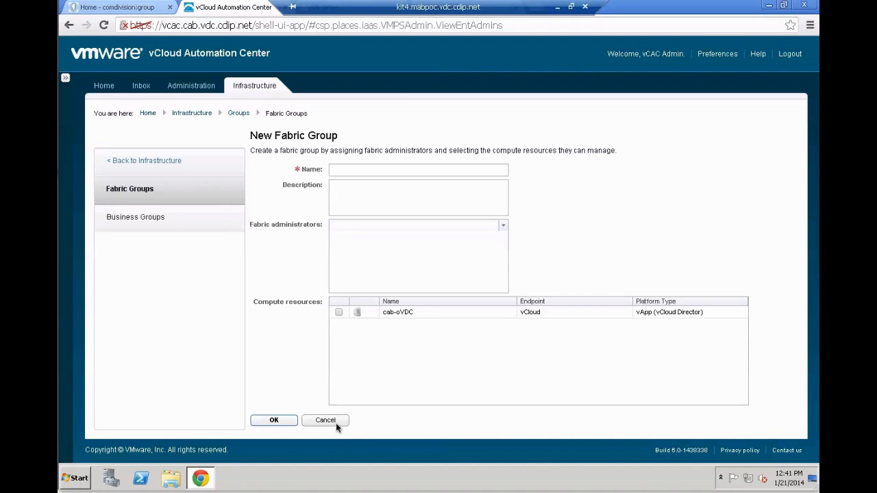
left_click(325, 420)
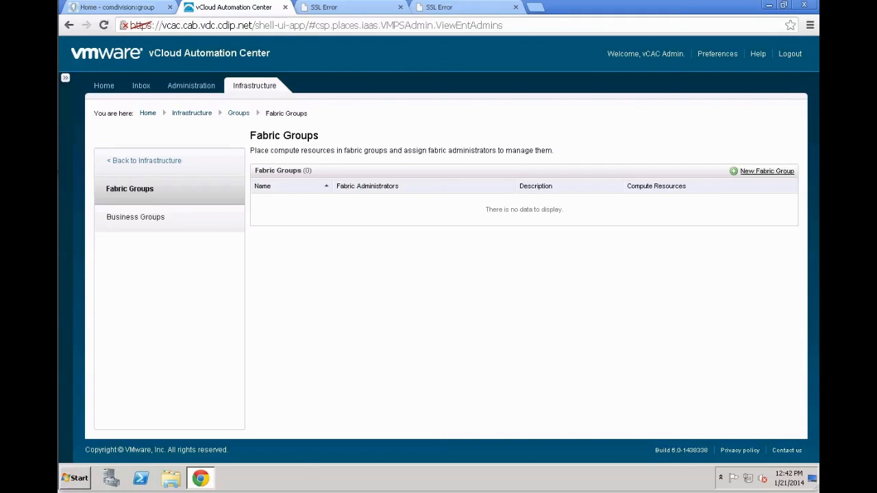
Create 'vSphere Fabric Group' with vcac_admin as fabric administrator and cab-cluster as compute resource
left_click(766, 170)
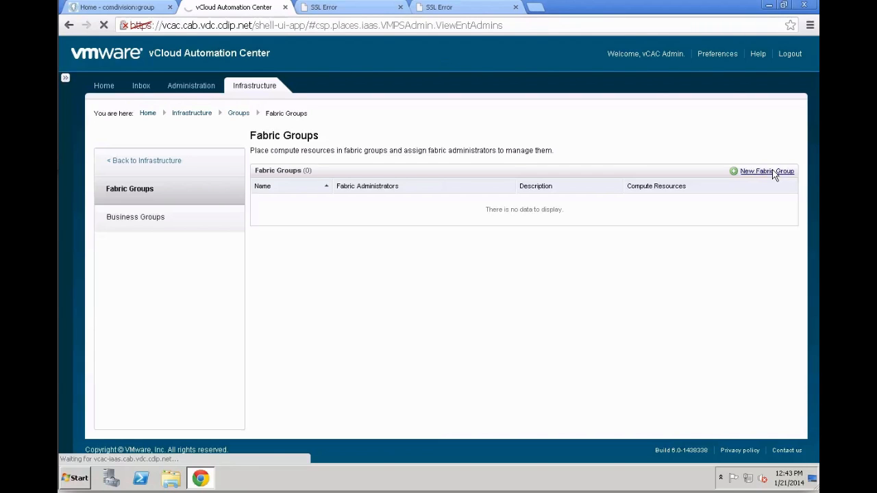
left_click(766, 171)
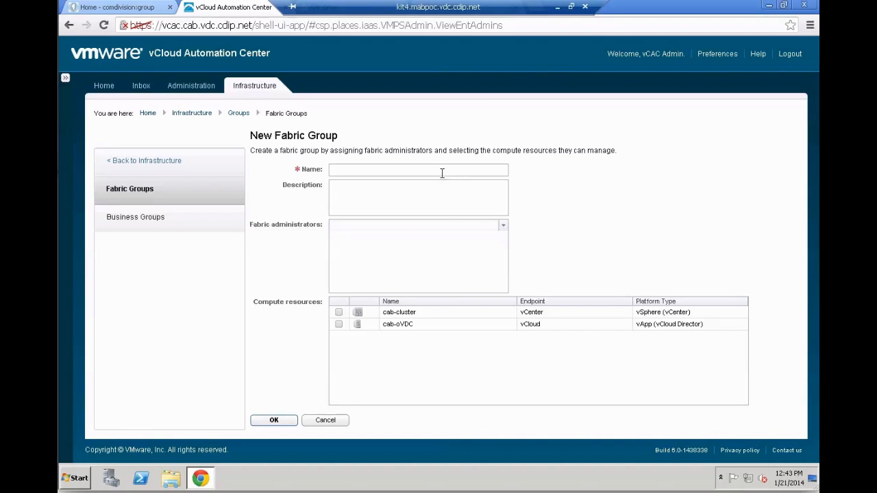
type("vSphr")
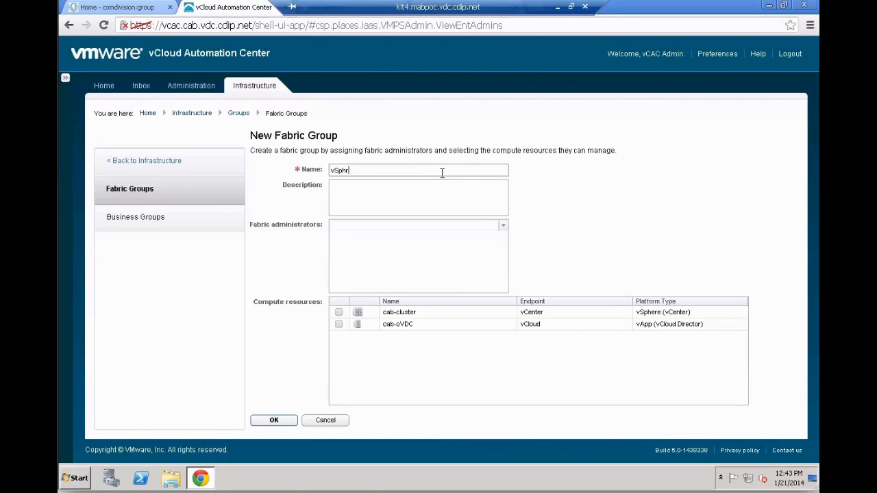
type("Sphere Fabric Group")
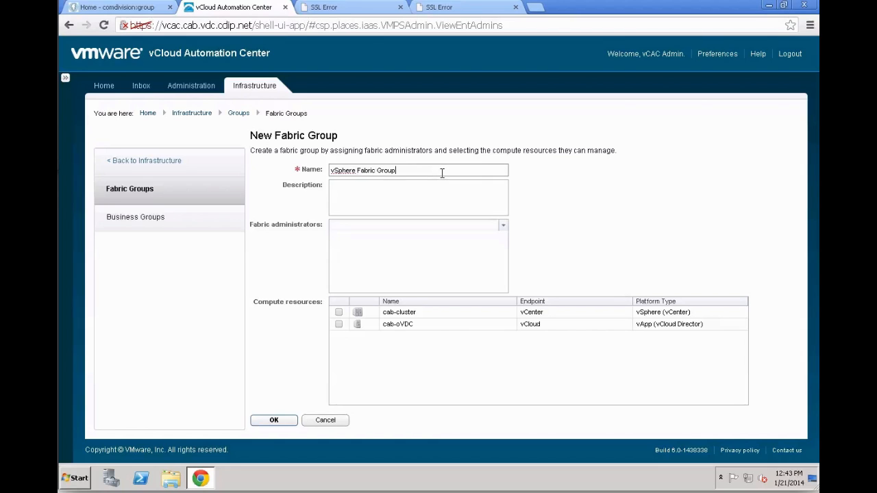
mouse_move(409, 197)
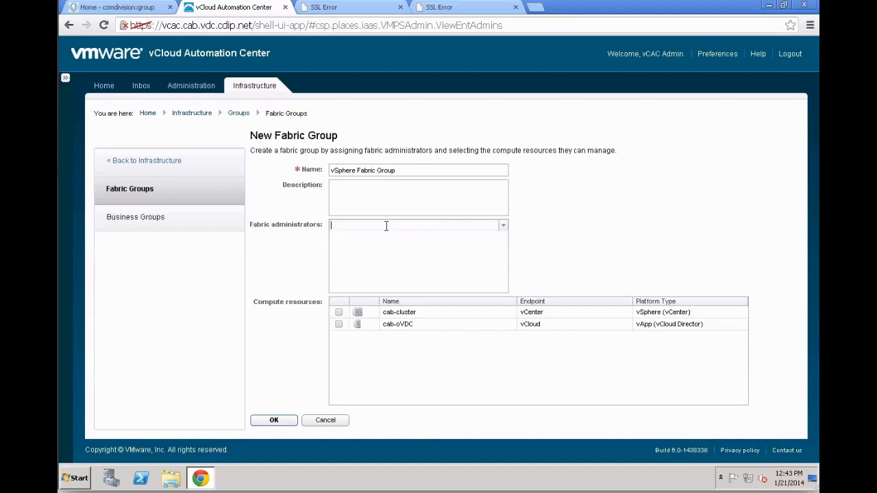
type("vcac_adm")
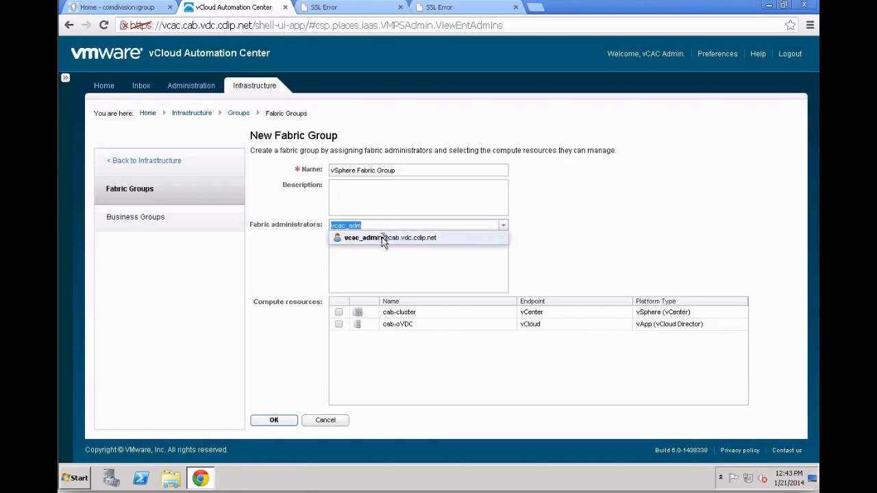
left_click(389, 237)
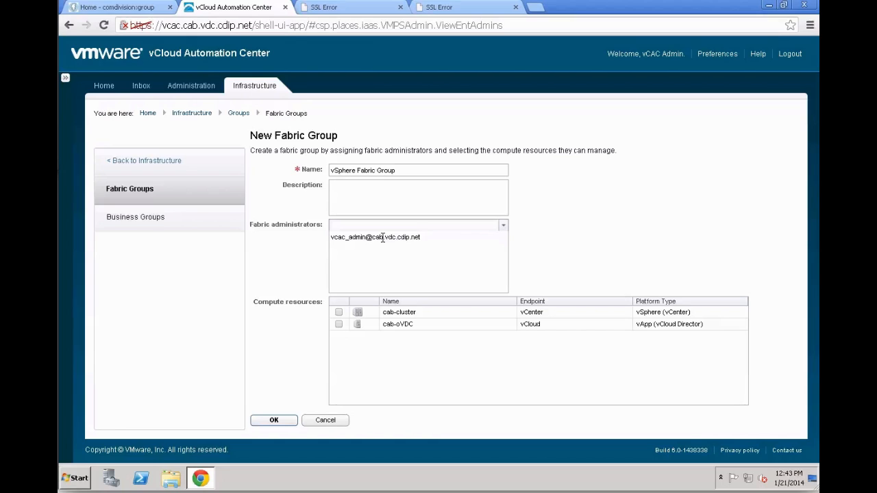
mouse_move(439, 263)
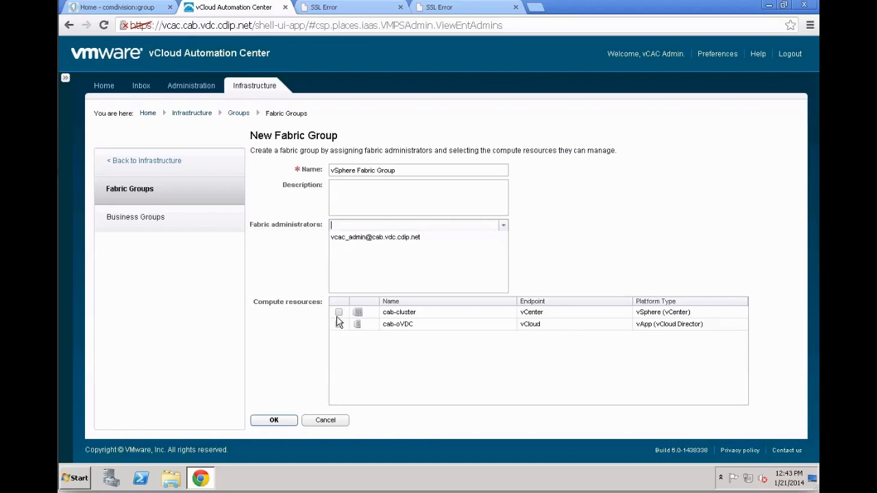
left_click(338, 311)
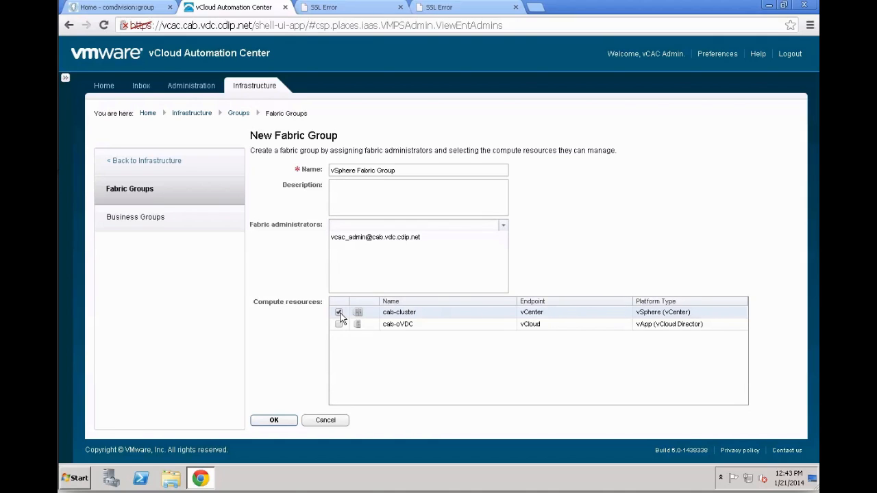
left_click(338, 312)
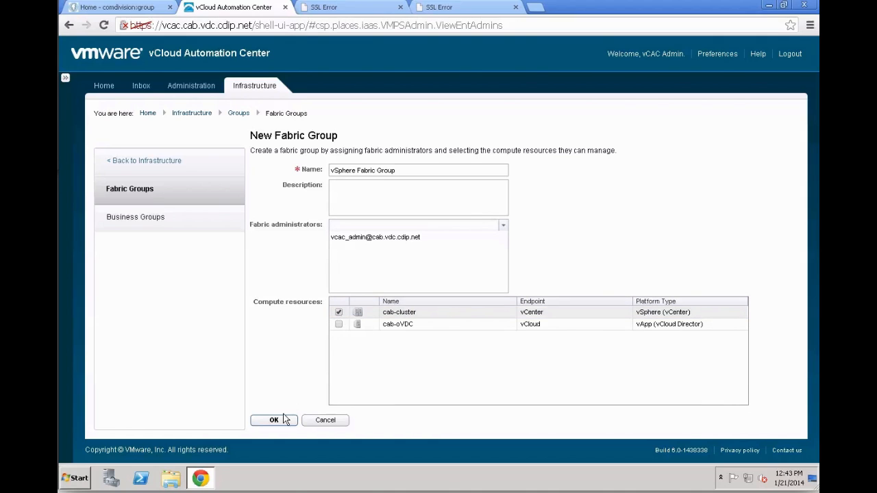
left_click(274, 420)
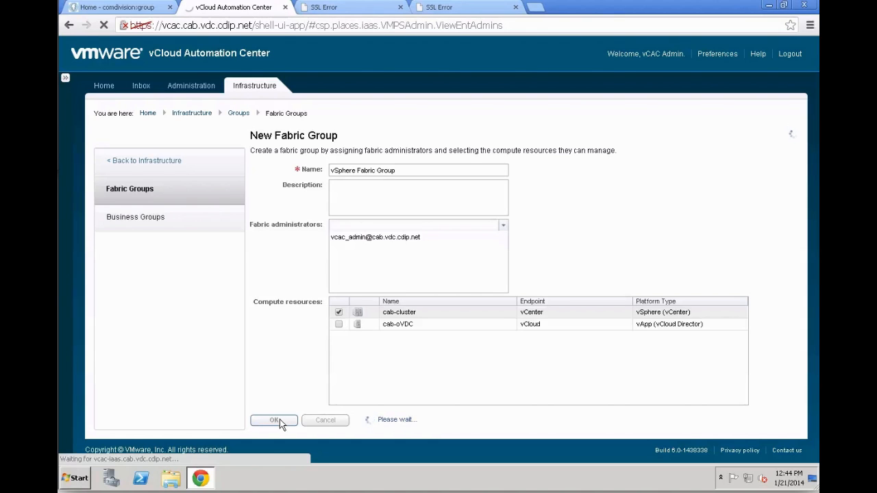
left_click(274, 420)
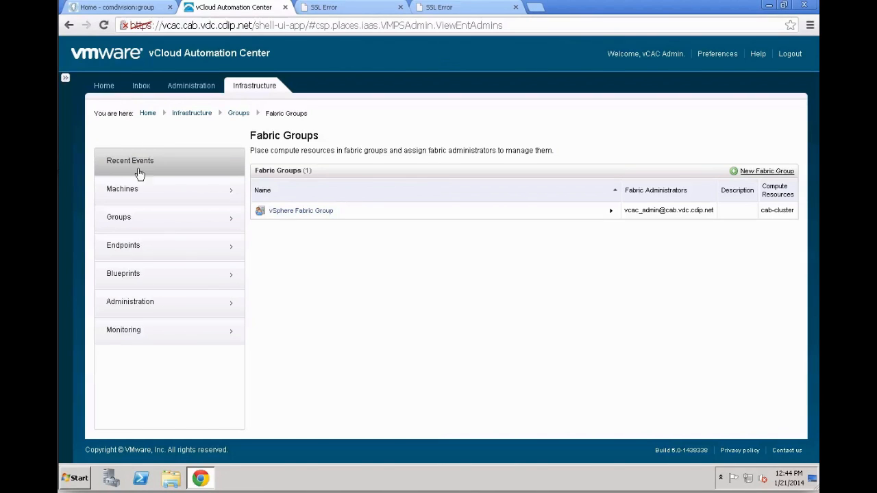
mouse_move(136, 239)
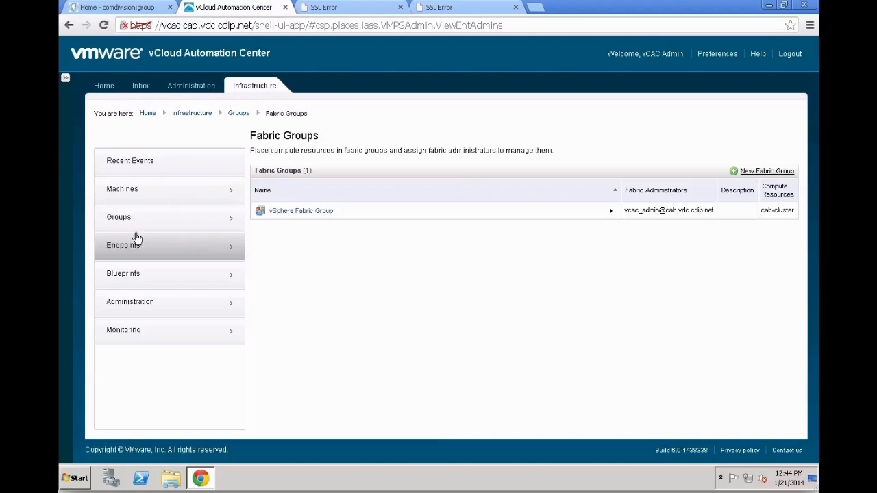
Go back to the Endpoints list showing the vCenter and vCloud endpoints
left_click(123, 245)
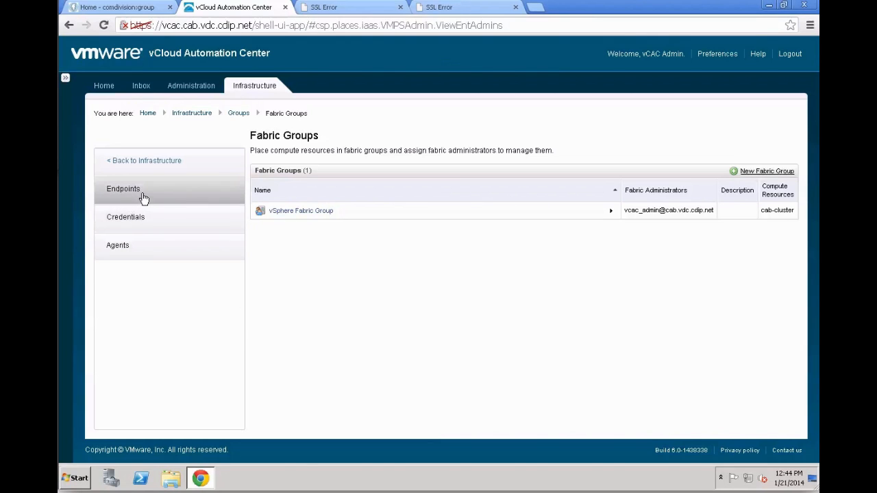
left_click(123, 189)
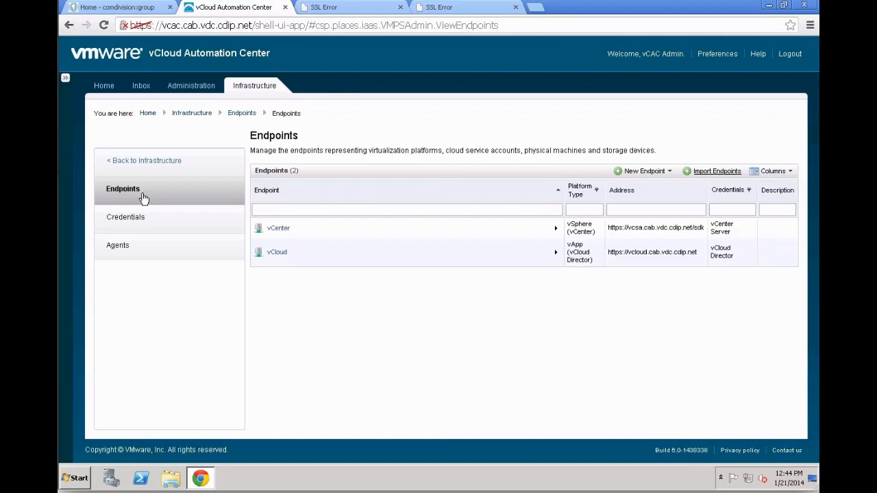
mouse_move(306, 254)
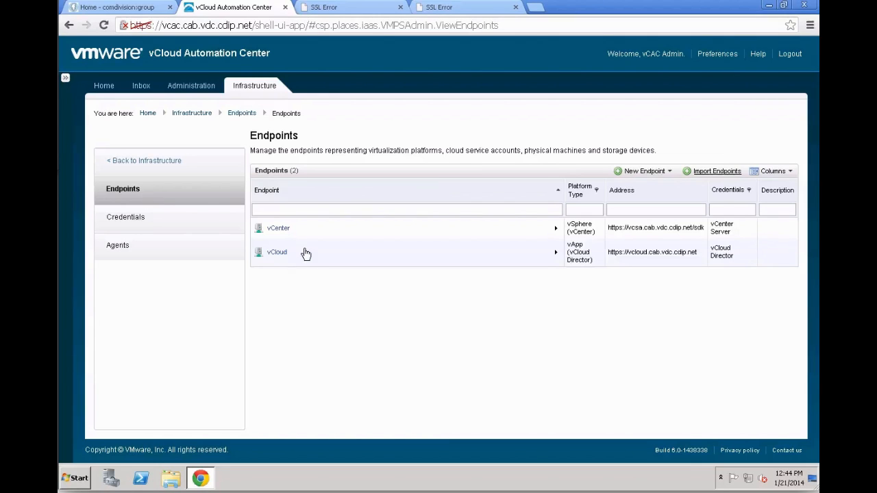
mouse_move(403, 234)
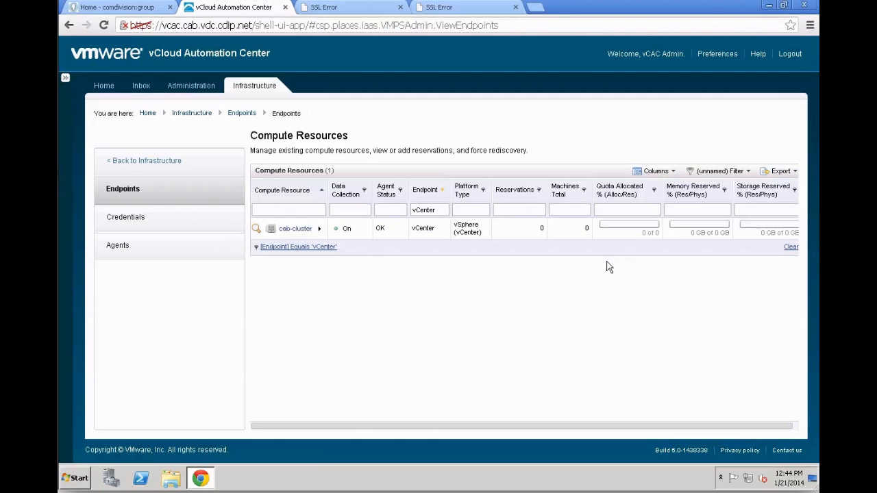
mouse_move(305, 240)
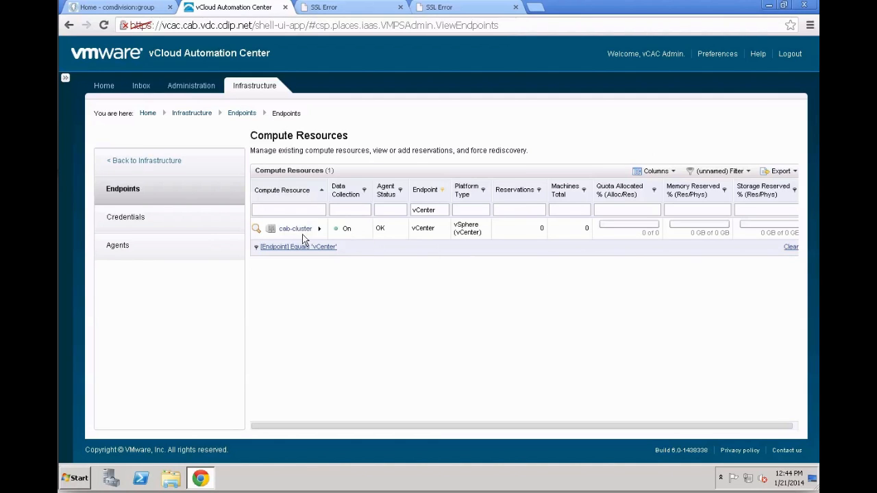
Refresh cab-cluster's data collection status until Inventory, State and Performance show Succeeded
left_click(318, 229)
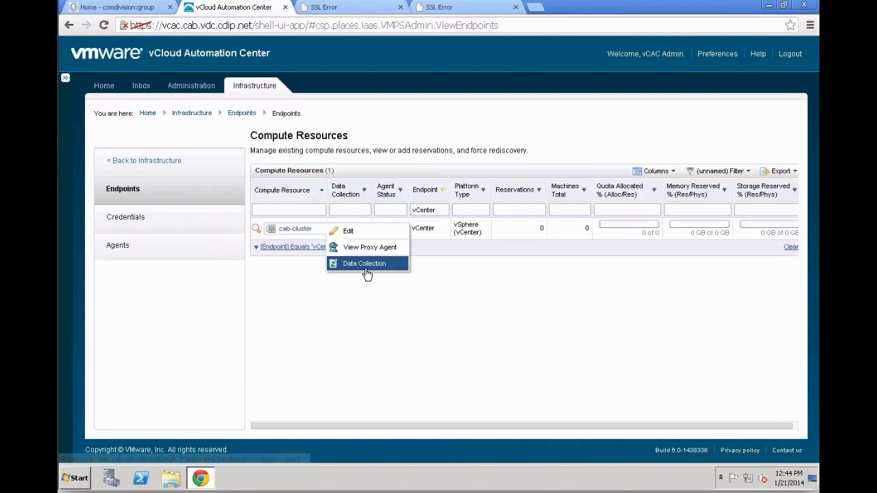
left_click(364, 264)
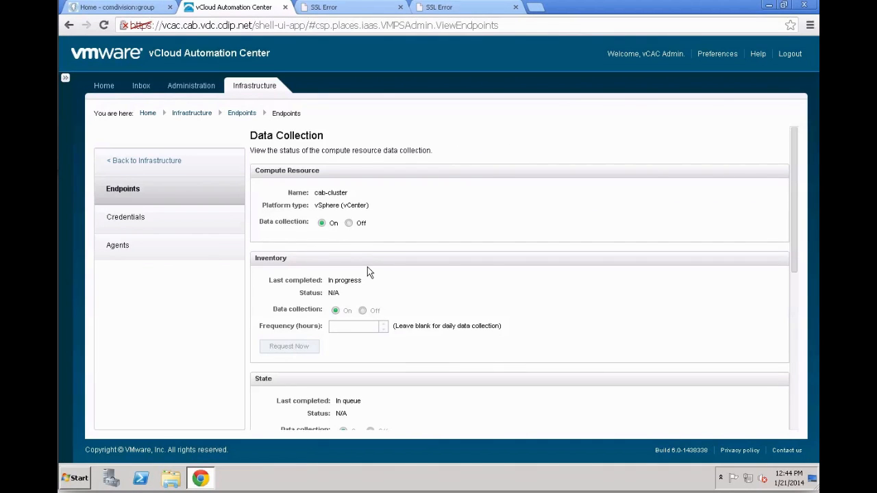
scroll("down", 3)
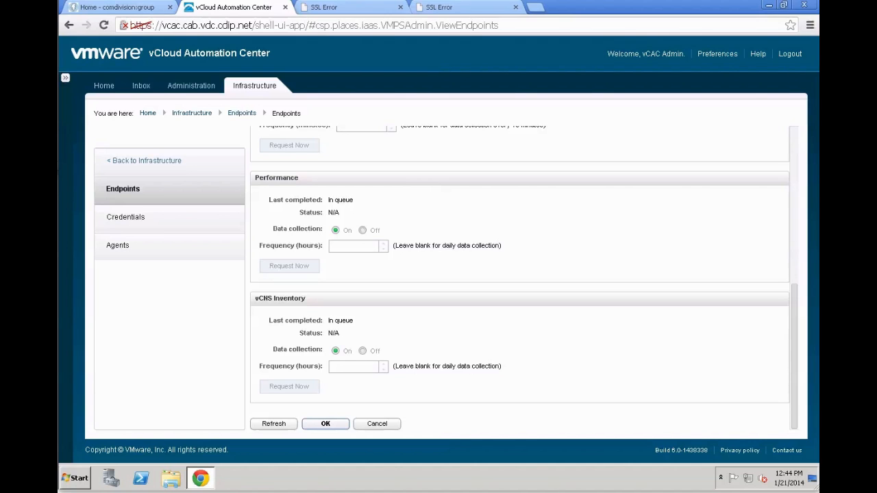
mouse_move(259, 349)
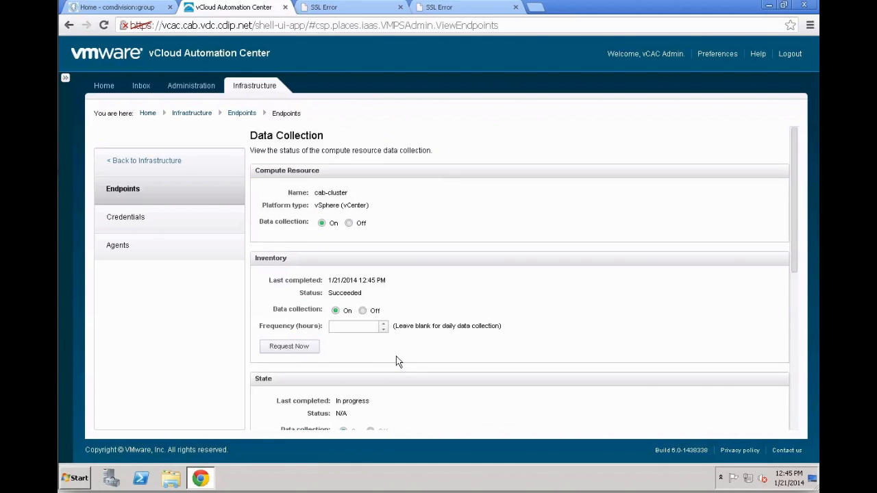
scroll("down", 3)
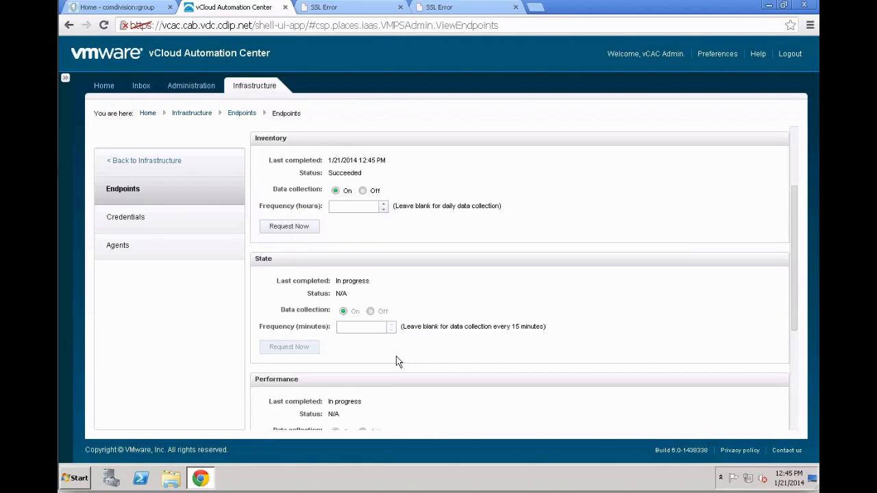
scroll("down", 3)
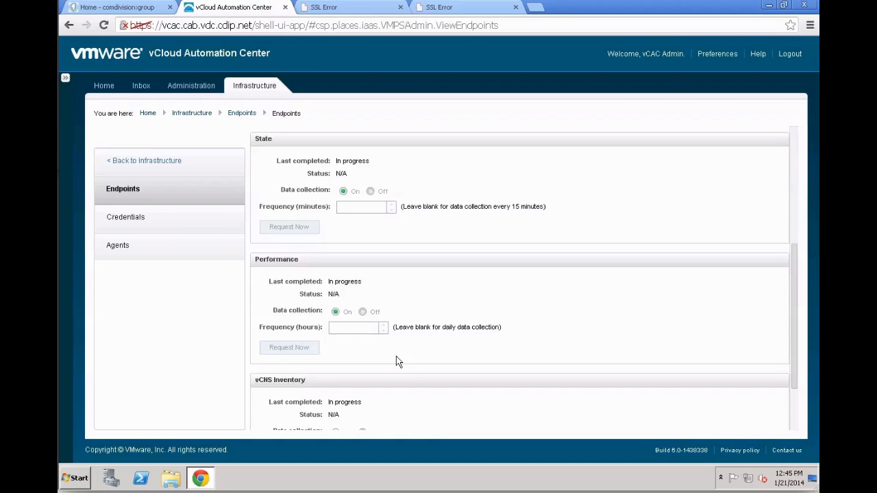
mouse_move(375, 369)
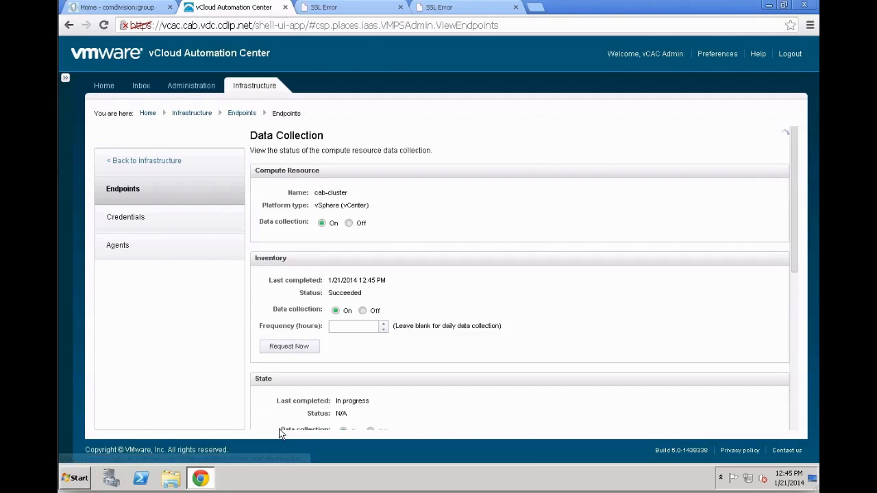
scroll("down", 3)
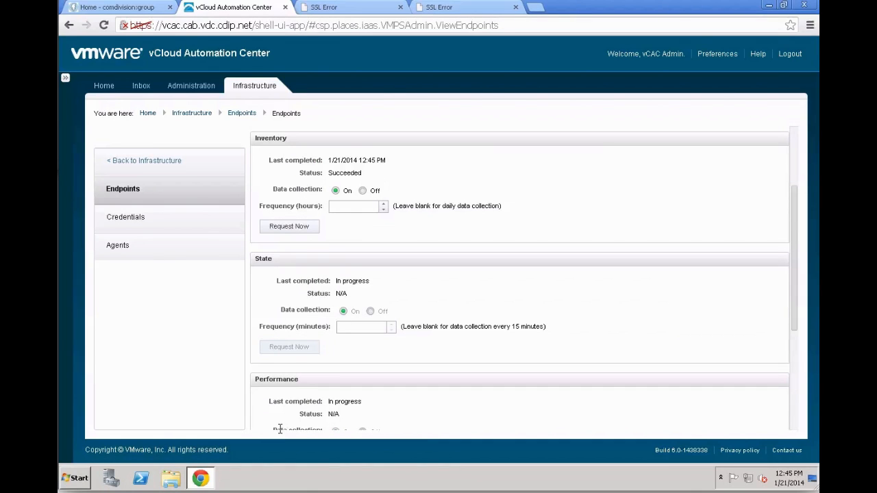
mouse_move(325, 401)
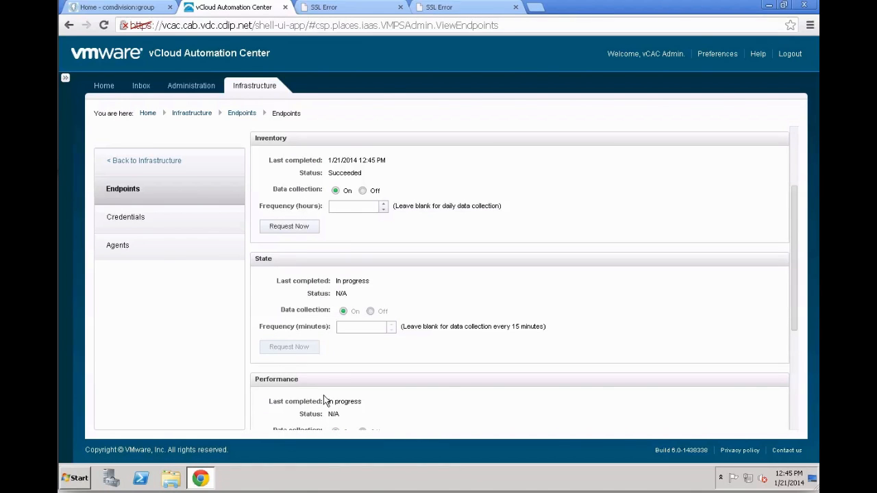
scroll("down", 3)
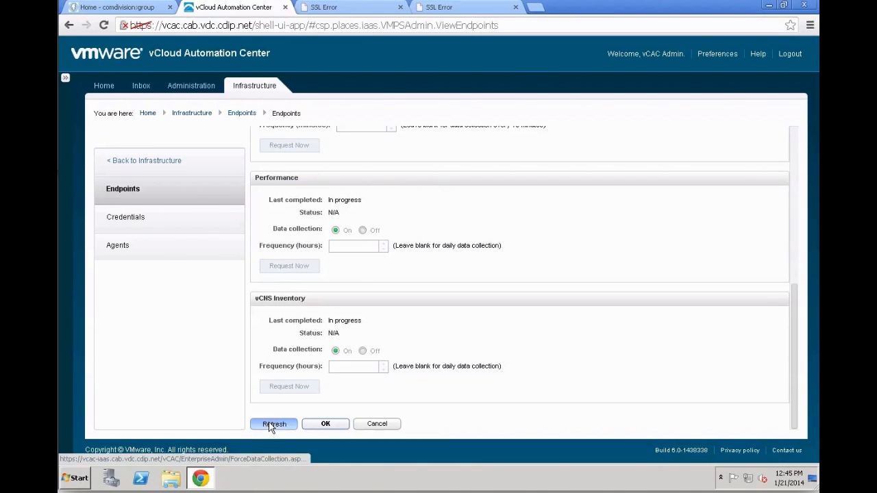
left_click(273, 424)
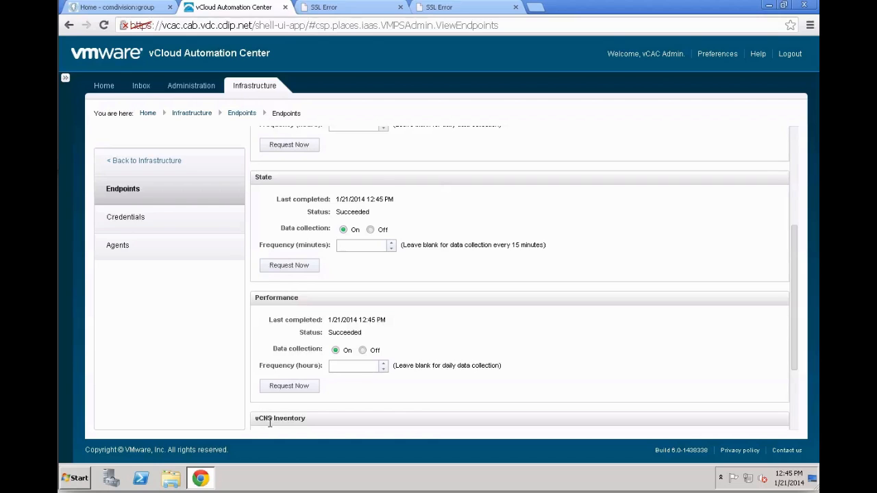
mouse_move(215, 275)
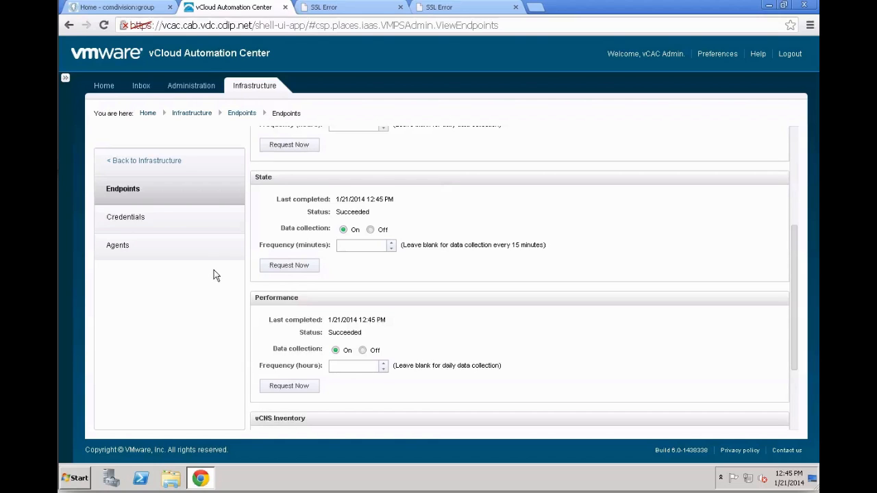
mouse_move(144, 156)
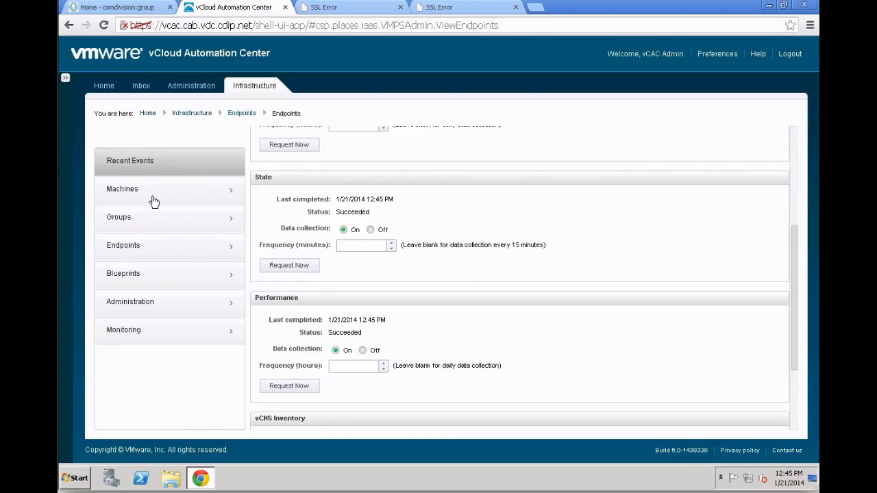
Create 'vCloud Fabric Group' with vcac_admin as administrator managing the cab-oVDC compute resource
left_click(122, 188)
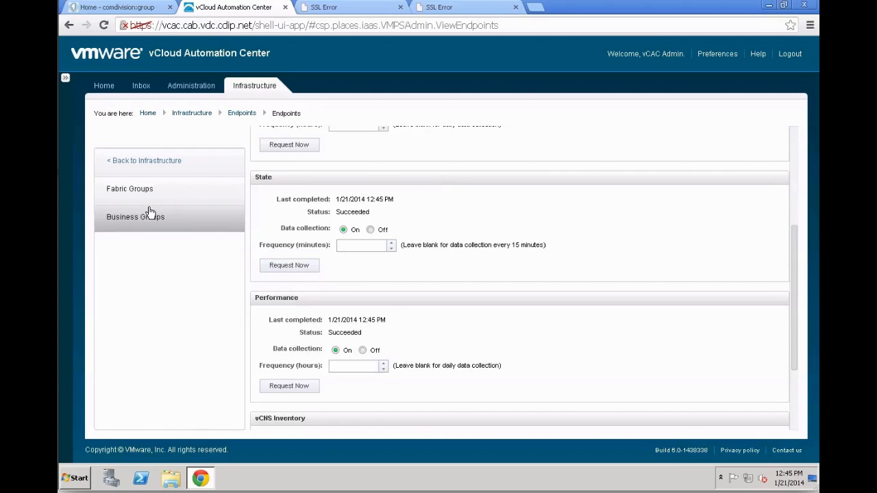
mouse_move(152, 202)
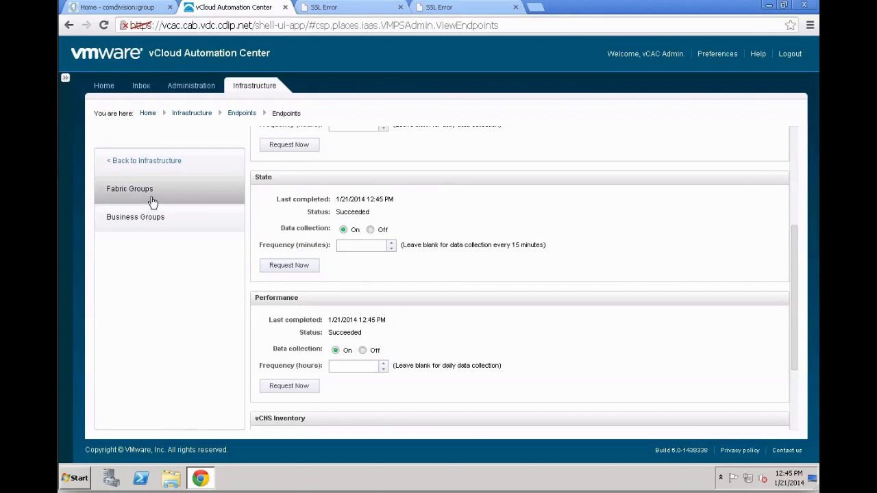
left_click(129, 188)
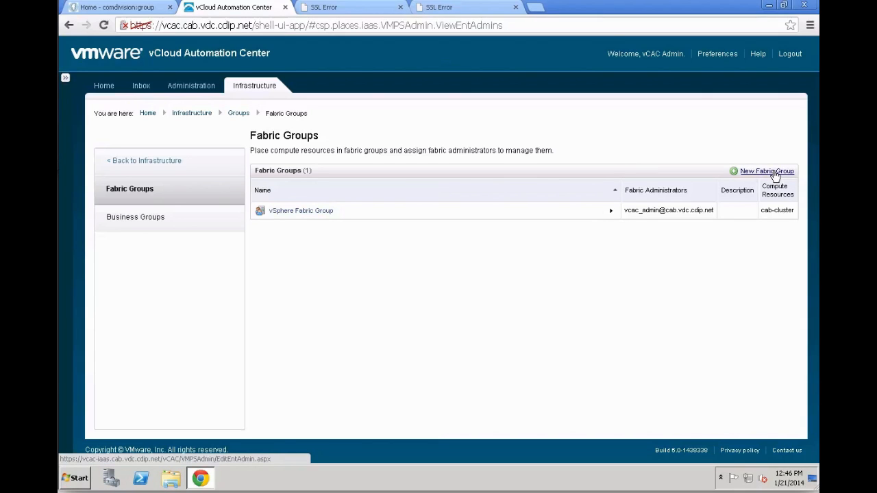
left_click(766, 171)
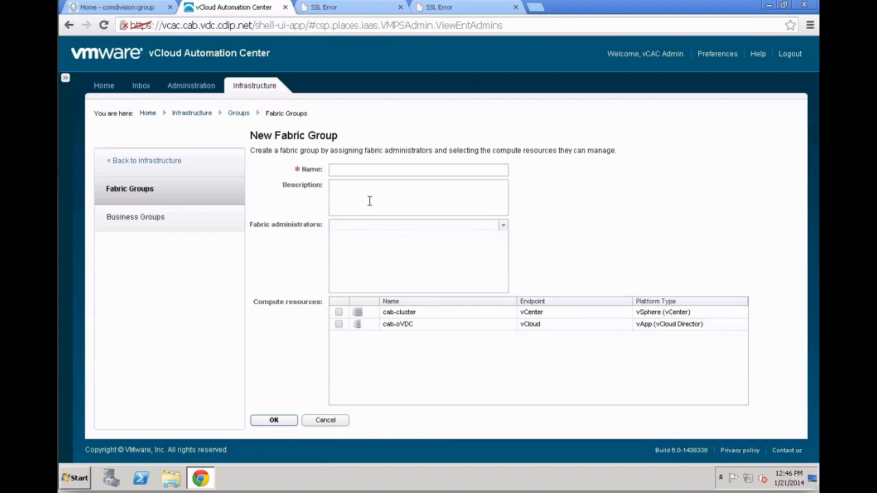
mouse_move(376, 183)
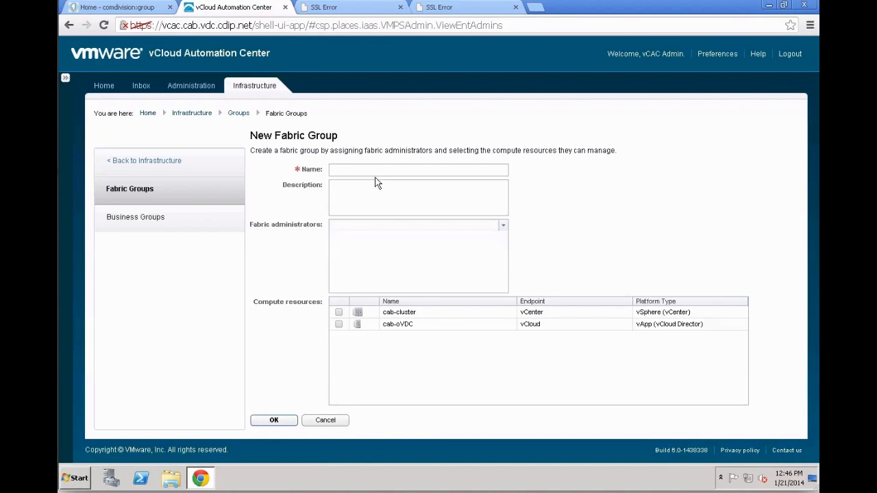
left_click(418, 169)
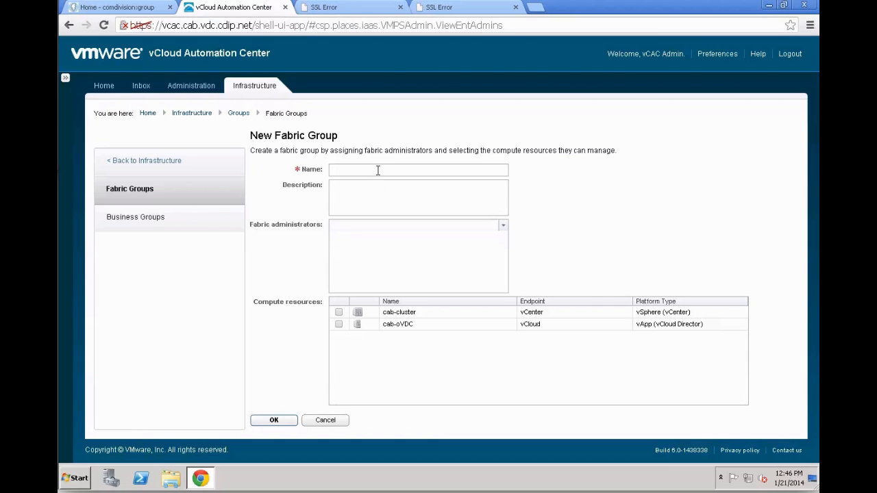
type("vCloud Fabric Group")
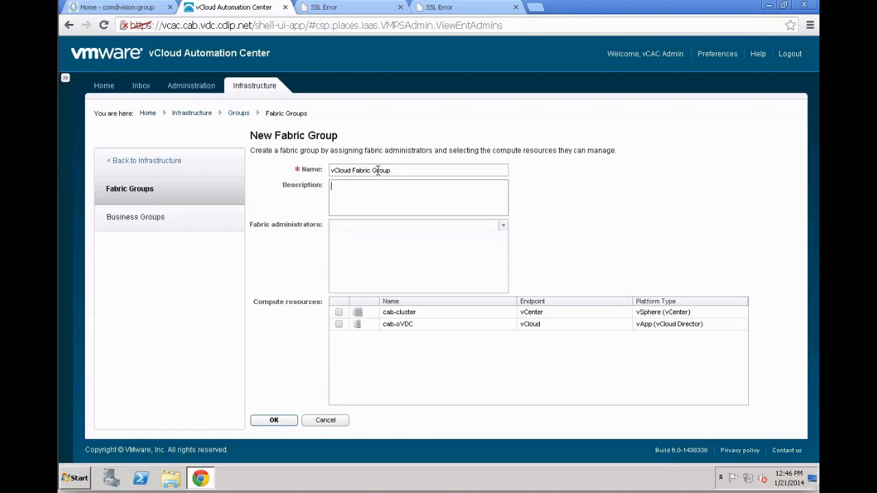
type("vca")
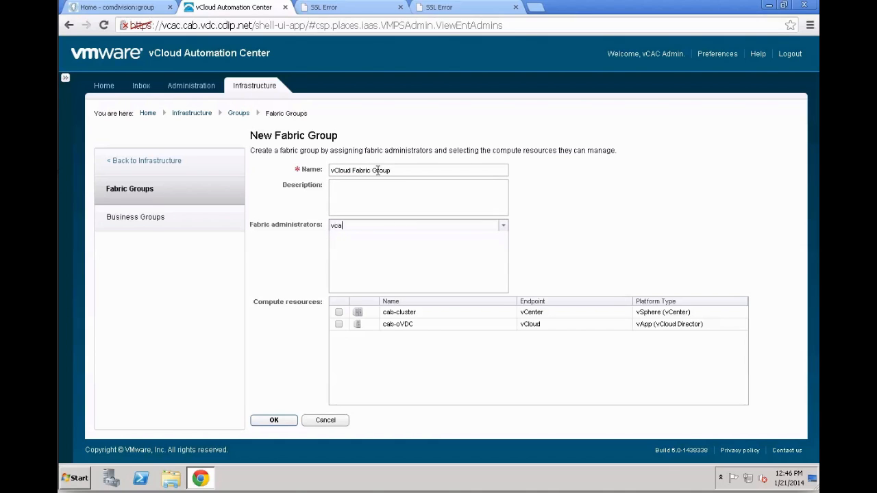
type("c")
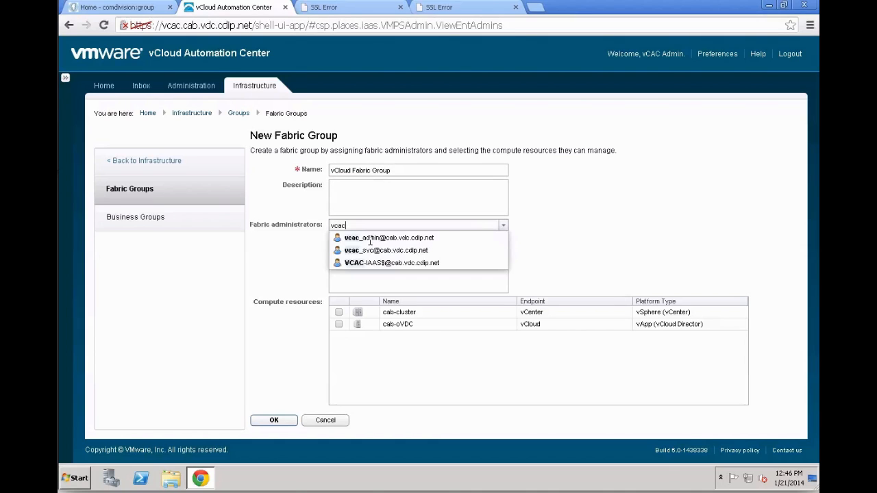
left_click(389, 237)
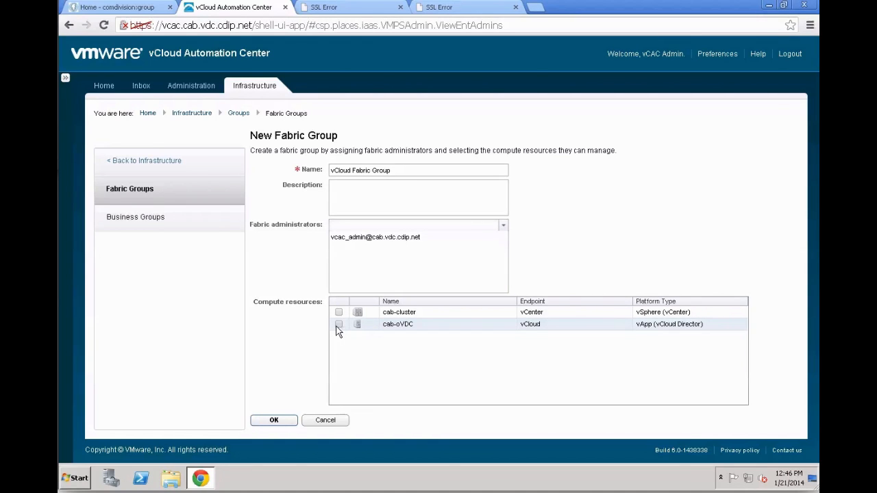
left_click(338, 324)
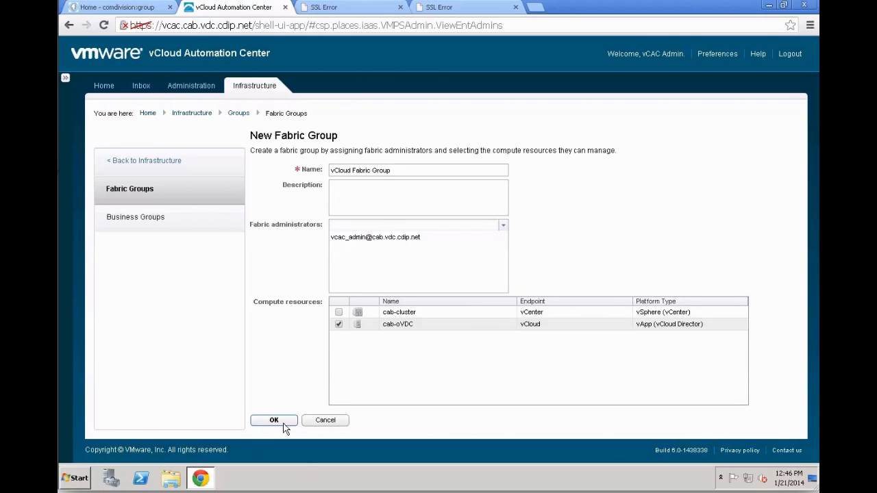
left_click(273, 420)
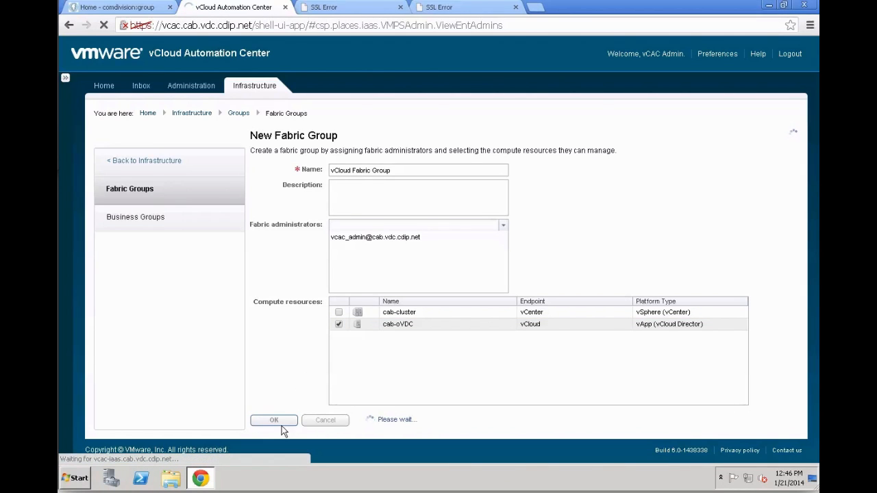
left_click(274, 420)
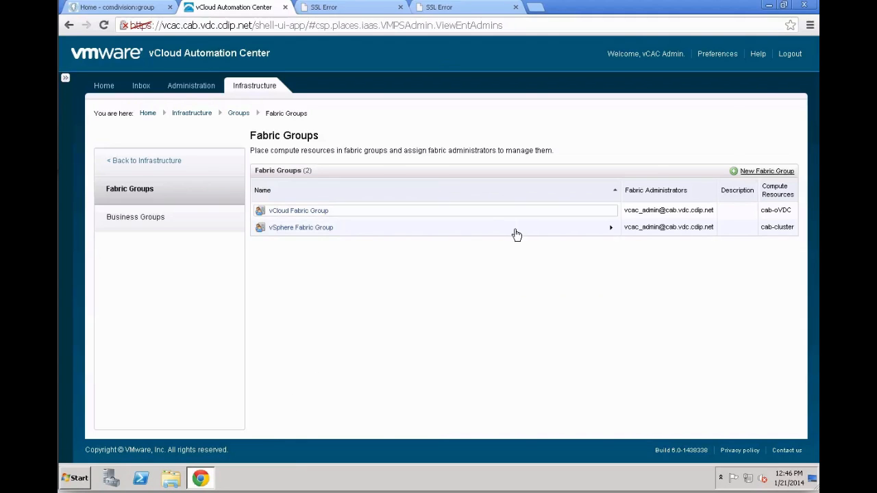
mouse_move(789, 54)
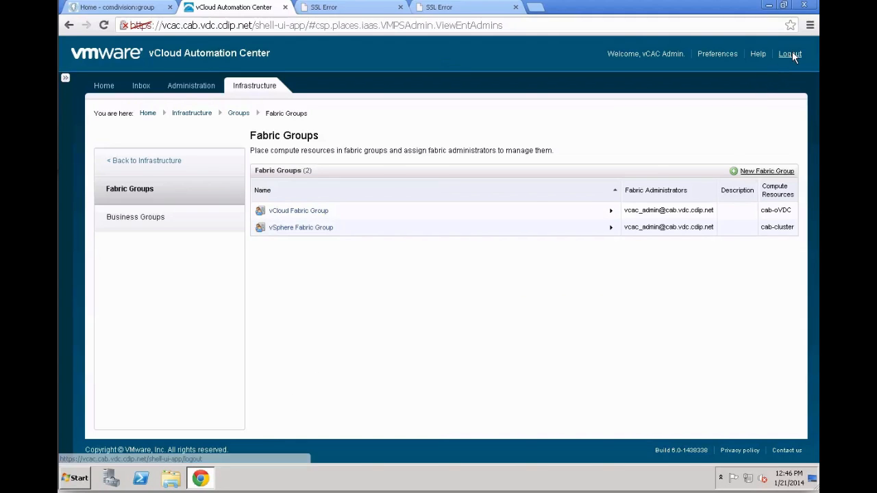
Log out of vCloud Automation Center to the empty login page
left_click(789, 53)
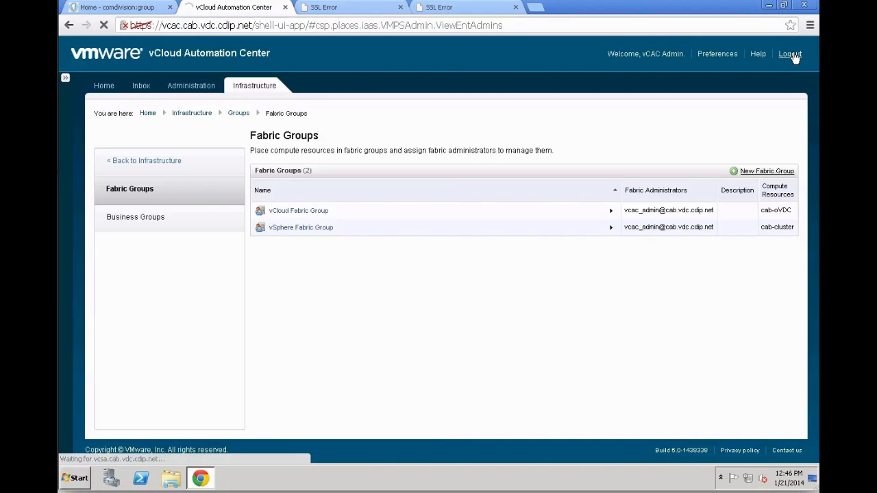
left_click(789, 54)
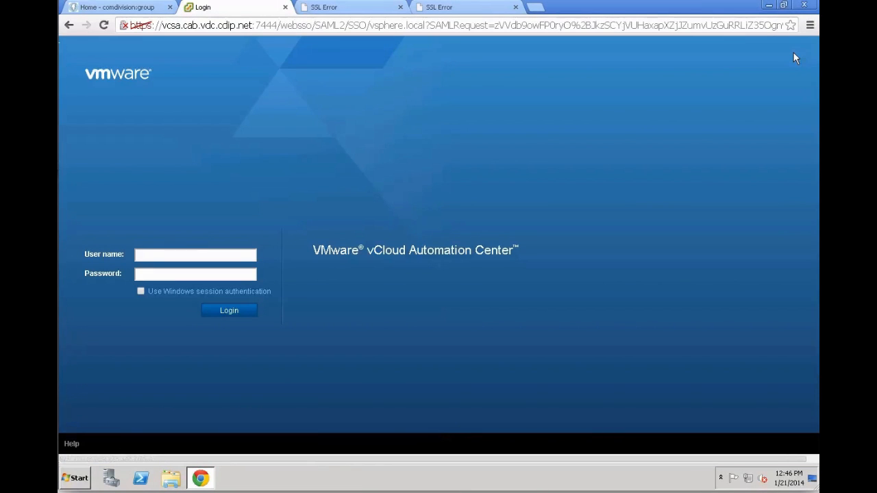